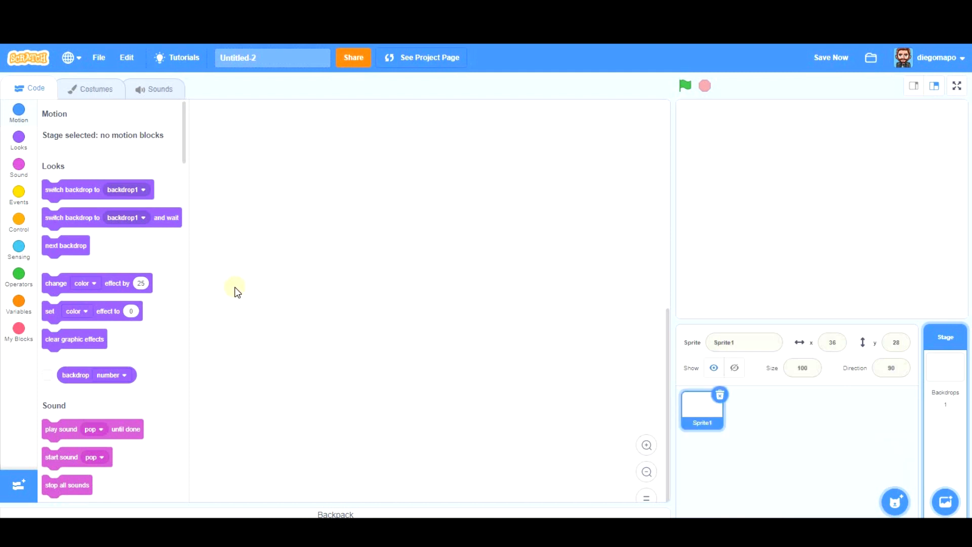
# - Draw a purple square costume, rotate it 45° and flatten it into a wide diamond
pyautogui.click(95, 88)
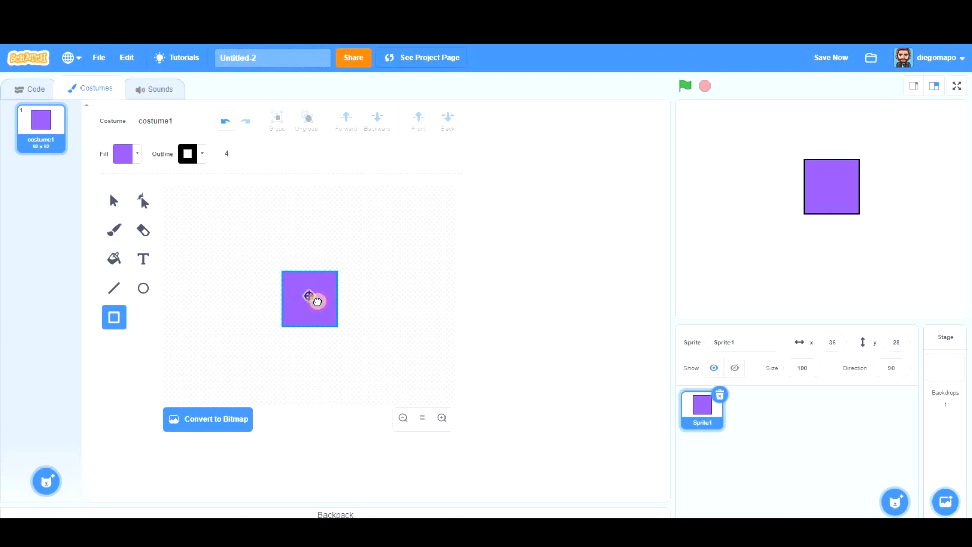
pyautogui.click(310, 299)
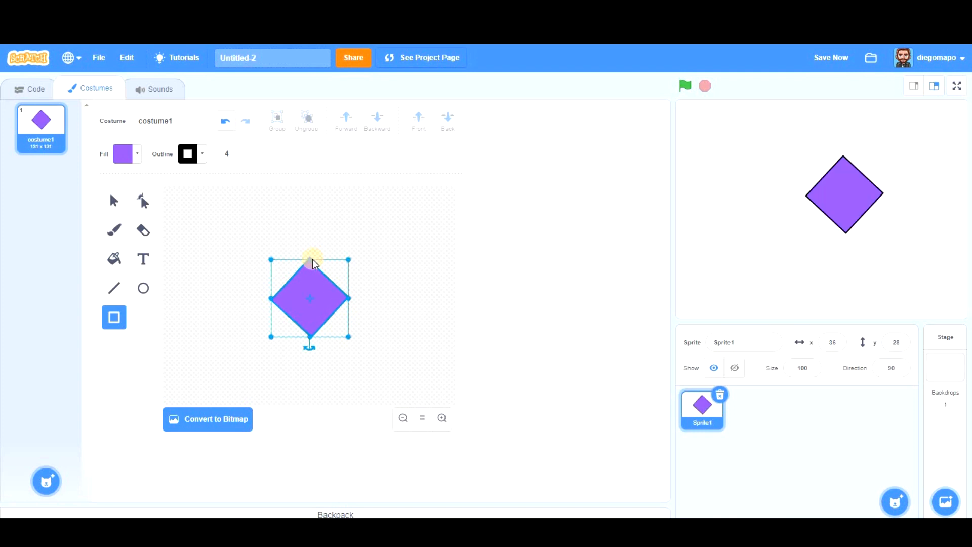
pyautogui.moveTo(309, 267)
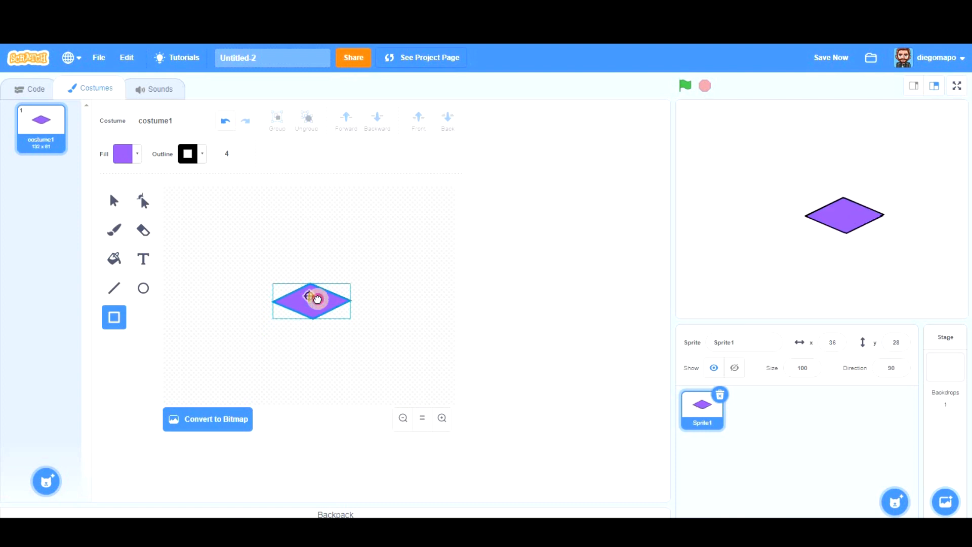
pyautogui.click(451, 372)
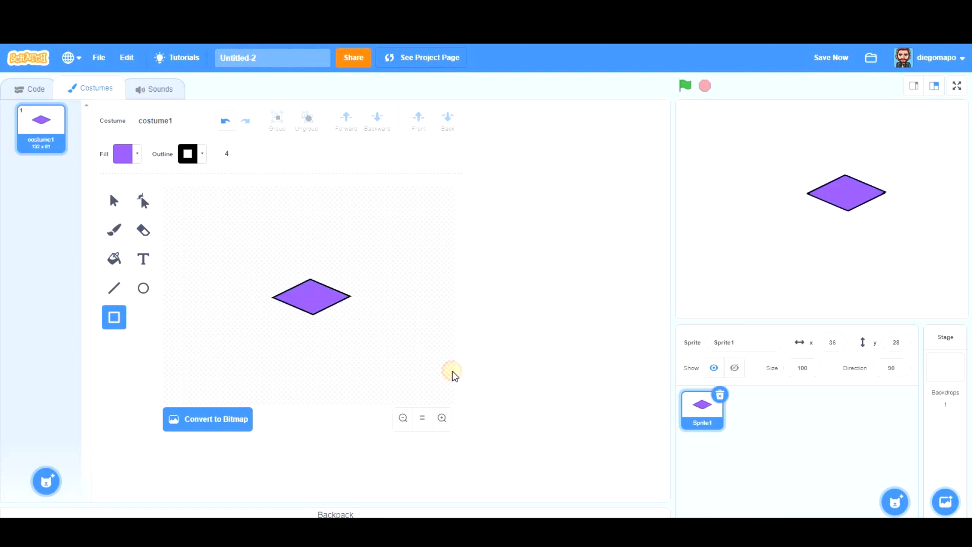
pyautogui.moveTo(342, 332)
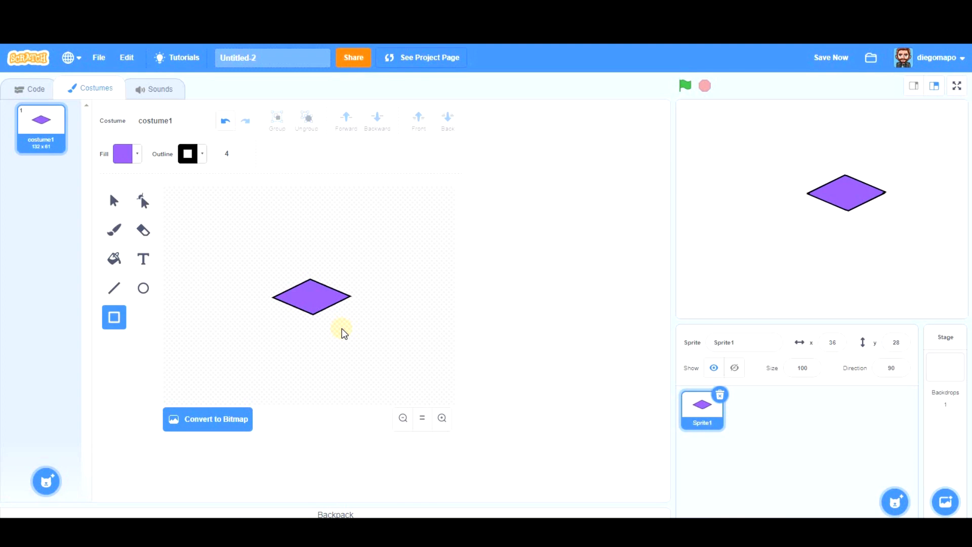
pyautogui.moveTo(307, 285)
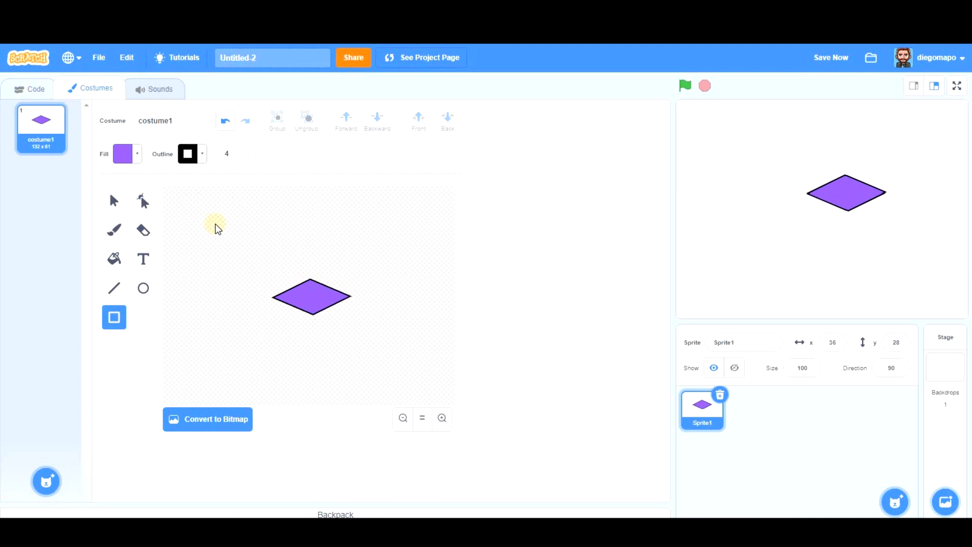
# - Start the script with a 'when s key pressed' hat and bring up the extension list
pyautogui.click(35, 89)
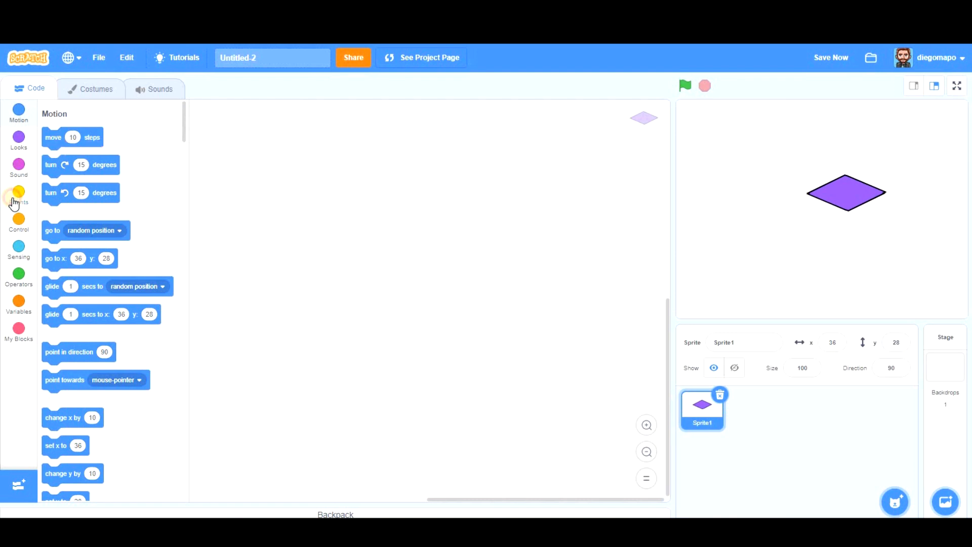
pyautogui.click(19, 195)
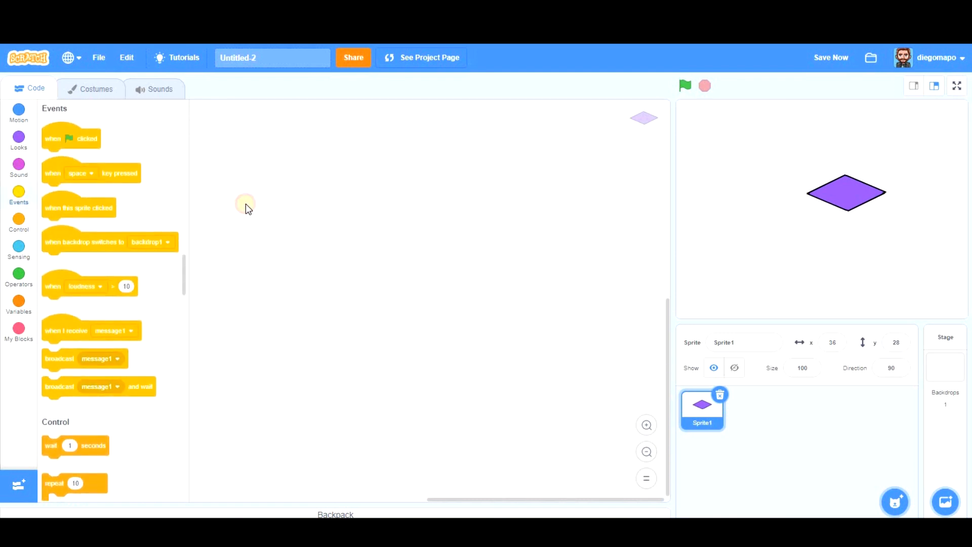
pyautogui.moveTo(91, 173); pyautogui.dragTo(299, 216)
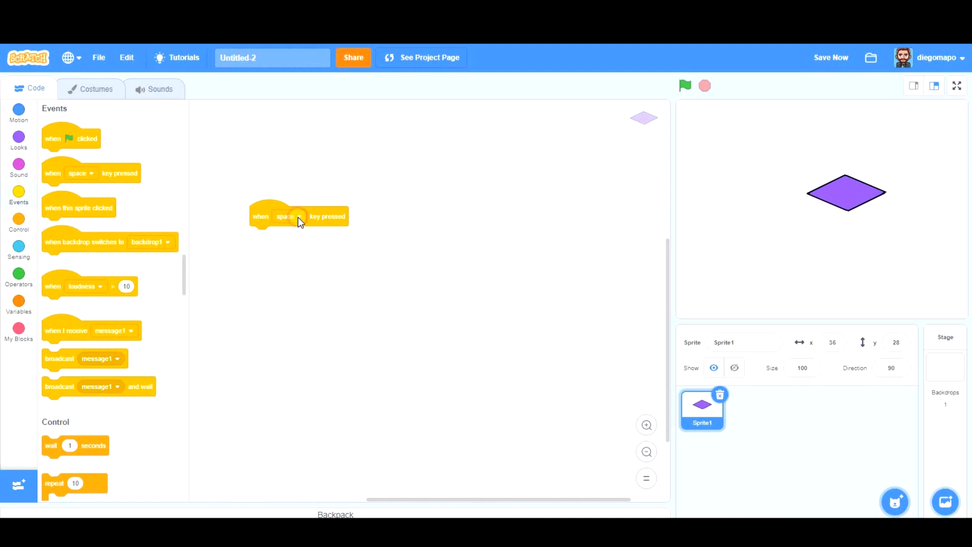
pyautogui.click(298, 216)
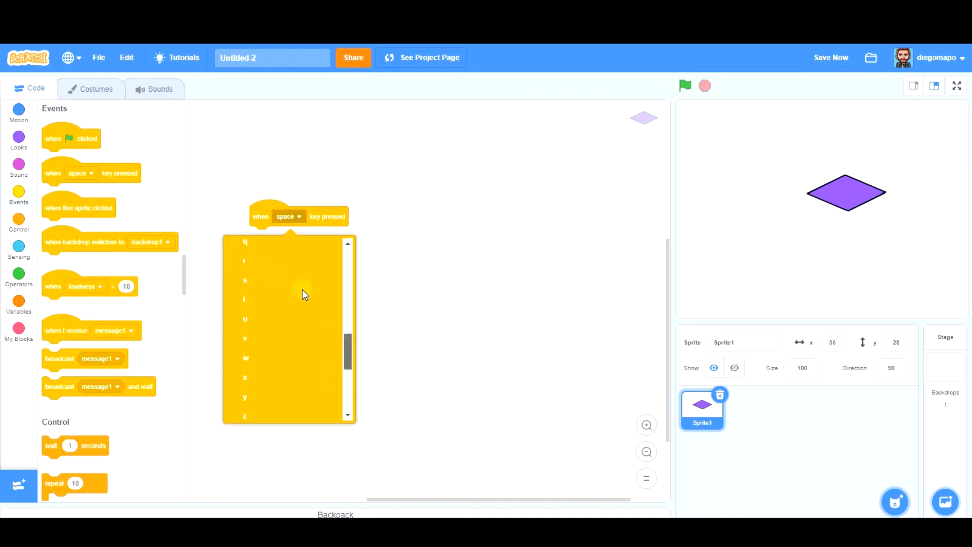
pyautogui.click(245, 280)
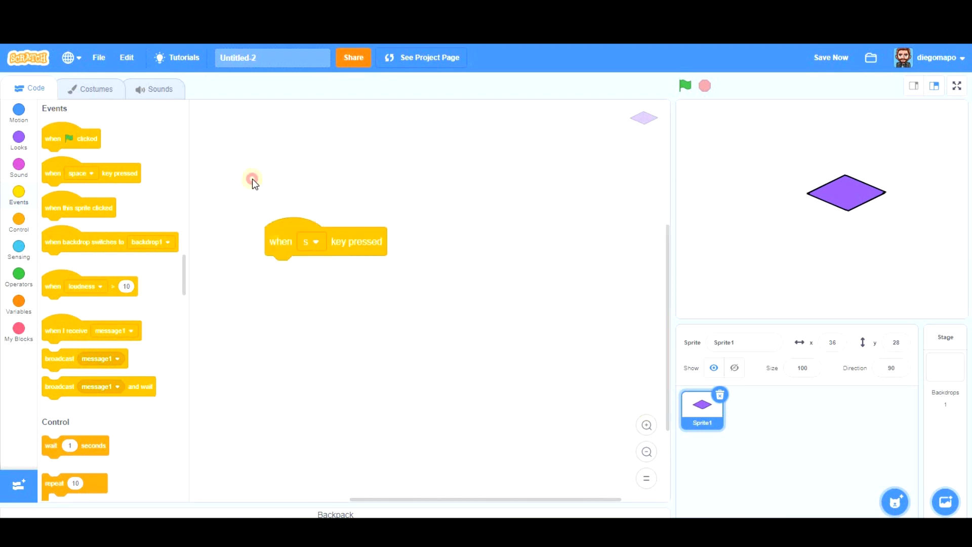
pyautogui.click(18, 486)
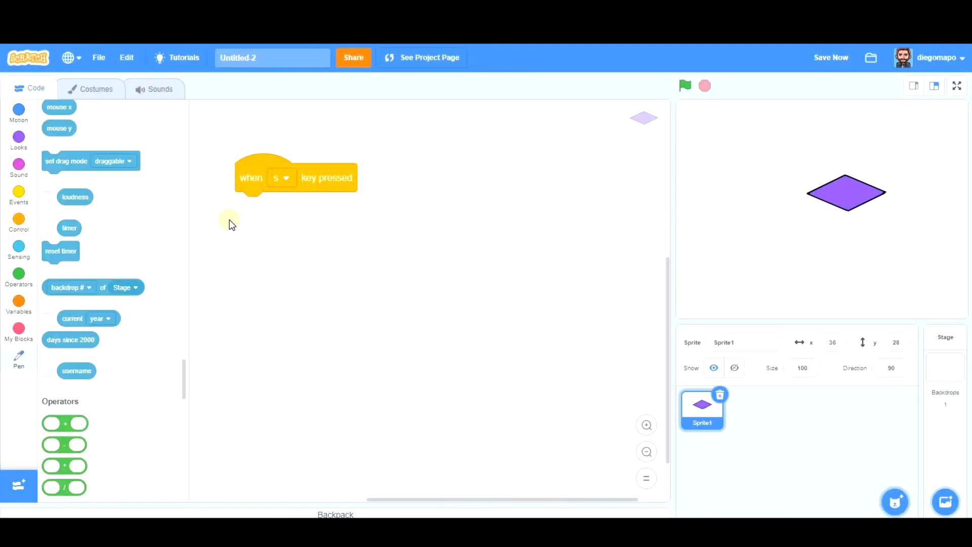
# - Bring up the Pen blocks to get the stamp block
pyautogui.click(19, 358)
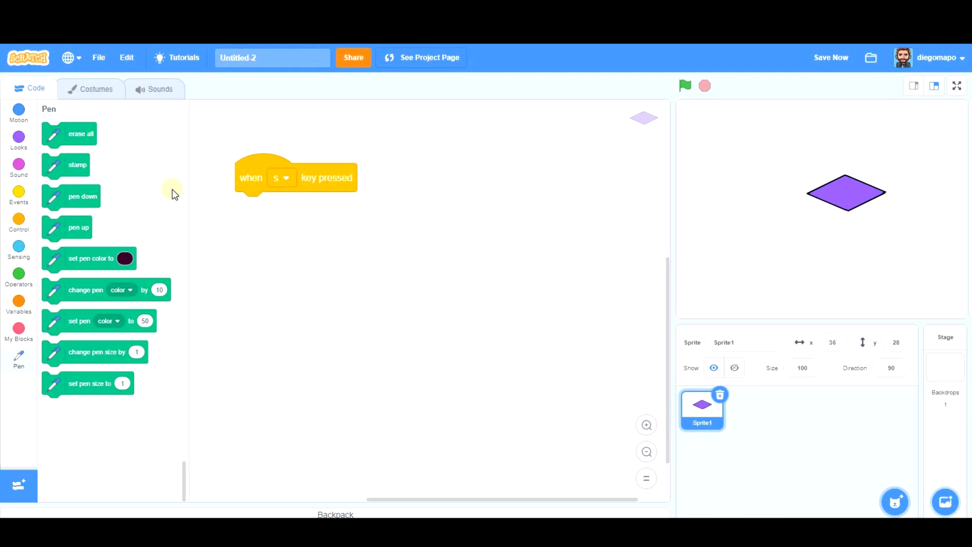
pyautogui.moveTo(65, 168)
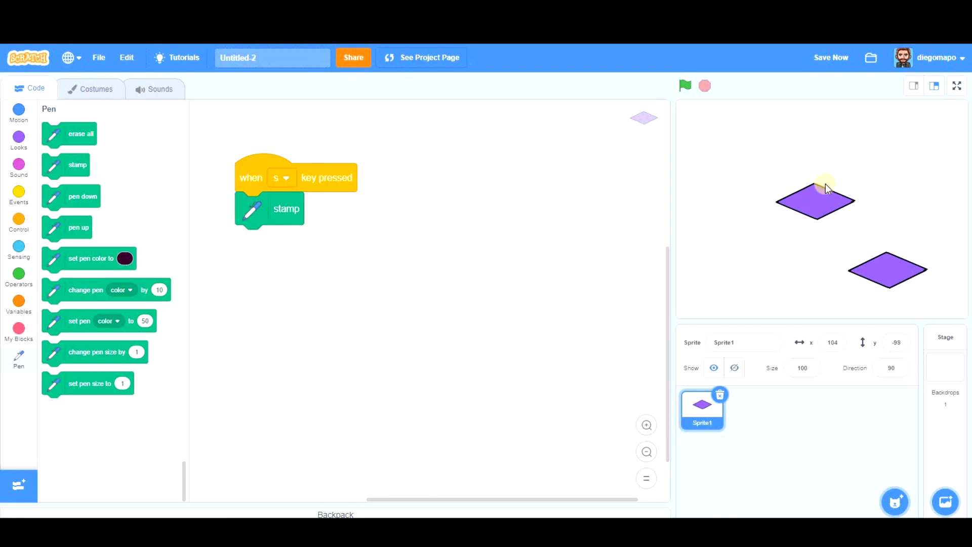
pyautogui.moveTo(817, 199)
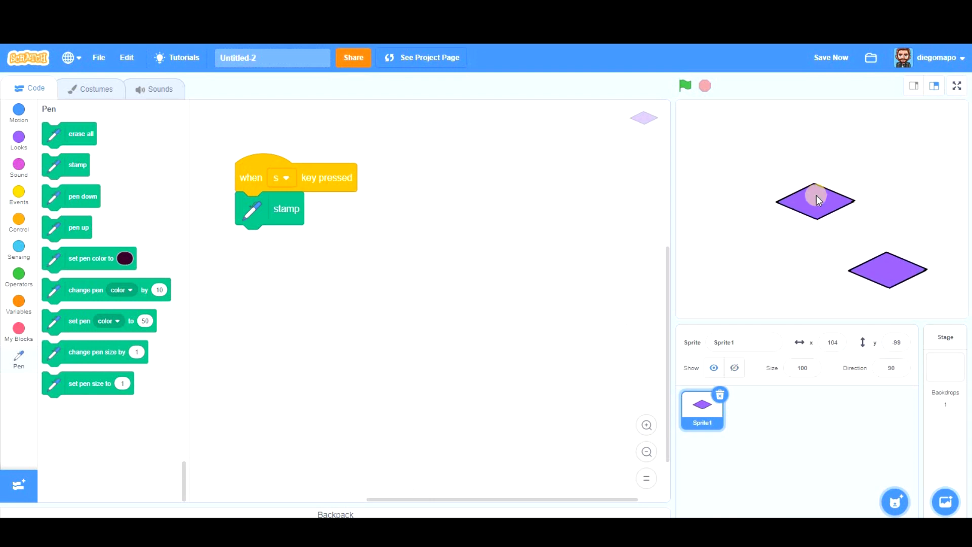
pyautogui.moveTo(828, 205)
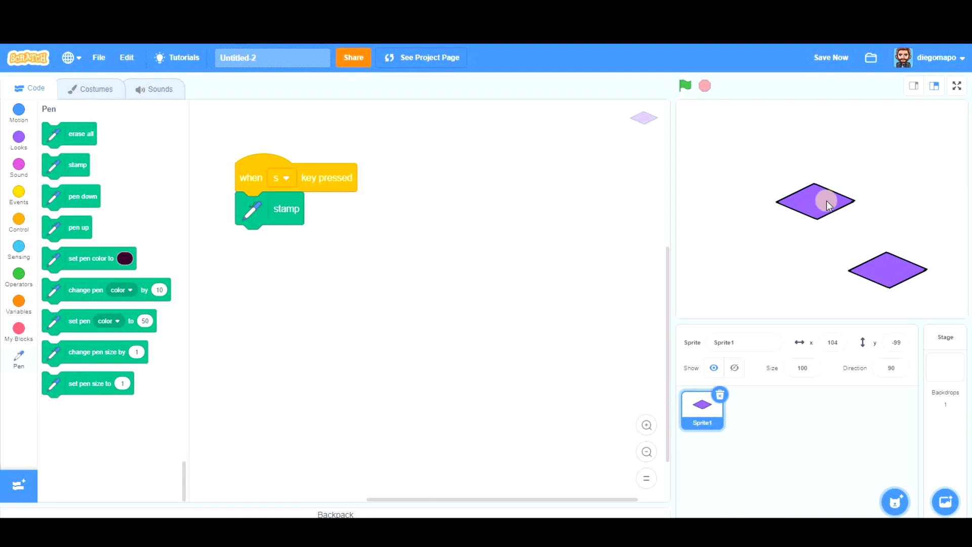
pyautogui.moveTo(817, 197)
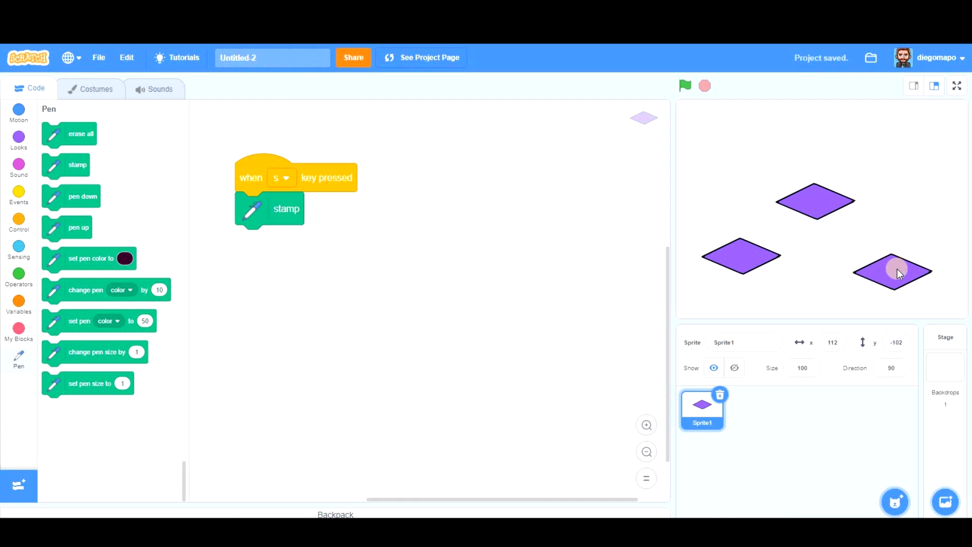
pyautogui.moveTo(886, 295)
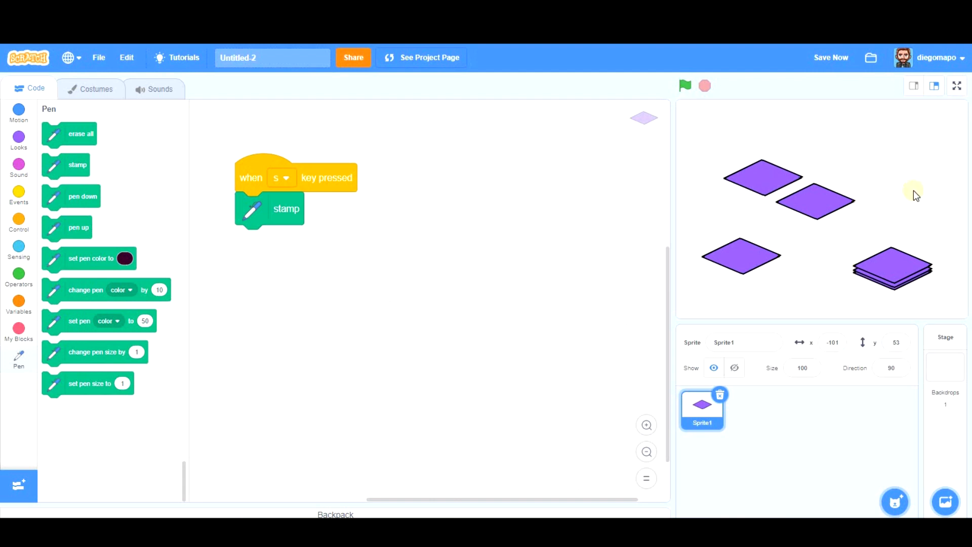
pyautogui.moveTo(18, 195)
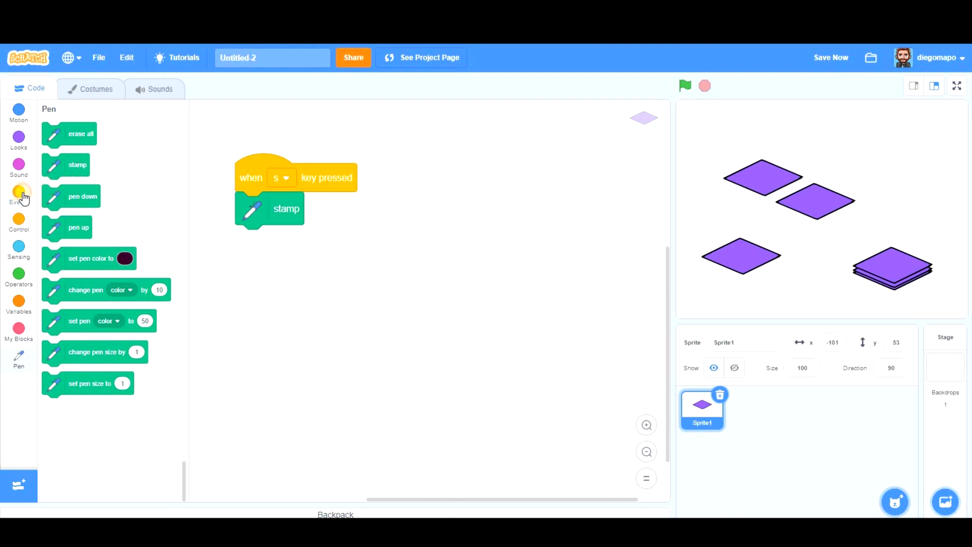
# - Wrap stamp and change y by 1 in a repeat 100 loop, then run it
pyautogui.click(18, 196)
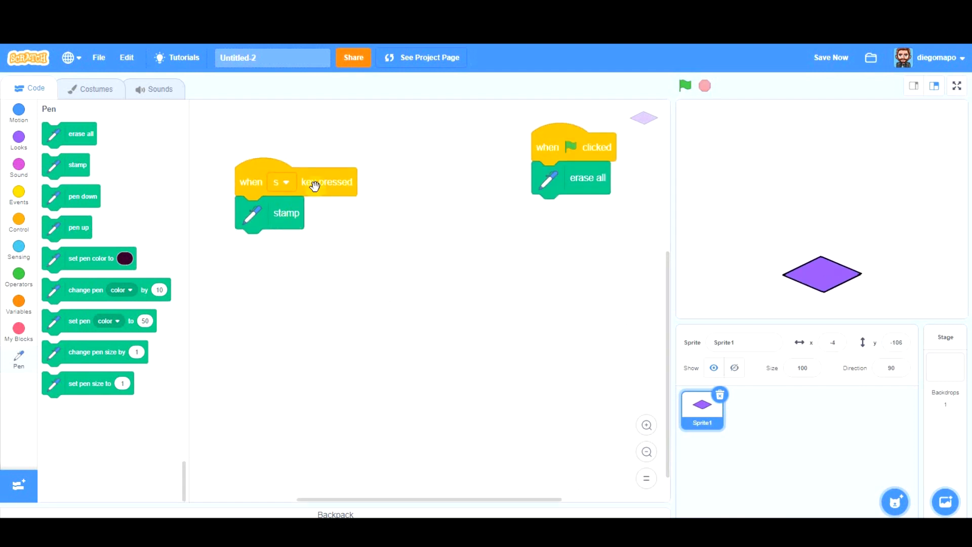
pyautogui.moveTo(205, 213)
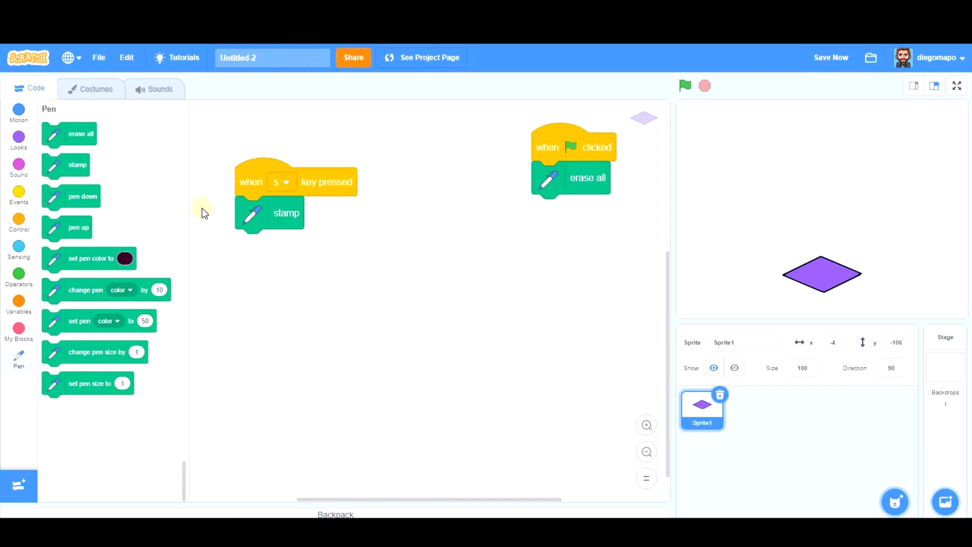
pyautogui.click(19, 220)
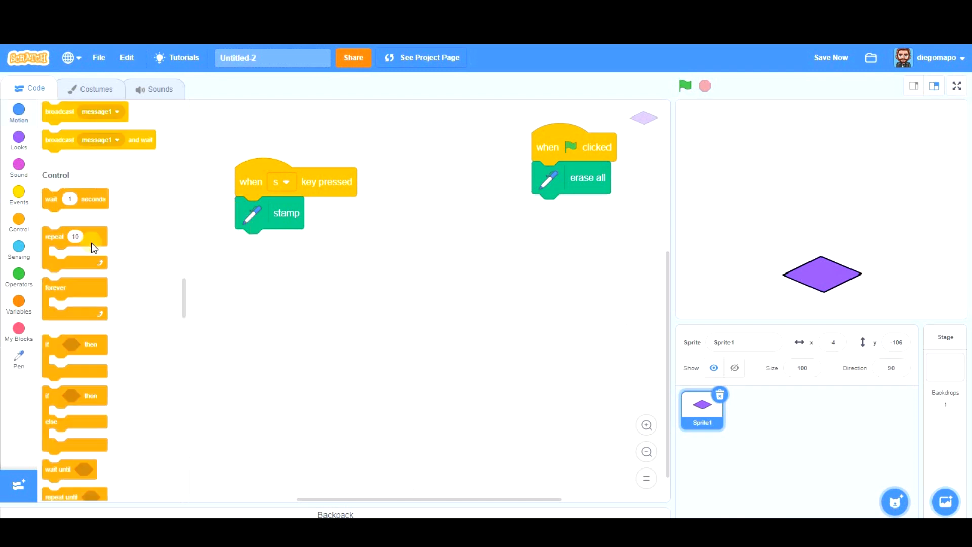
pyautogui.click(19, 111)
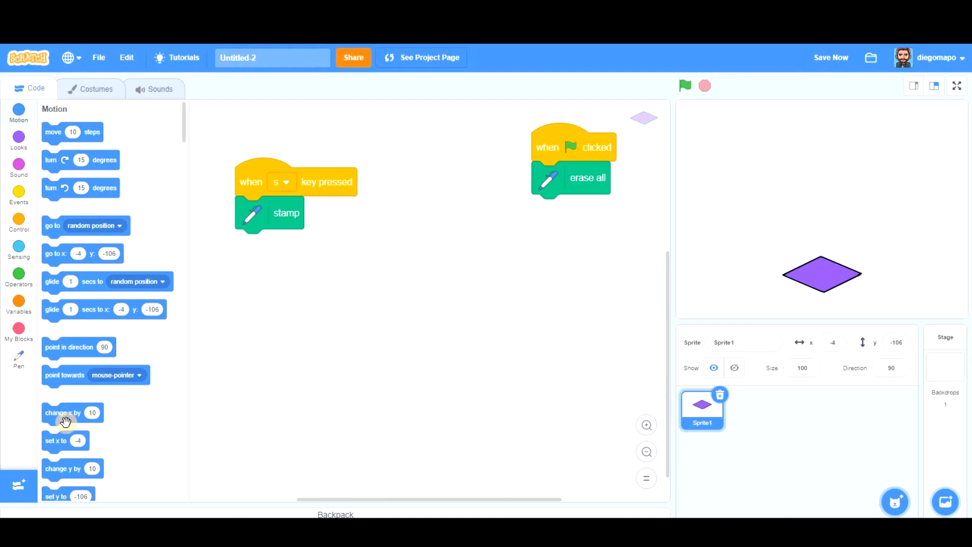
pyautogui.moveTo(97, 446)
pyautogui.write('1')
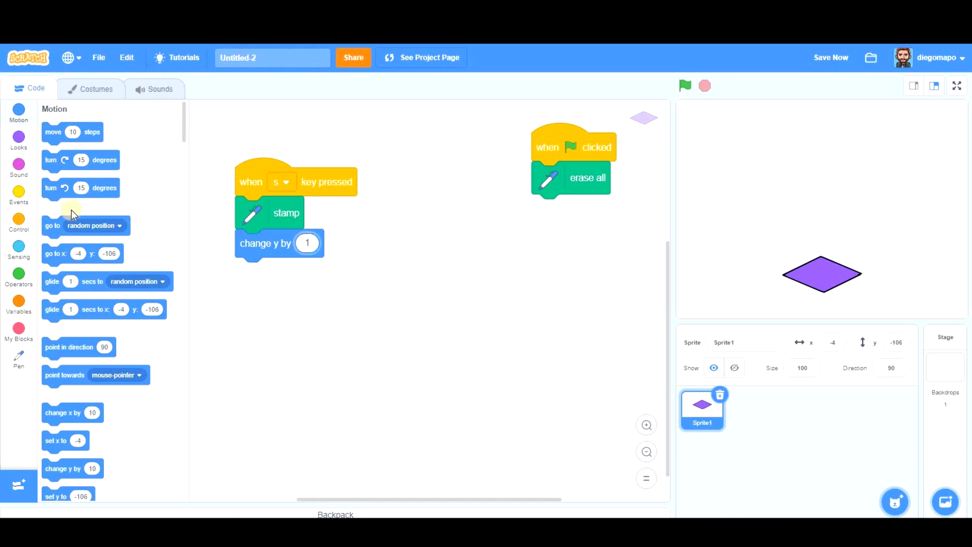
pyautogui.click(19, 165)
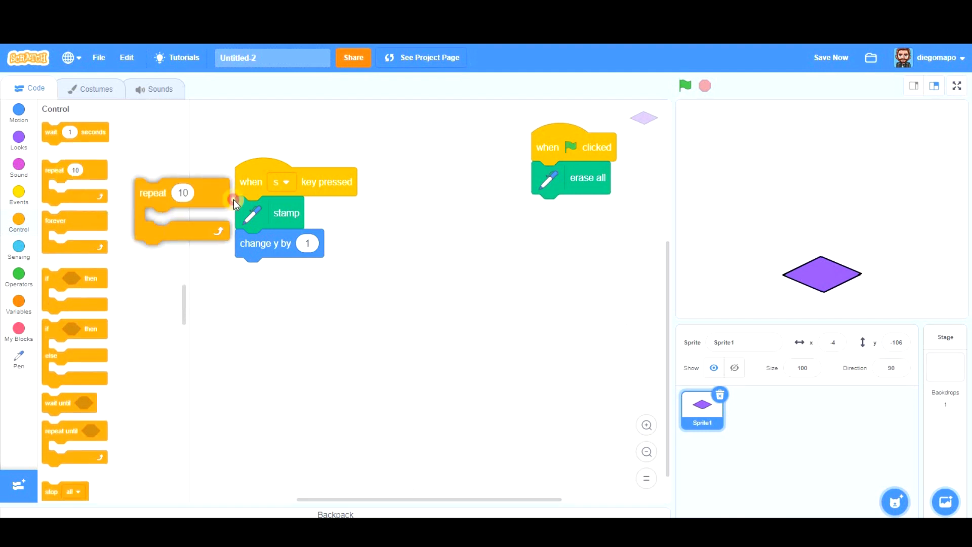
pyautogui.moveTo(182, 193); pyautogui.dragTo(273, 211)
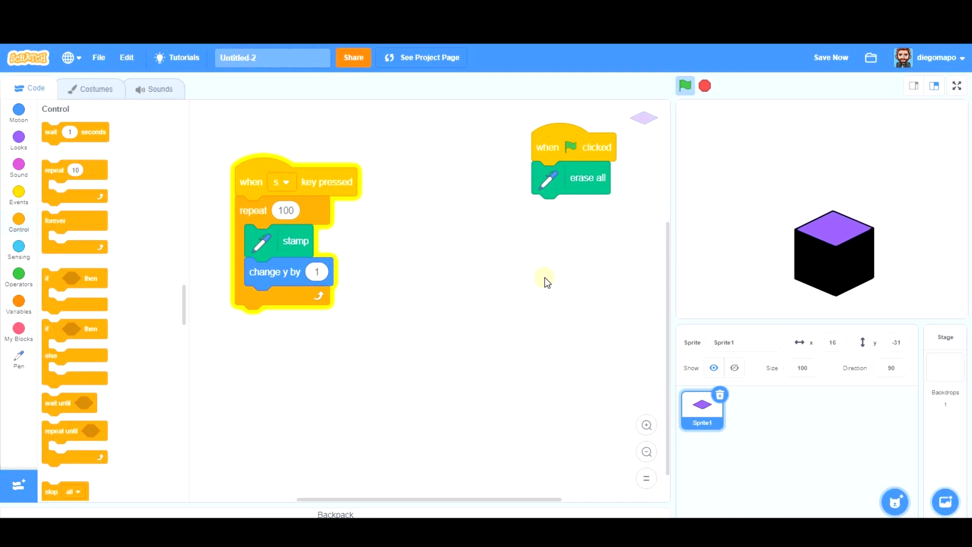
pyautogui.click(685, 85)
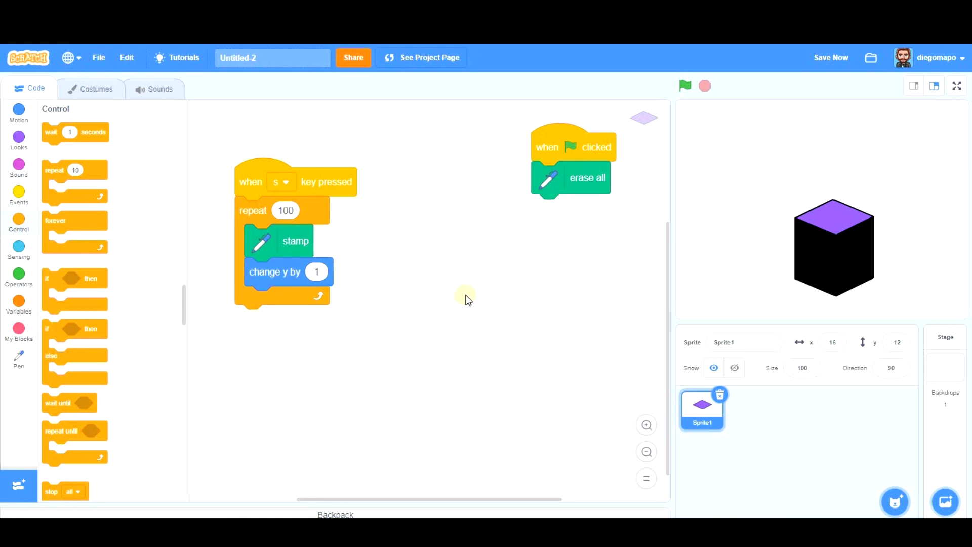
pyautogui.moveTo(97, 89)
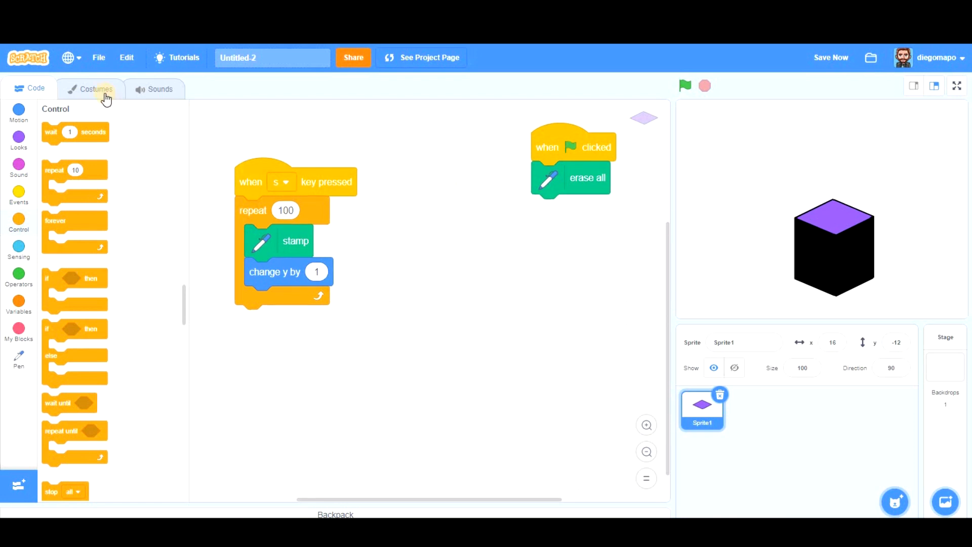
# - Convert the diamond costume to bitmap and paint its outline with a size-1 pale purple brush
pyautogui.click(96, 88)
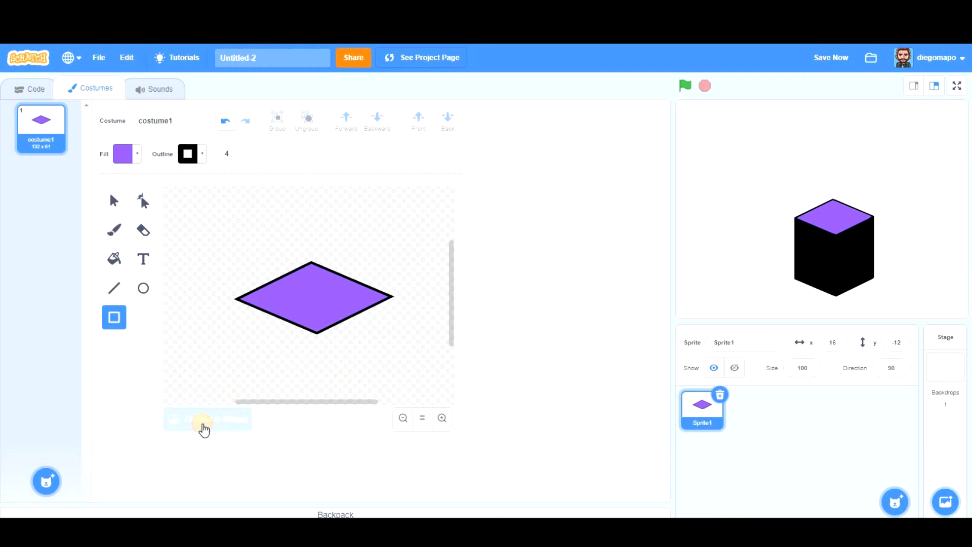
pyautogui.click(207, 418)
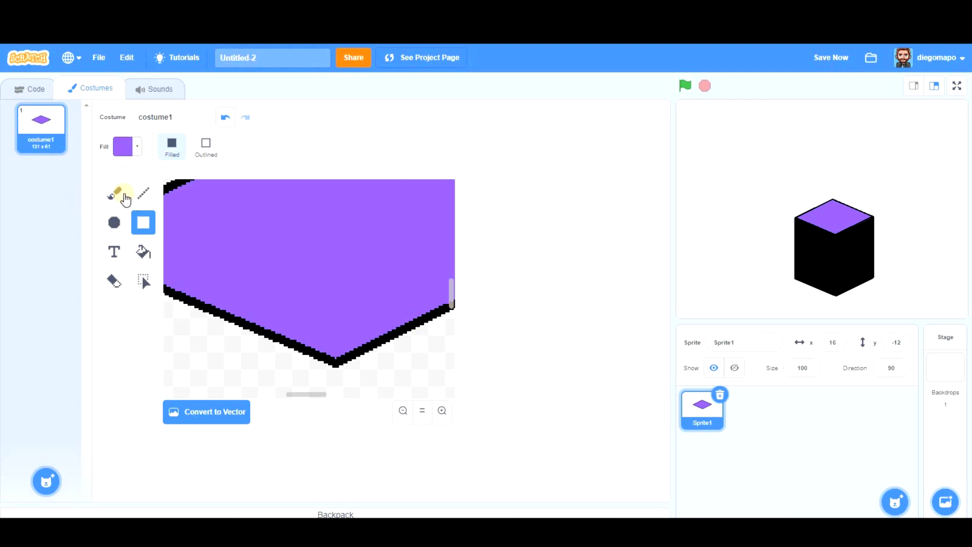
pyautogui.click(113, 193)
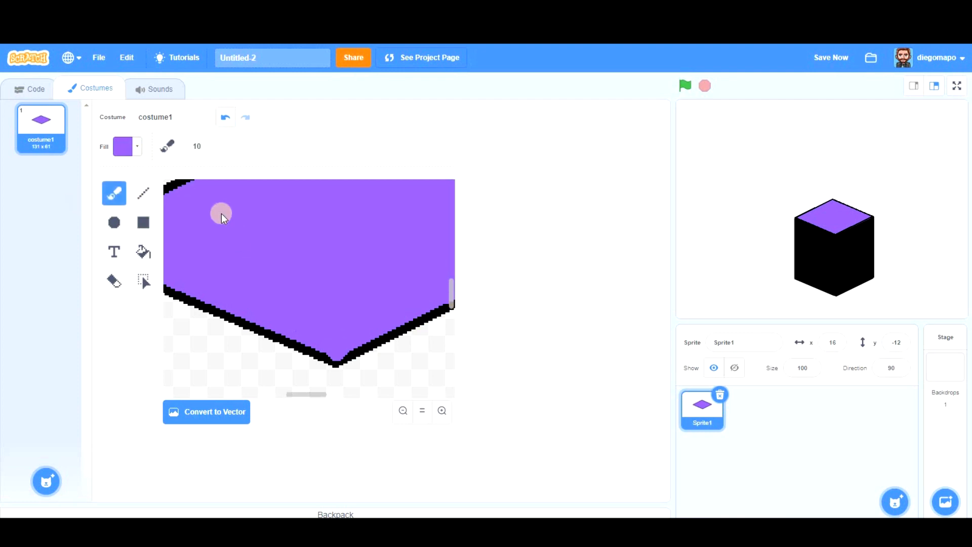
pyautogui.click(123, 147)
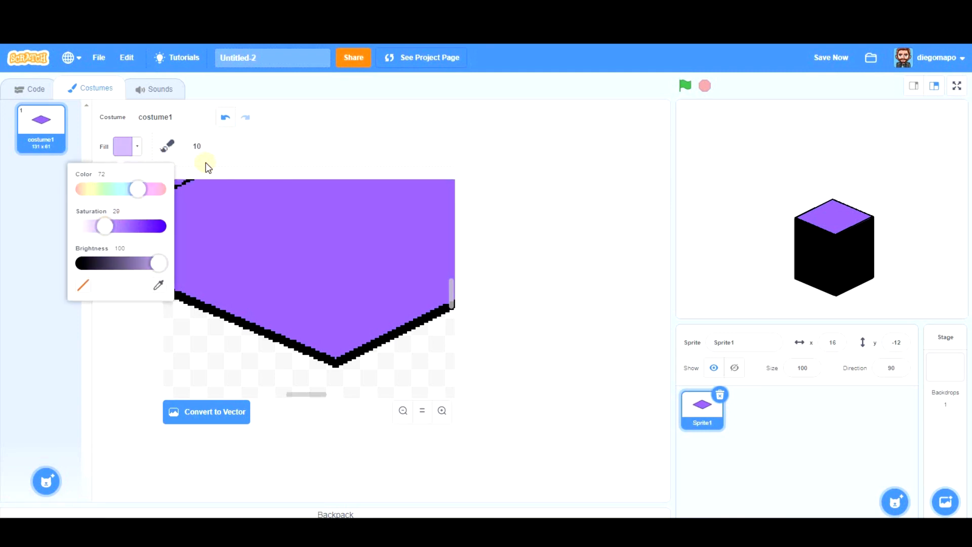
pyautogui.click(199, 146)
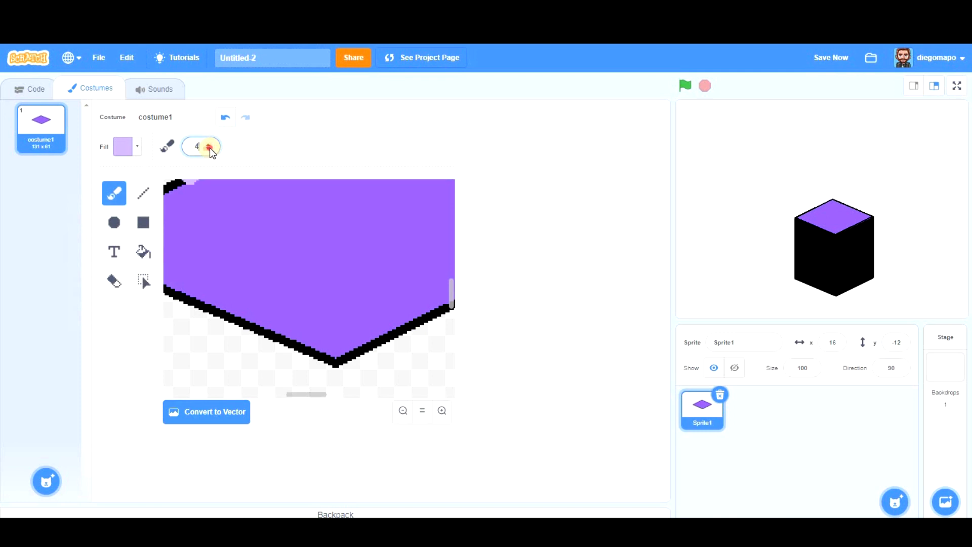
pyautogui.click(442, 411)
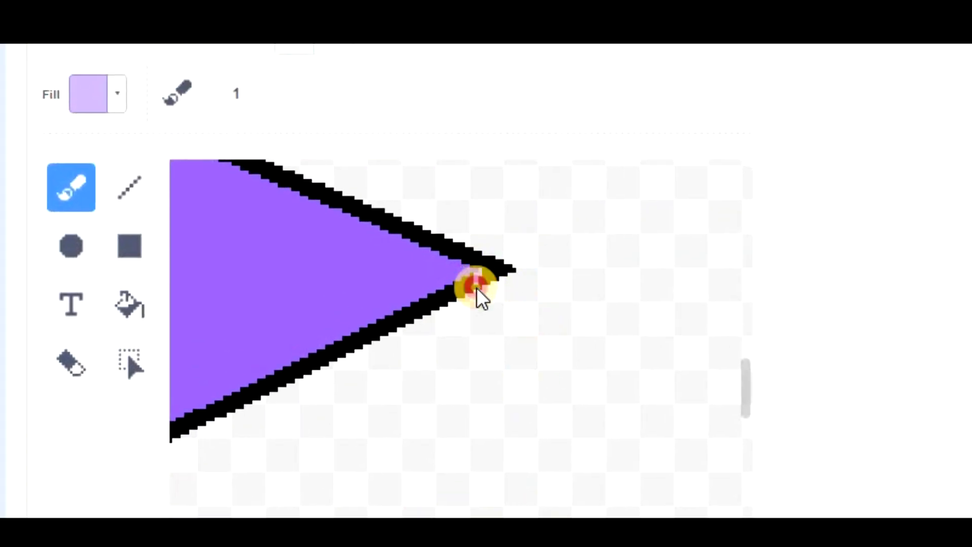
pyautogui.click(129, 304)
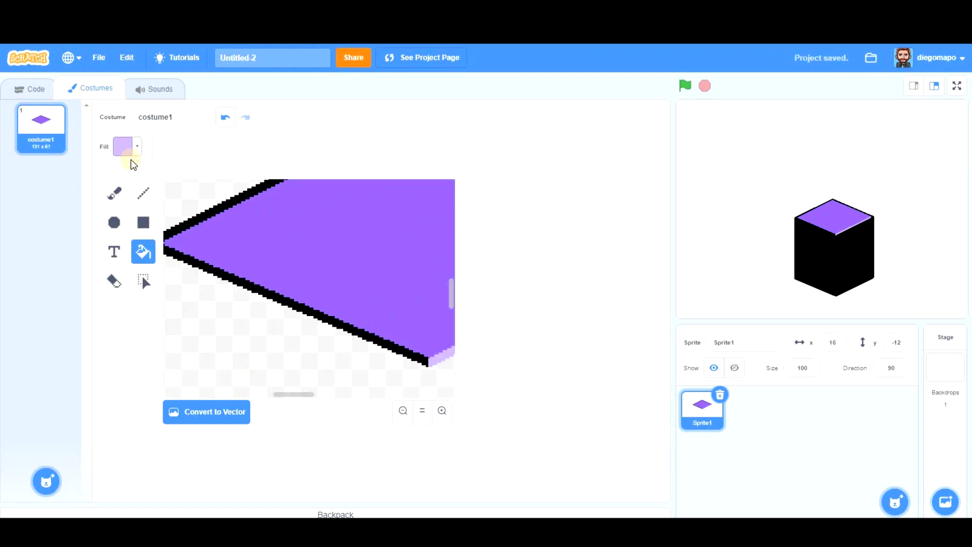
# - Paint the lower outline a paler purple, test the prism, then erase the upper outline with transparent fill
pyautogui.click(127, 146)
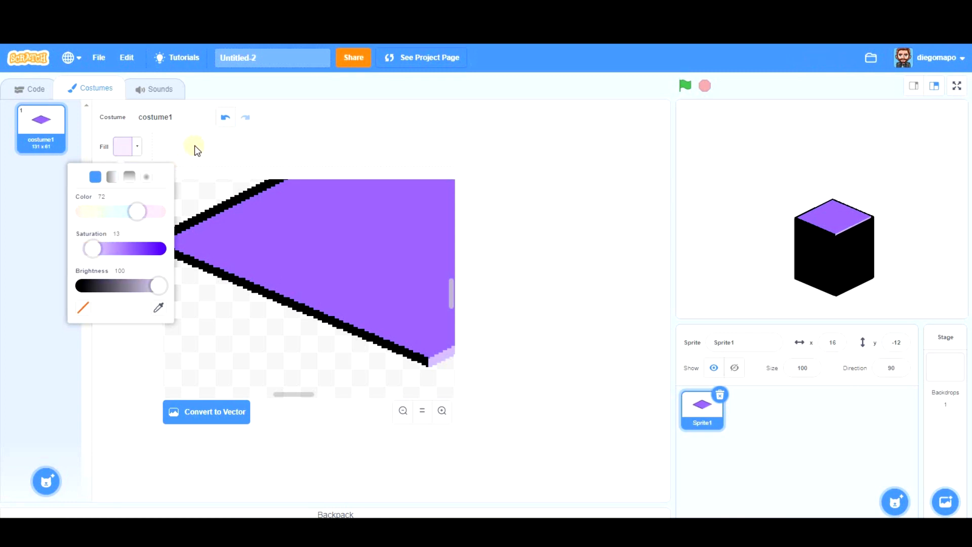
pyautogui.click(311, 362)
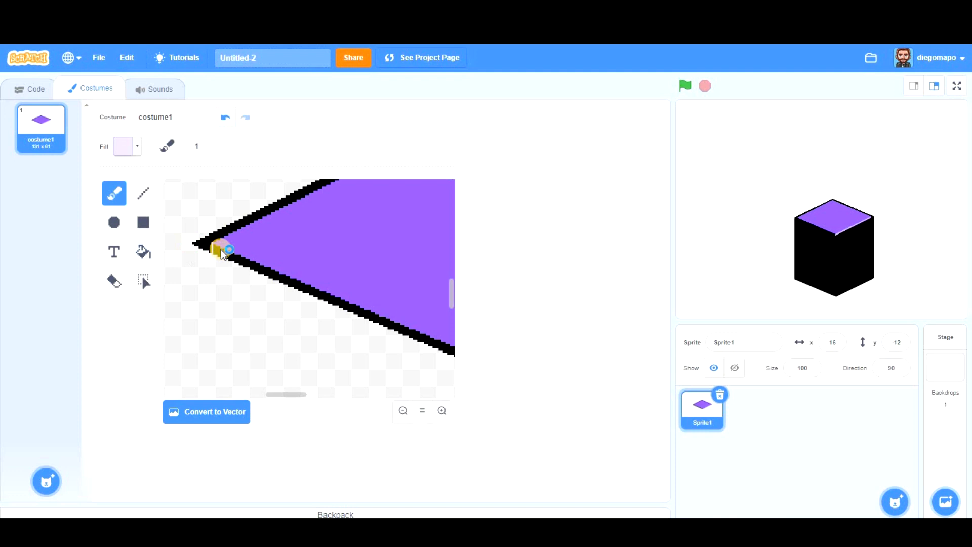
pyautogui.click(403, 411)
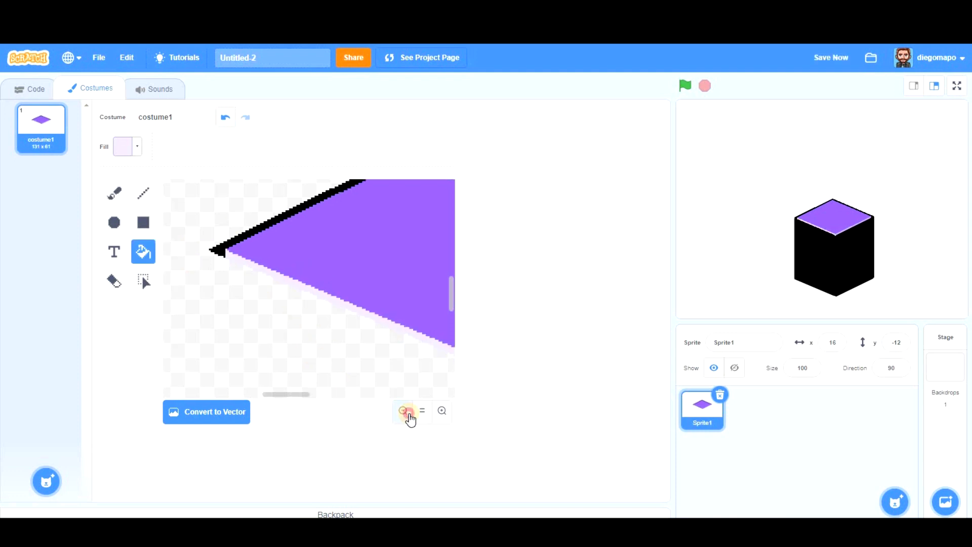
pyautogui.click(403, 411)
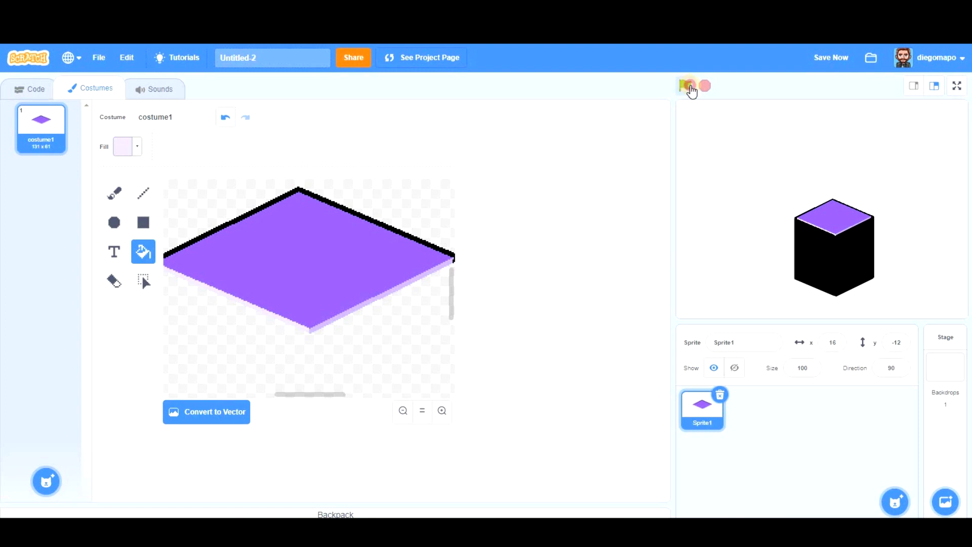
pyautogui.click(685, 86)
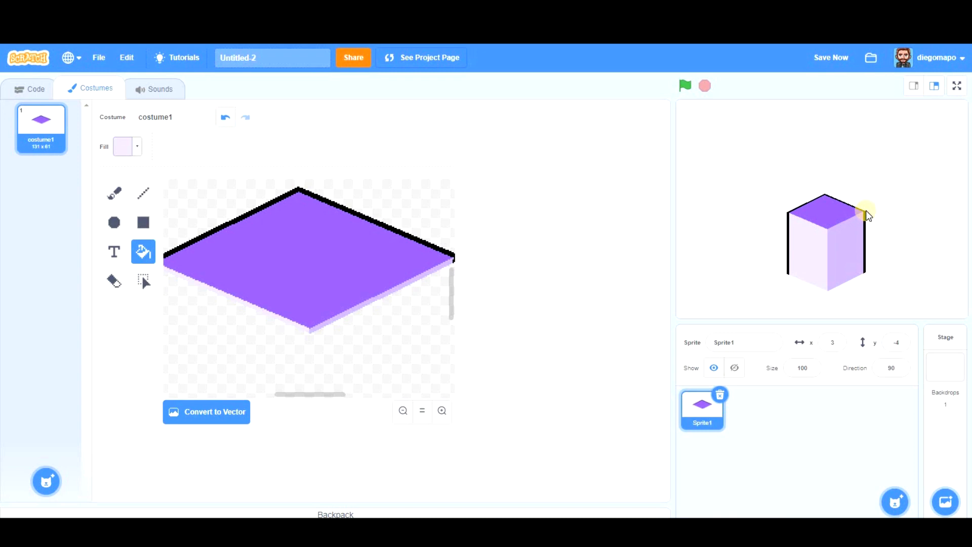
pyautogui.moveTo(318, 400)
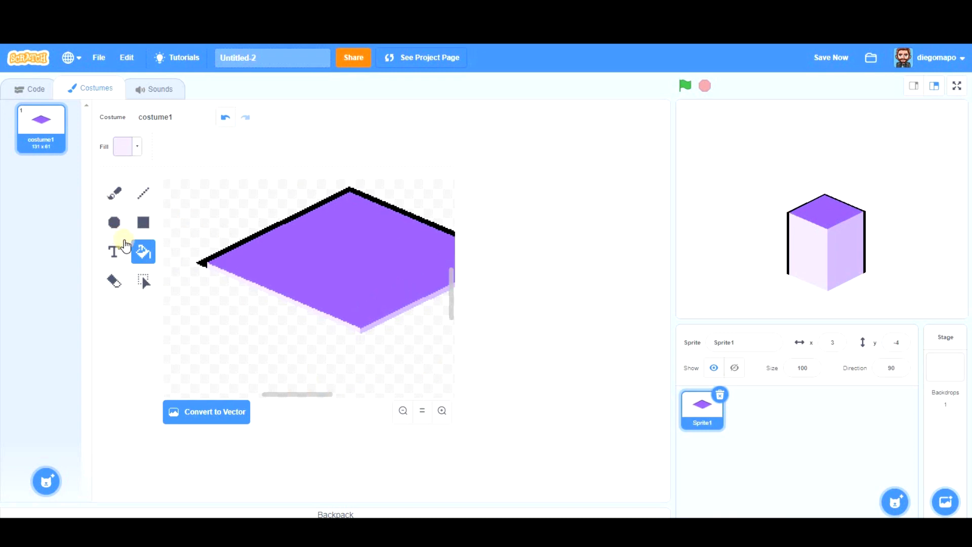
pyautogui.moveTo(140, 152)
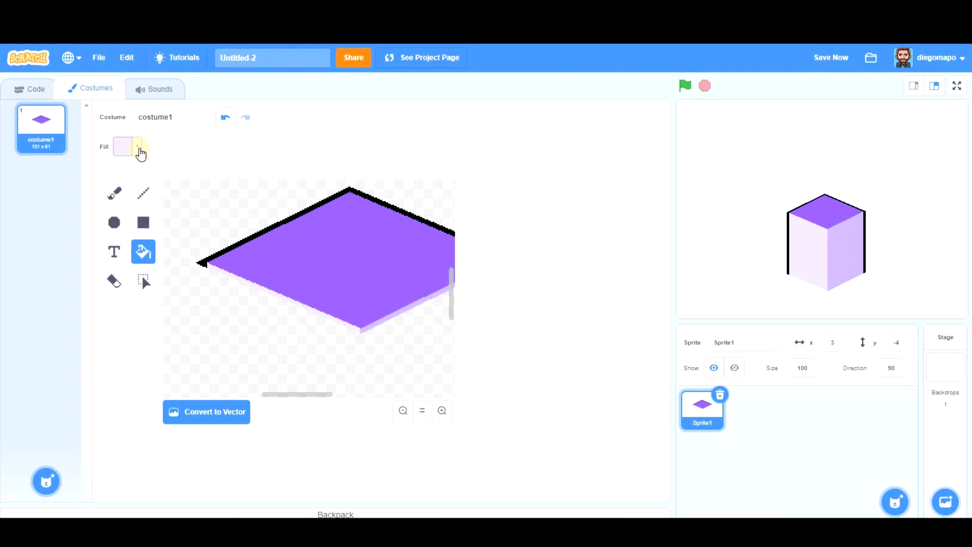
pyautogui.click(136, 147)
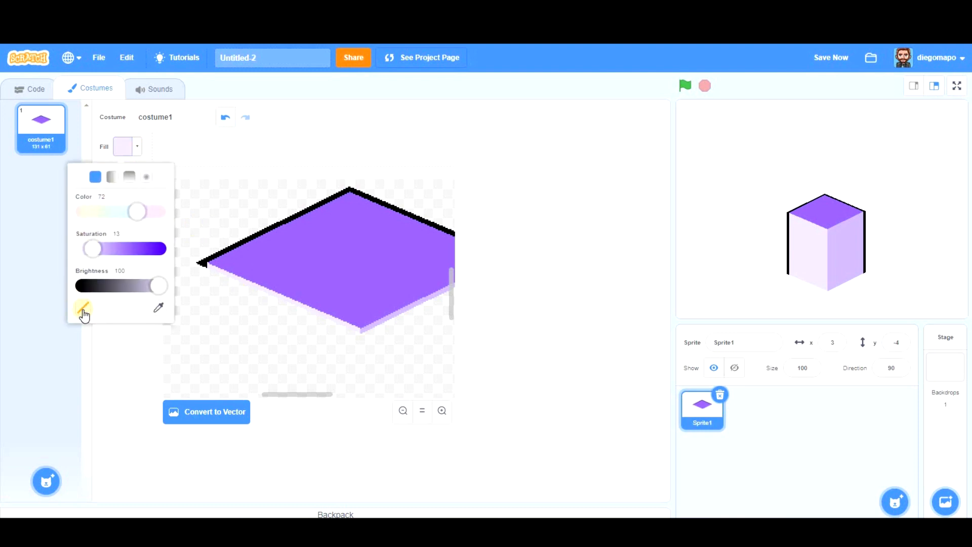
pyautogui.click(83, 308)
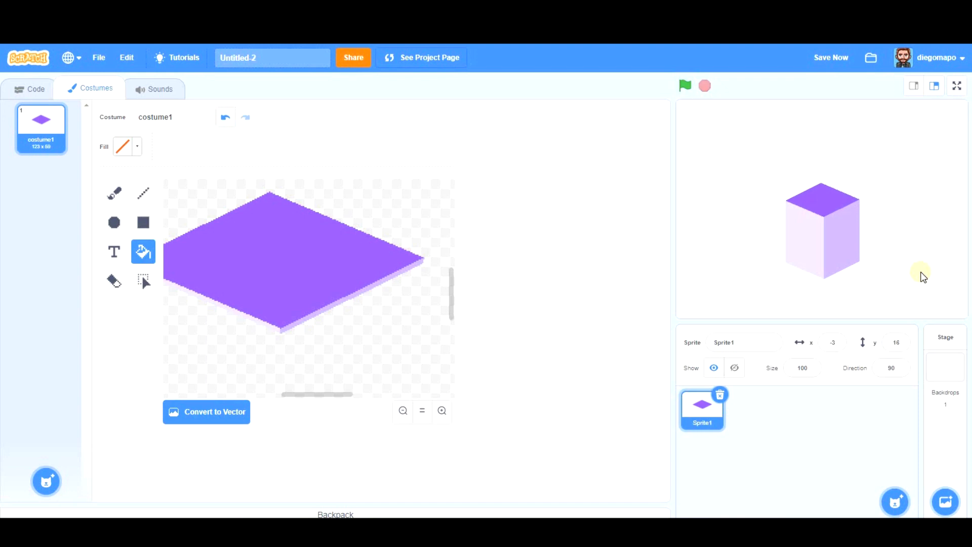
pyautogui.moveTo(801, 254)
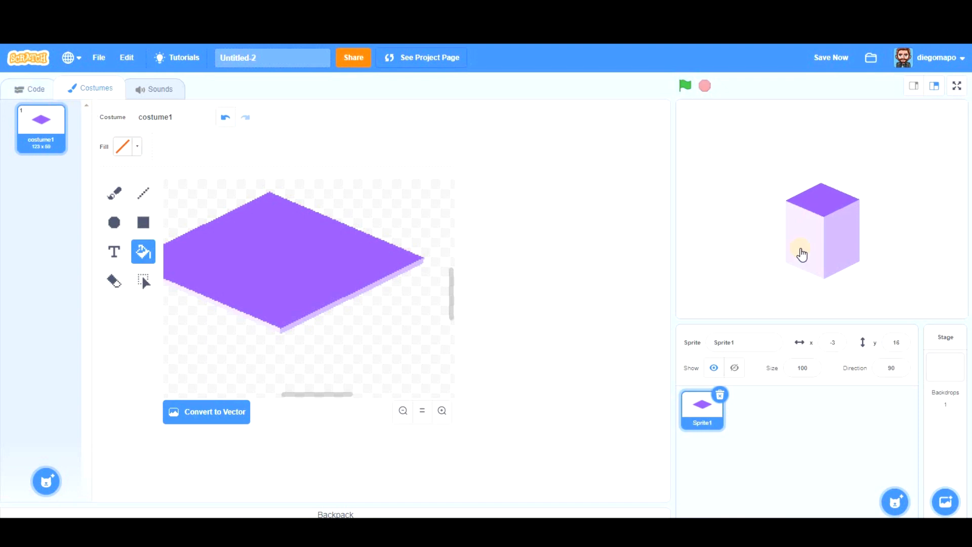
# - Make the s-key script move the sprite to the mouse pointer before stamping
pyautogui.click(36, 89)
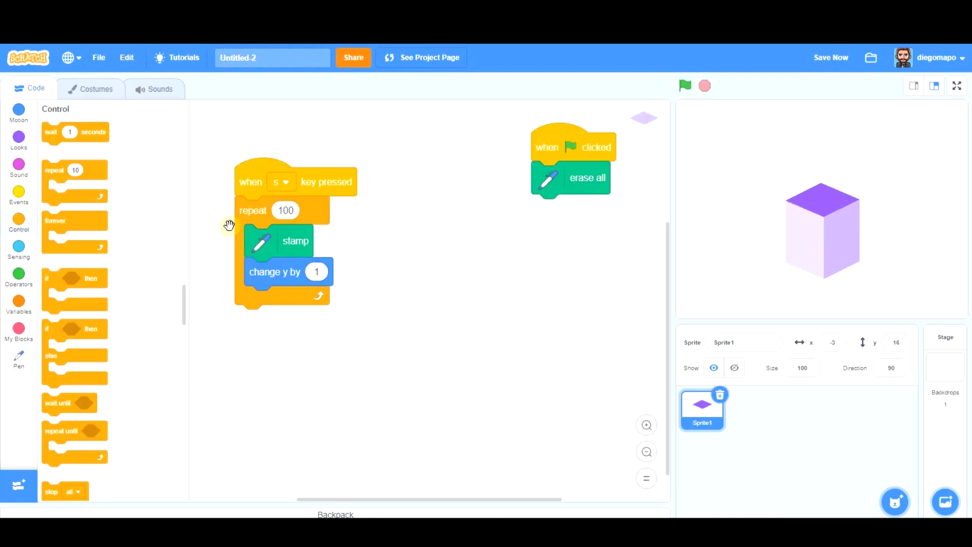
pyautogui.moveTo(273, 215)
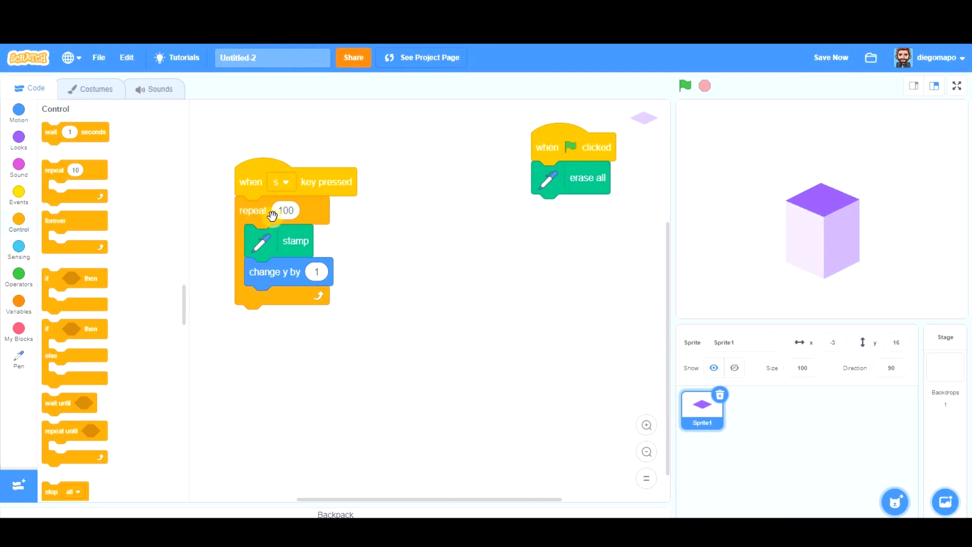
pyautogui.click(19, 137)
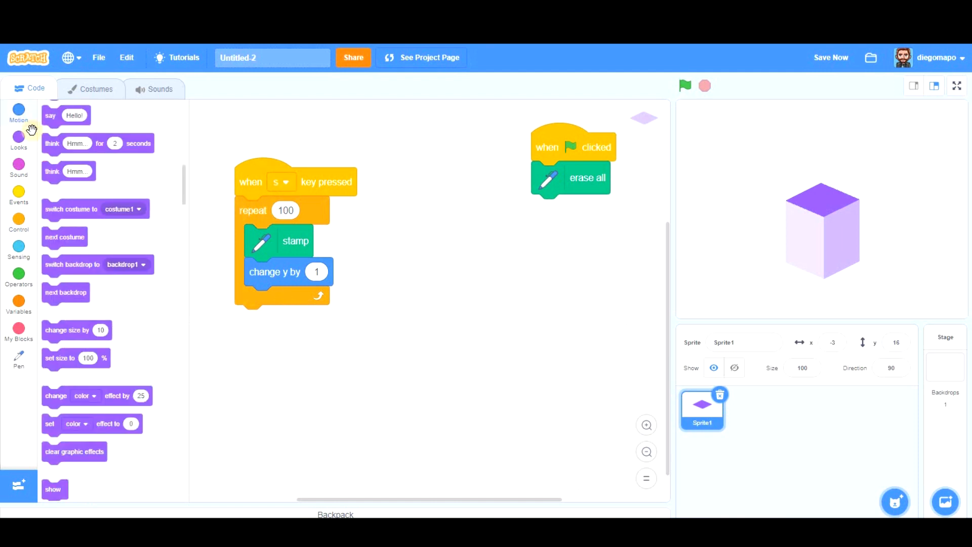
pyautogui.click(19, 112)
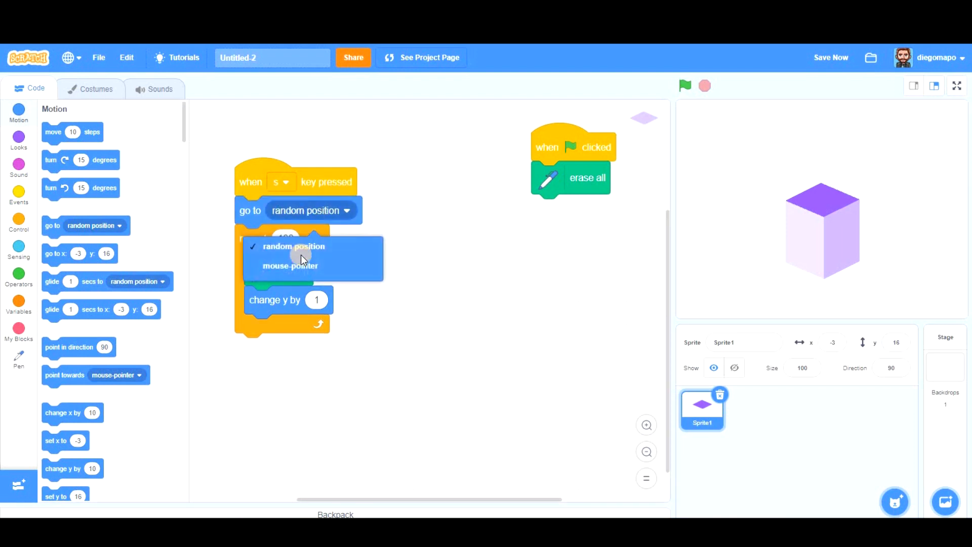
pyautogui.click(290, 266)
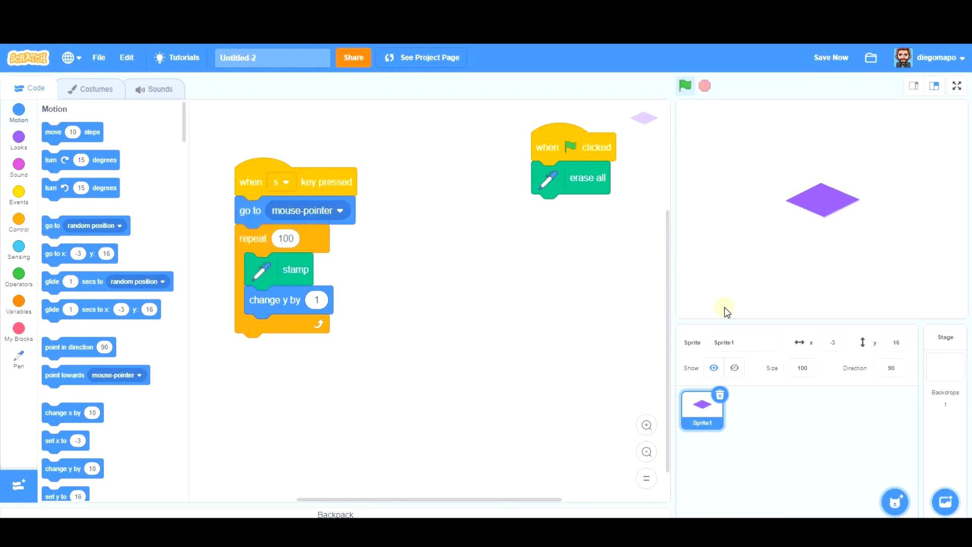
pyautogui.moveTo(895, 285)
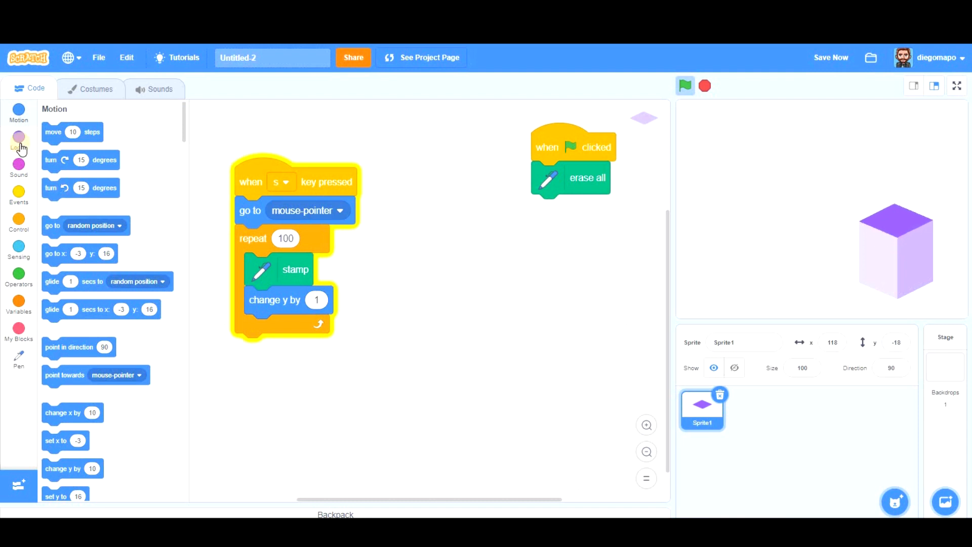
# - Add a hide block to the green-flag script and name the sprite Square
pyautogui.click(18, 139)
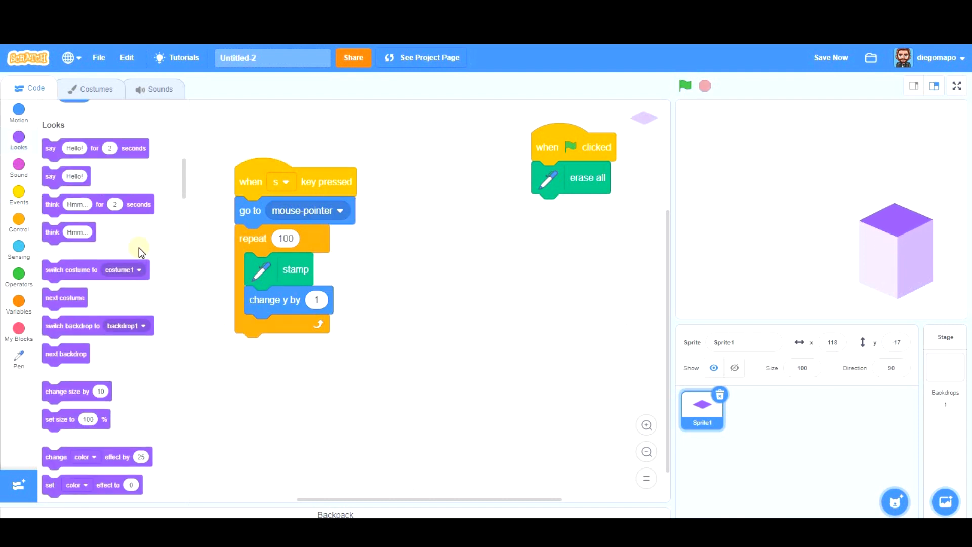
pyautogui.scroll(-3)
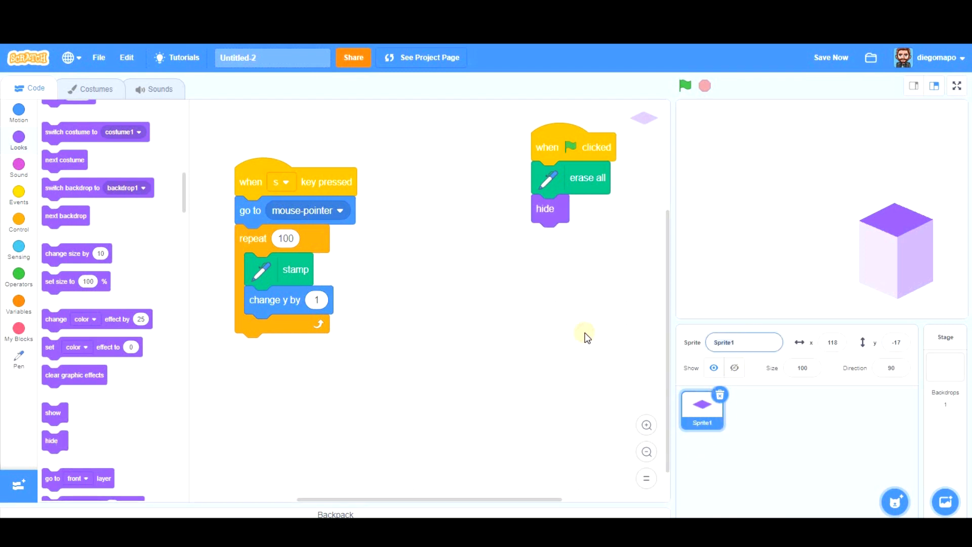
pyautogui.write('Square')
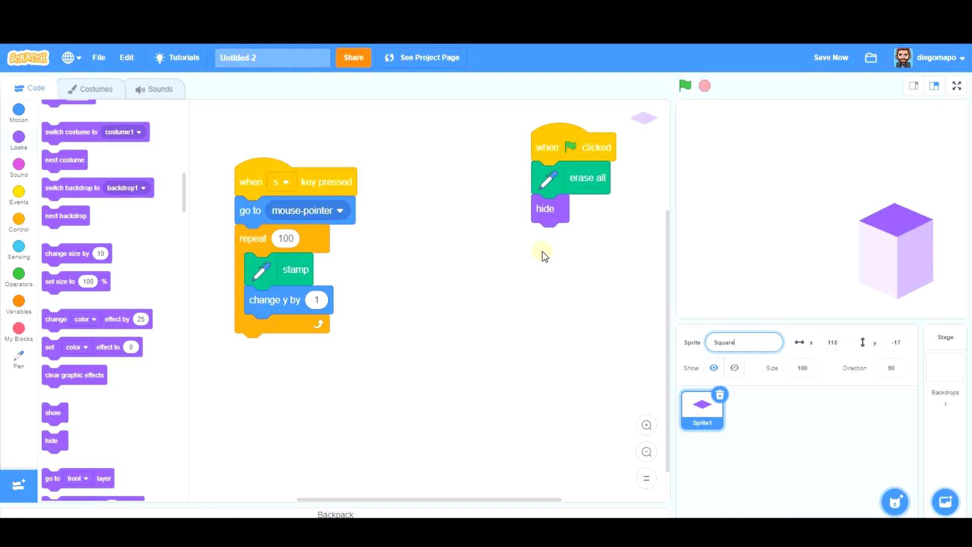
pyautogui.moveTo(801, 334)
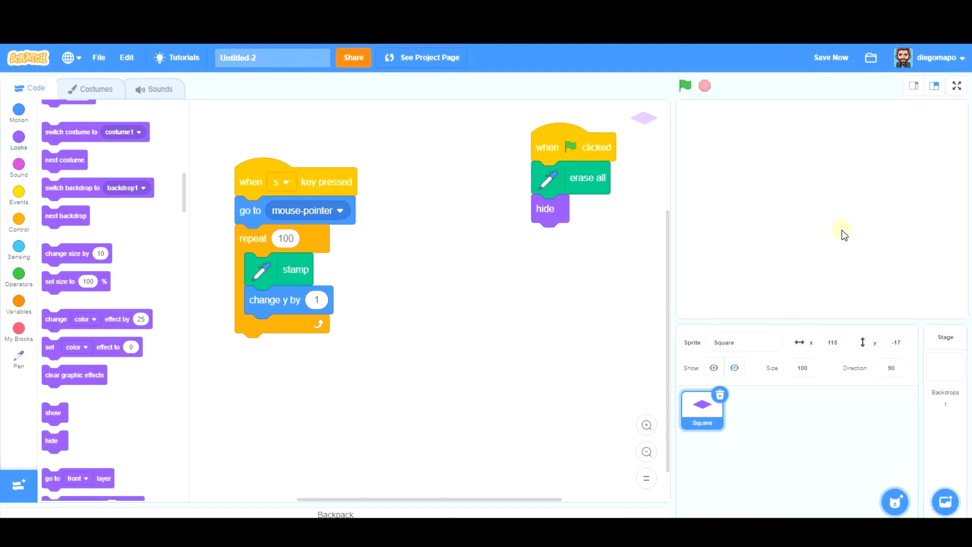
pyautogui.moveTo(726, 285)
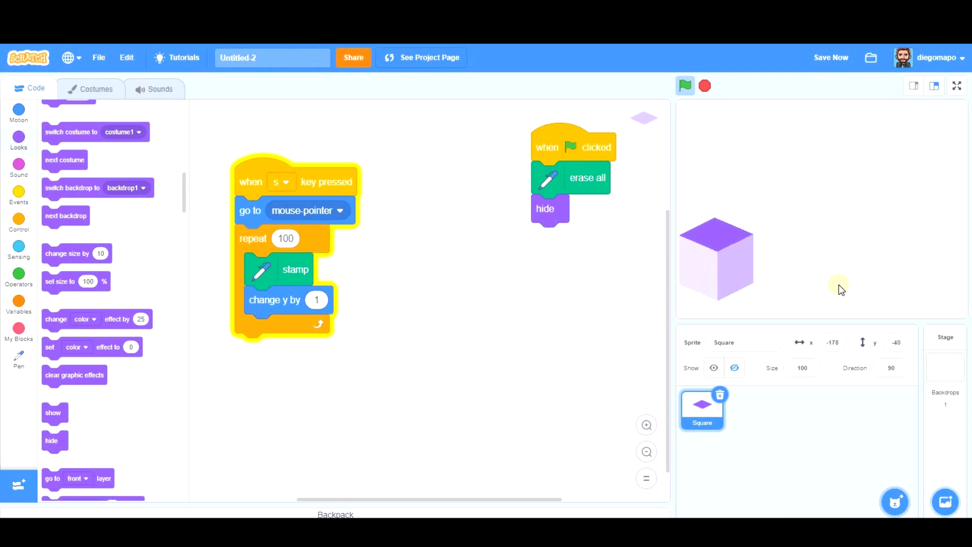
# - Clear the stage, paint a new sprite and draw a flattened purple ellipse costume
pyautogui.click(685, 86)
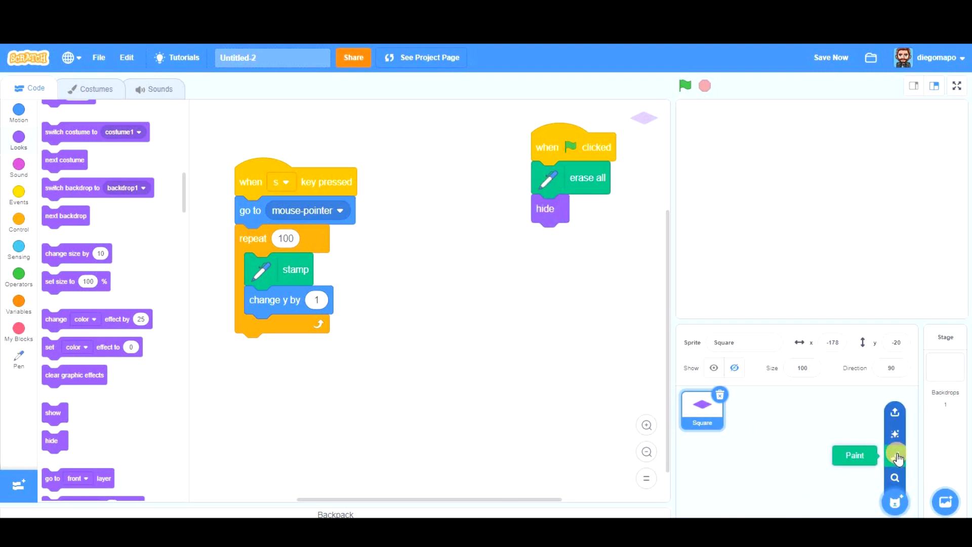
pyautogui.click(894, 455)
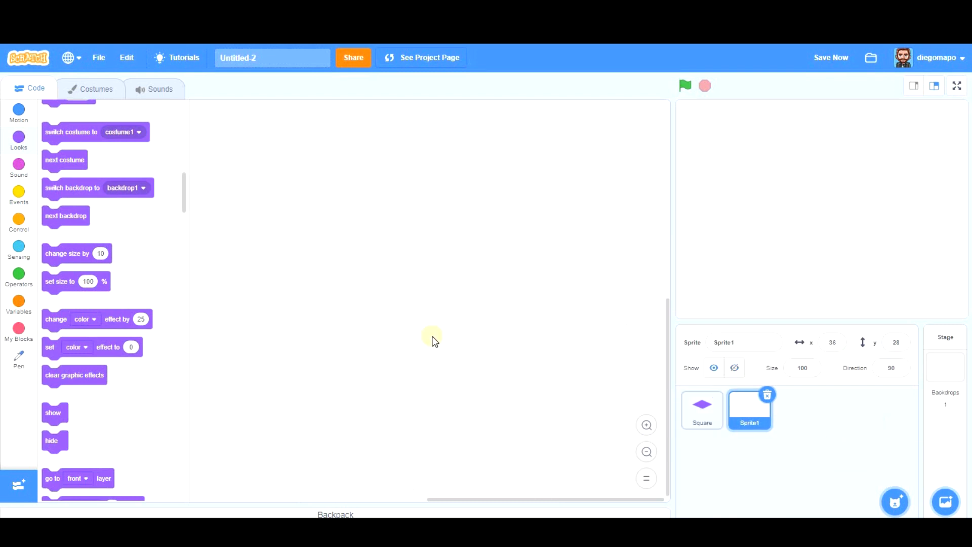
pyautogui.click(96, 89)
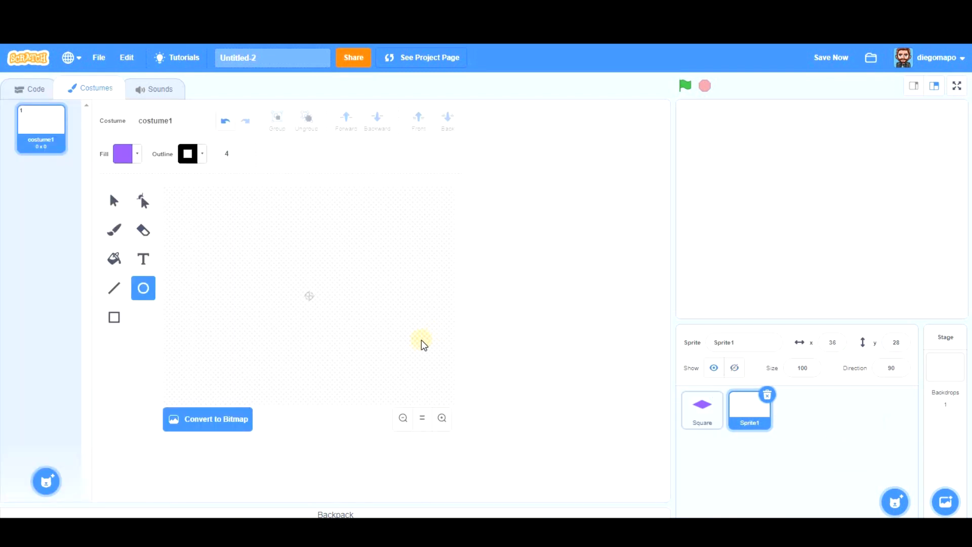
pyautogui.moveTo(242, 254)
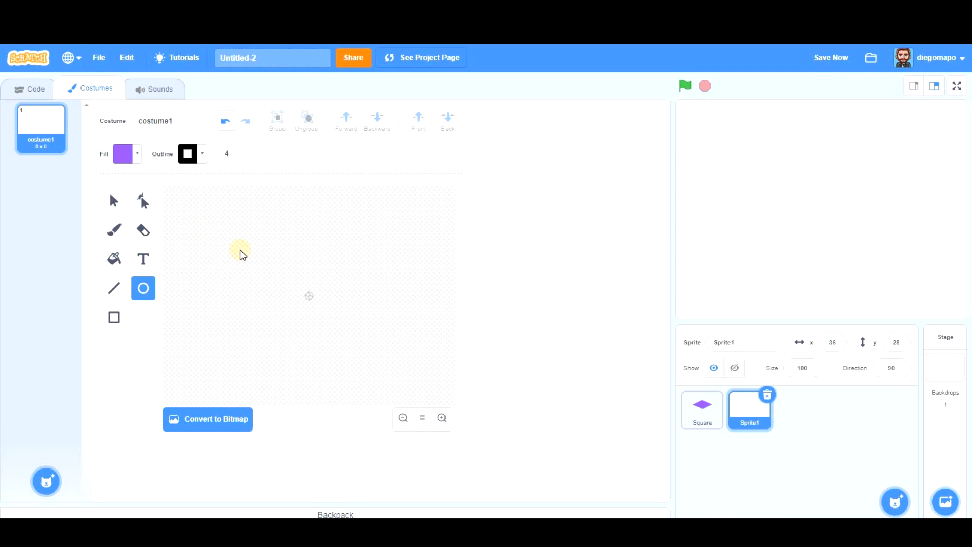
pyautogui.moveTo(293, 276)
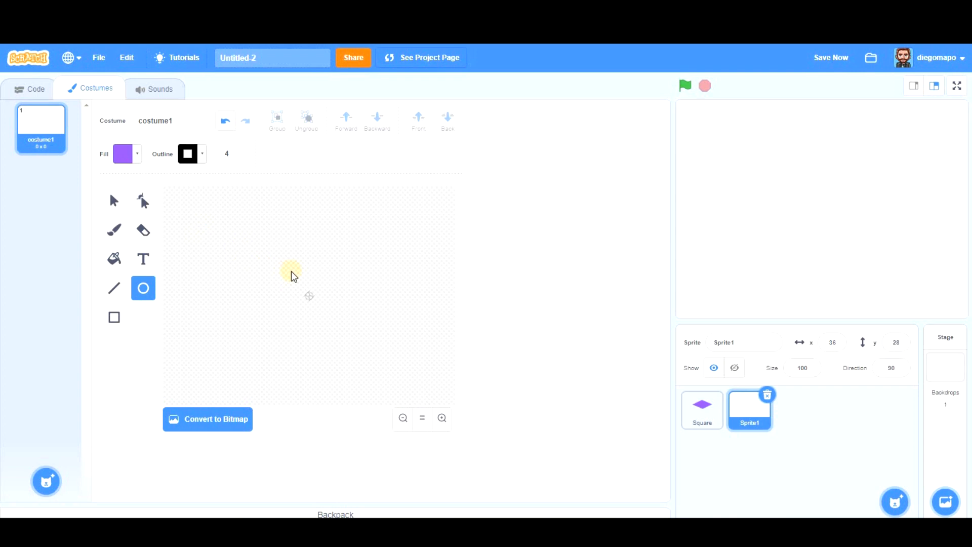
pyautogui.moveTo(286, 273)
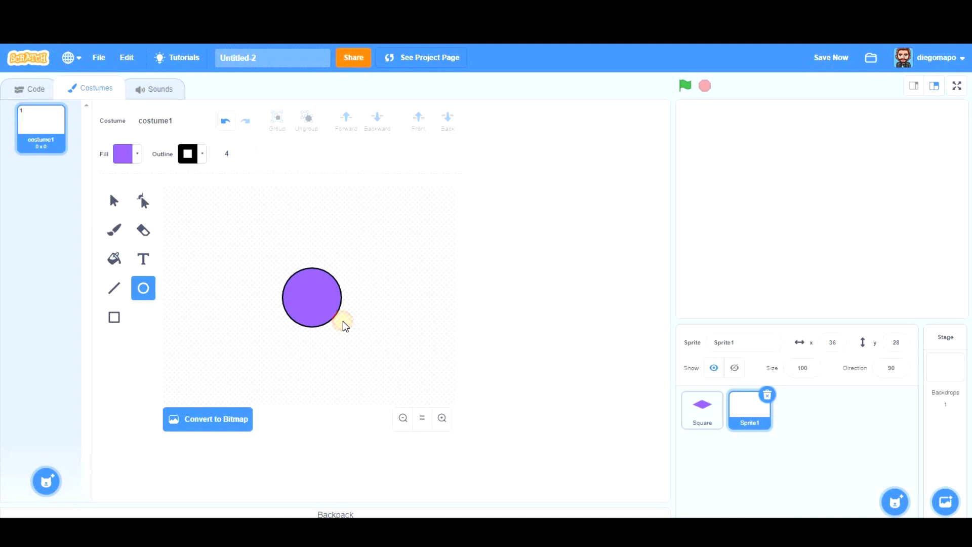
pyautogui.click(312, 298)
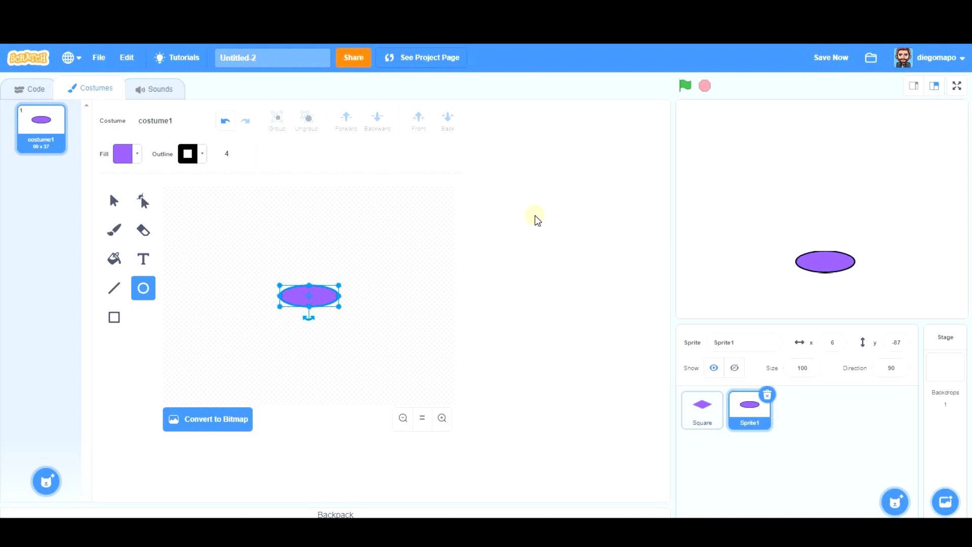
pyautogui.click(35, 88)
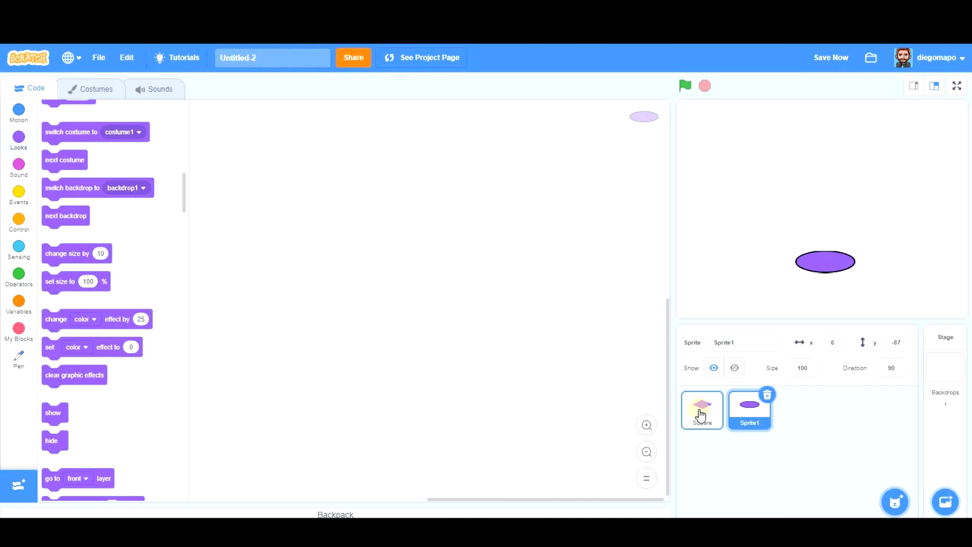
# - Copy Square's stamping script to the ellipse sprite, set its key to c, and stamp
pyautogui.click(701, 409)
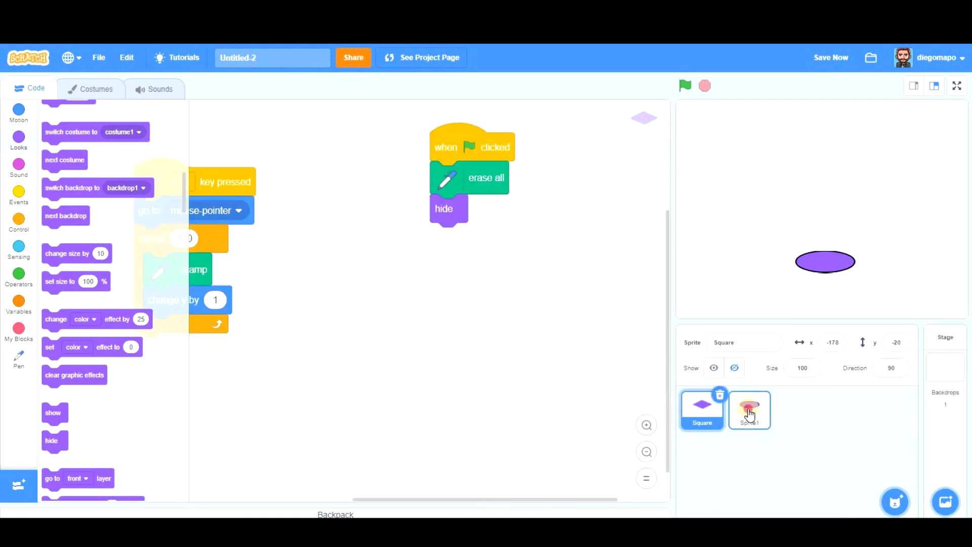
pyautogui.click(749, 410)
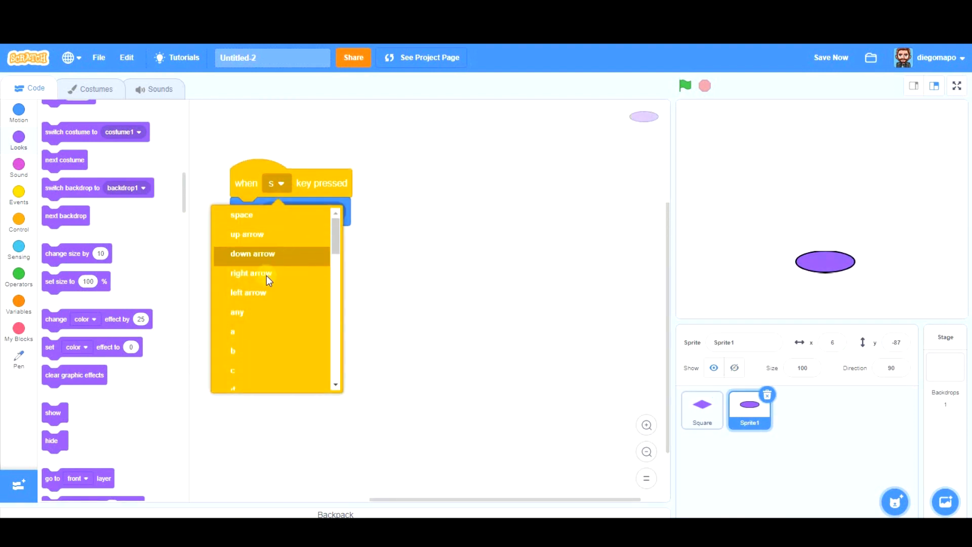
pyautogui.click(232, 370)
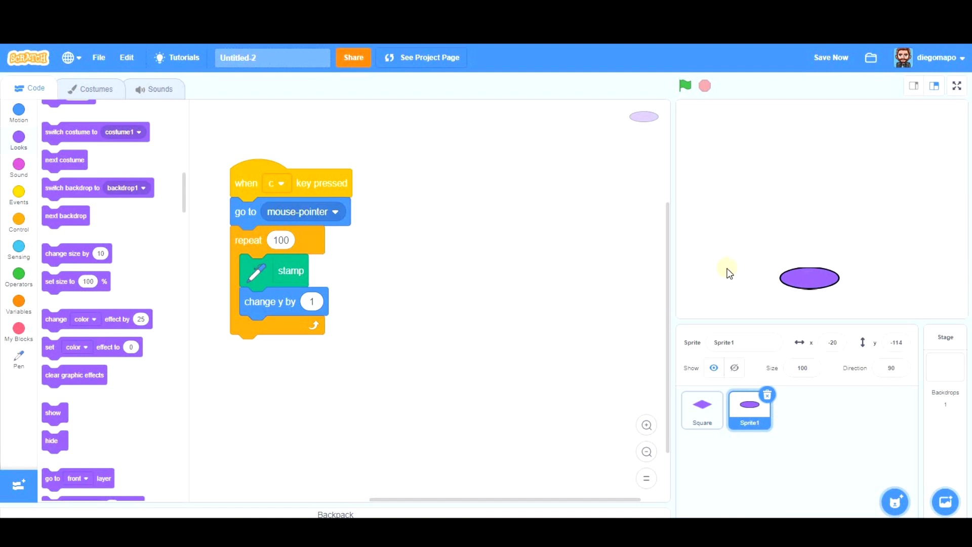
pyautogui.click(684, 86)
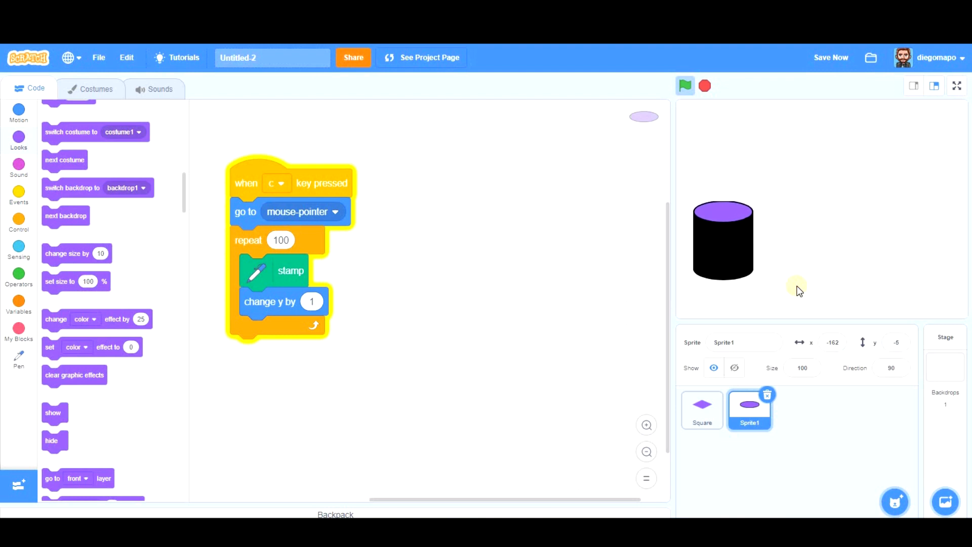
pyautogui.click(684, 86)
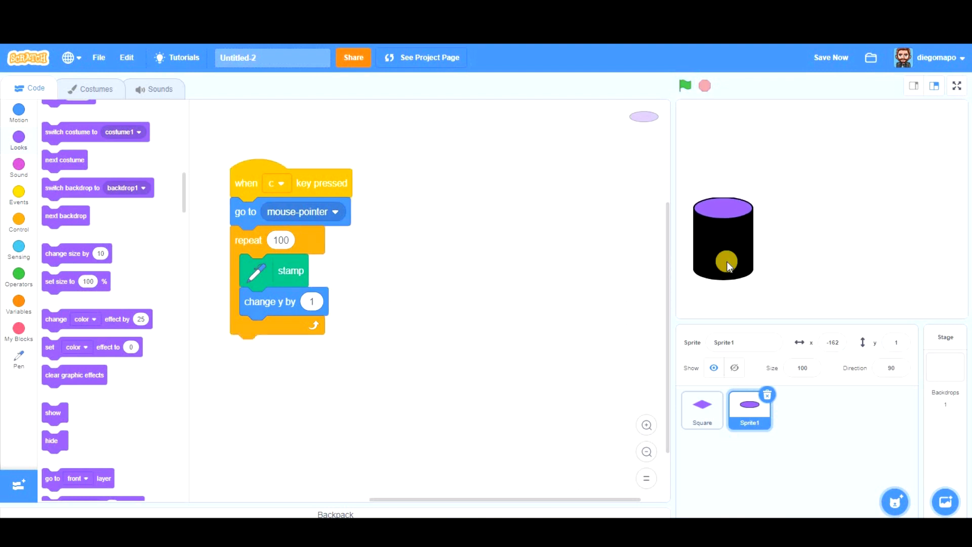
pyautogui.moveTo(723, 267)
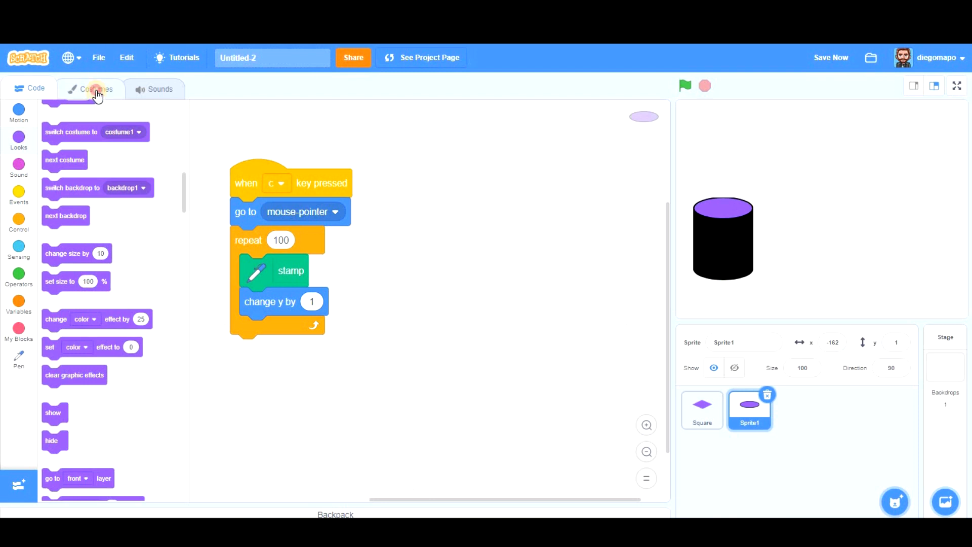
# - Select the ellipse in the costume editor and turn its outline green
pyautogui.click(96, 89)
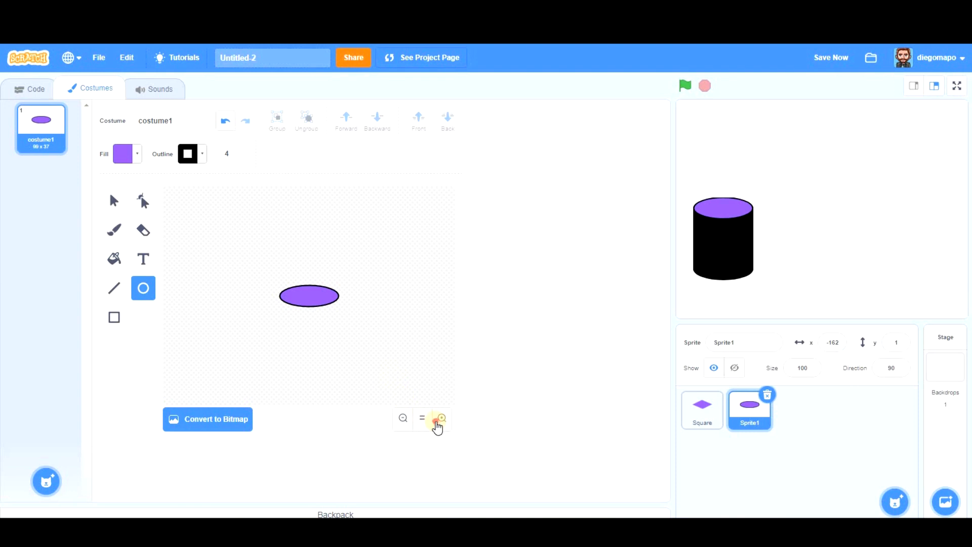
pyautogui.click(442, 417)
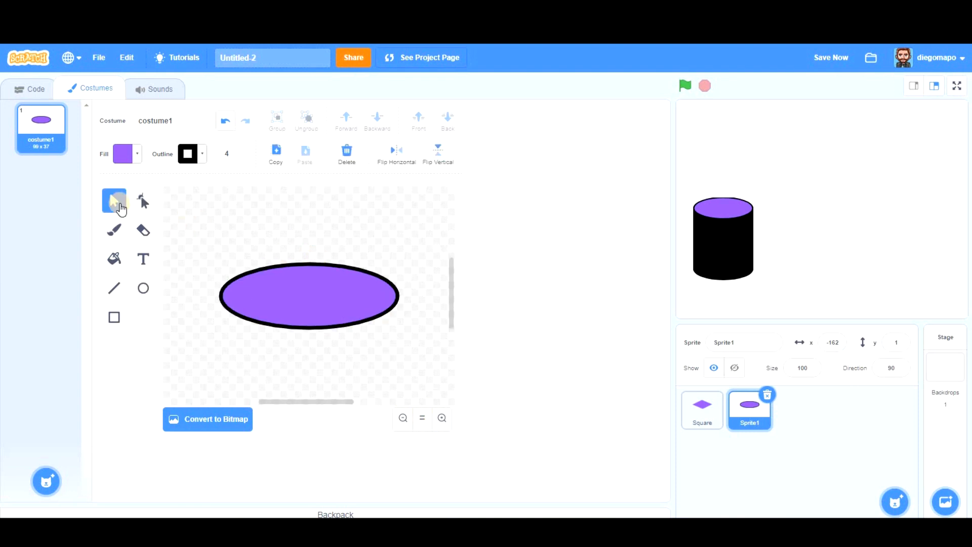
pyautogui.click(114, 199)
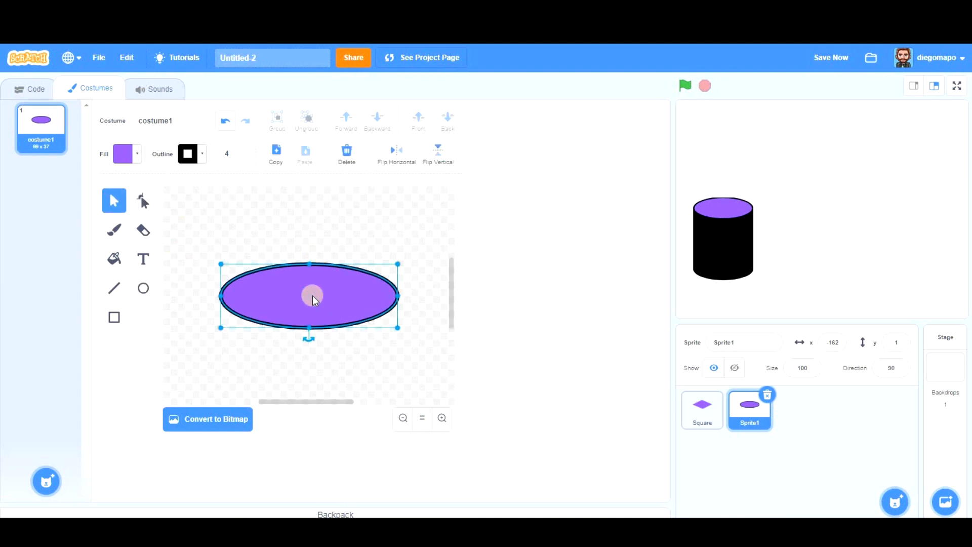
pyautogui.click(188, 154)
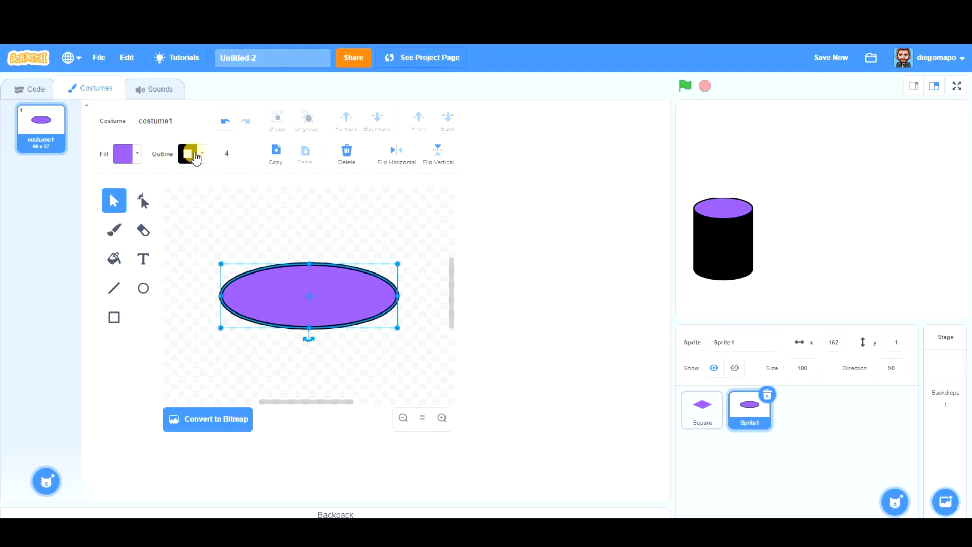
pyautogui.click(191, 154)
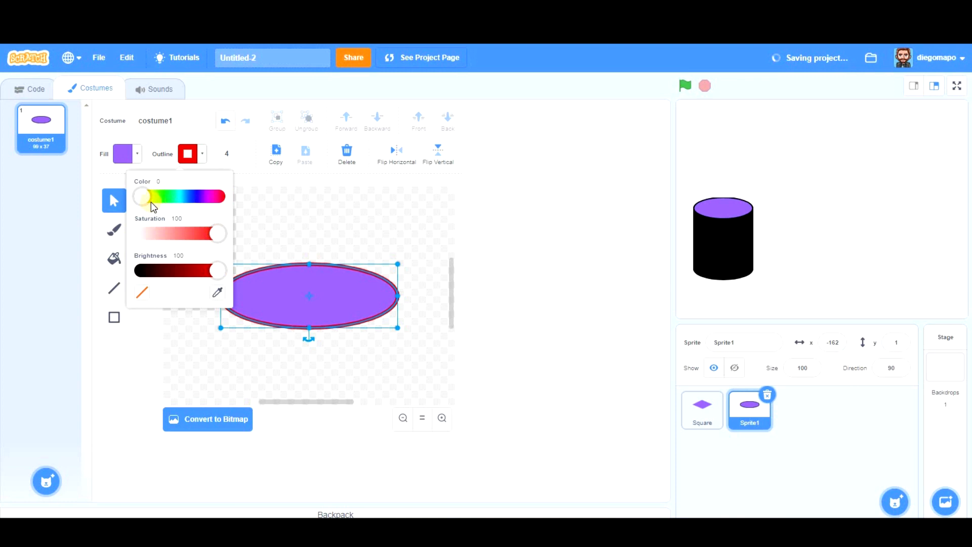
pyautogui.moveTo(141, 196); pyautogui.dragTo(169, 197)
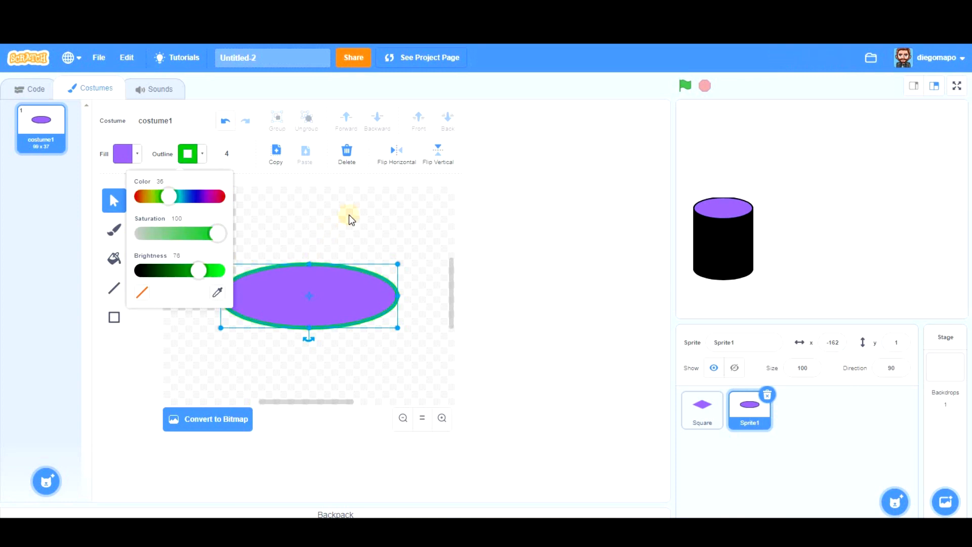
pyautogui.click(684, 85)
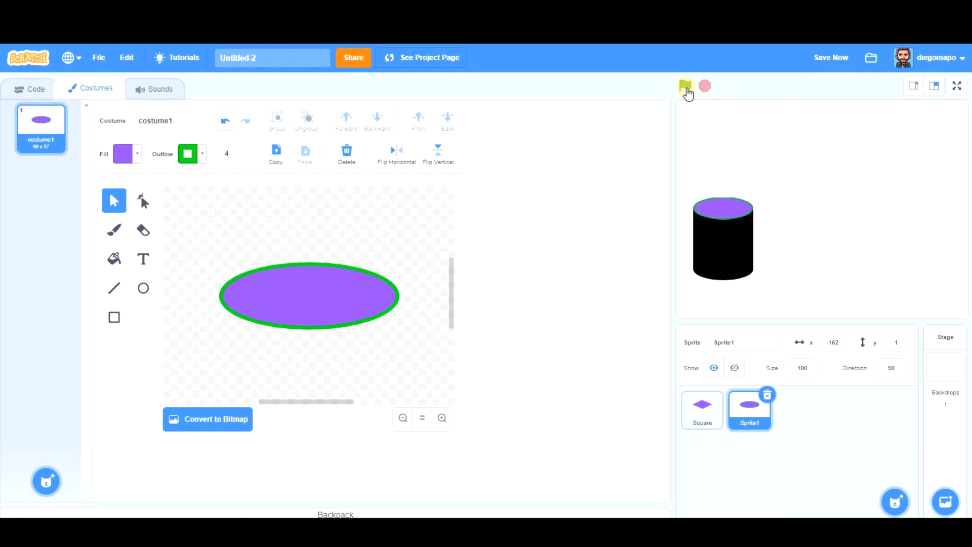
pyautogui.click(685, 86)
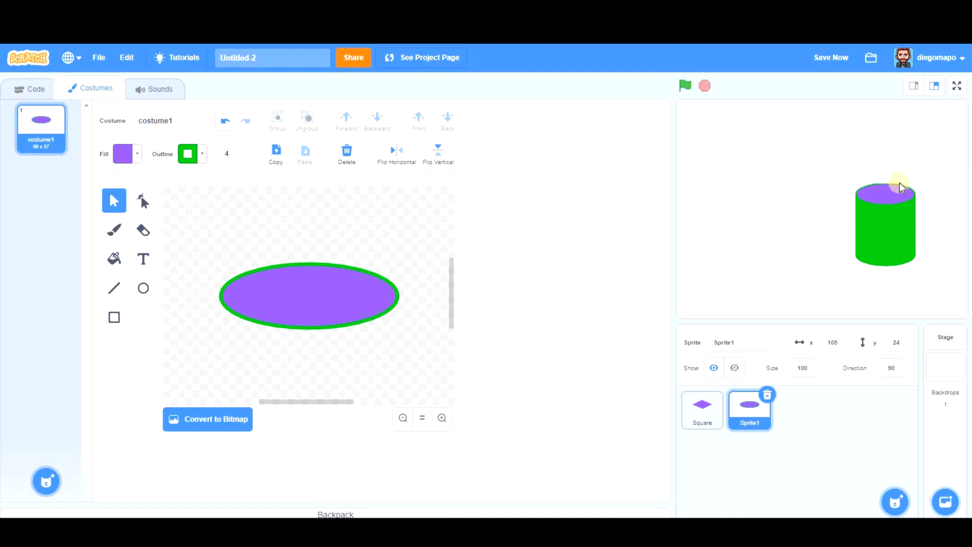
pyautogui.moveTo(948, 189)
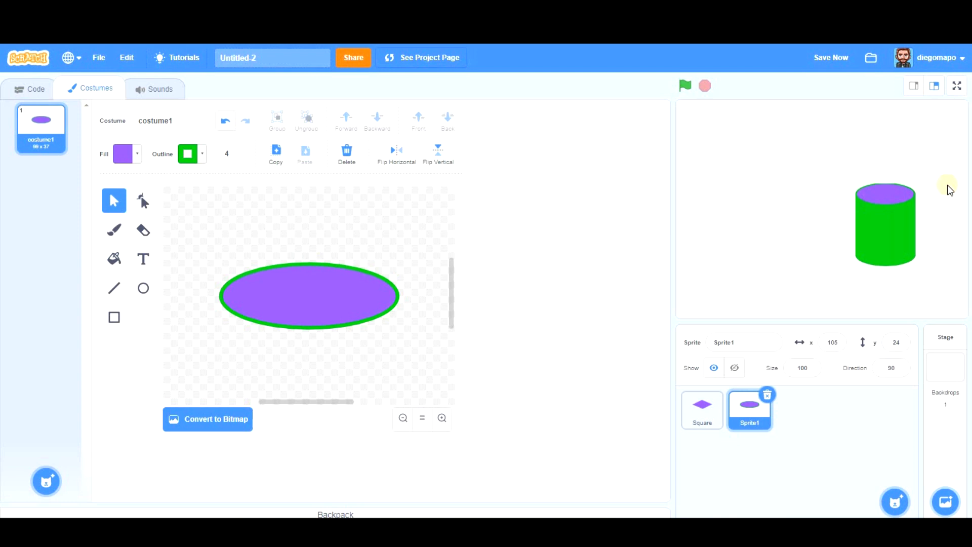
# - Shift the ellipse fill to dark green and test the cylinder stamp
pyautogui.click(309, 296)
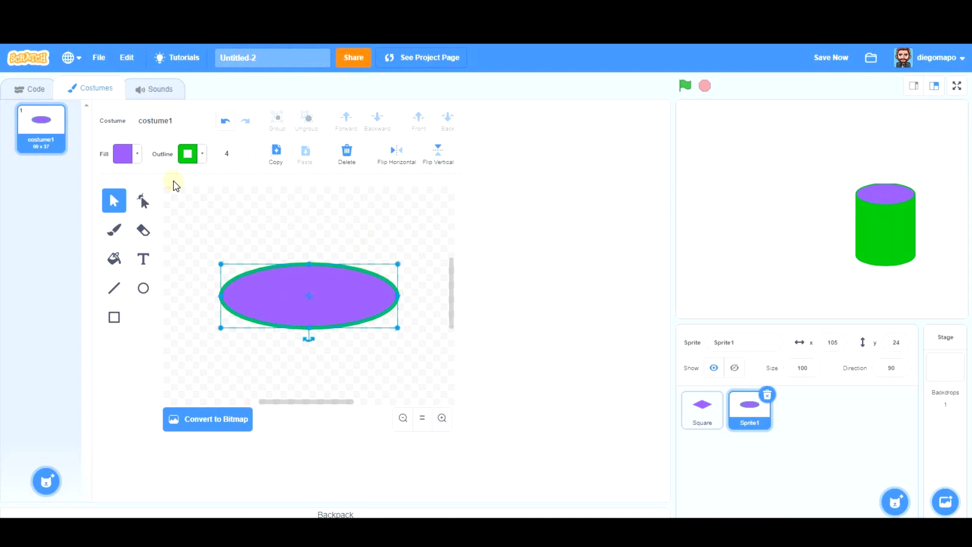
pyautogui.click(123, 153)
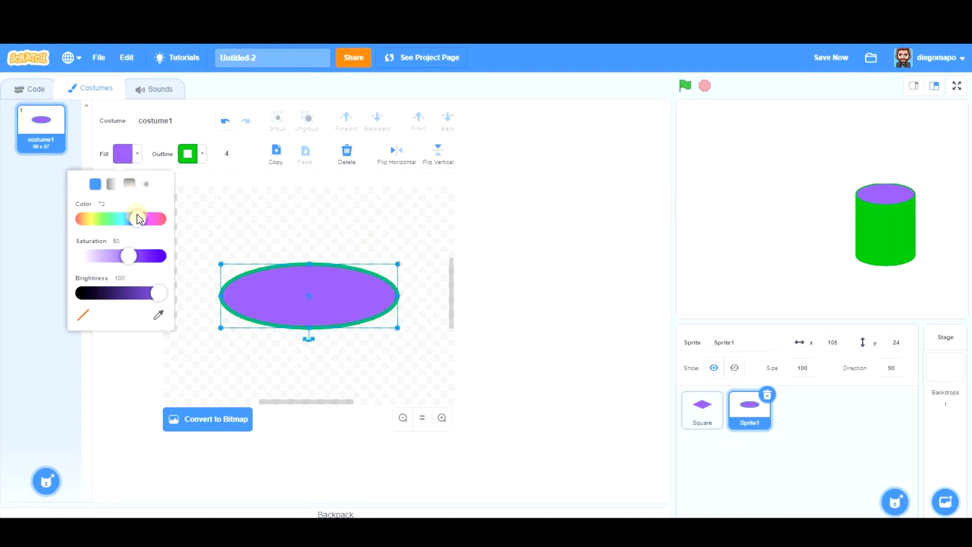
pyautogui.moveTo(135, 218); pyautogui.dragTo(103, 219)
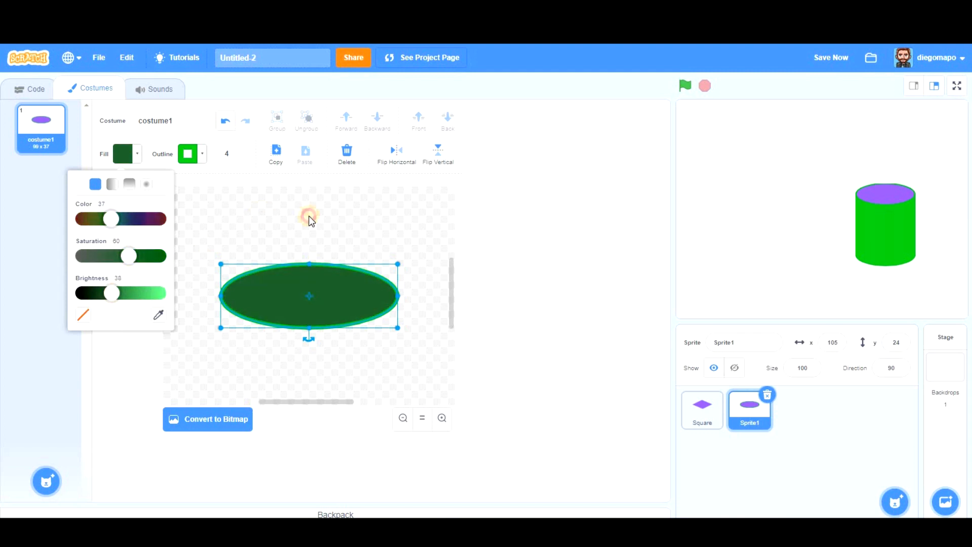
pyautogui.click(309, 218)
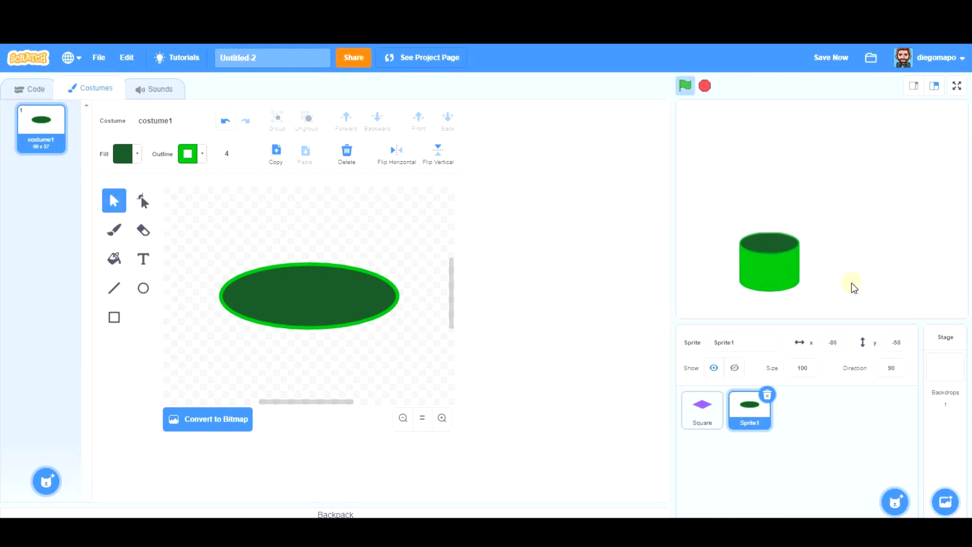
pyautogui.click(684, 86)
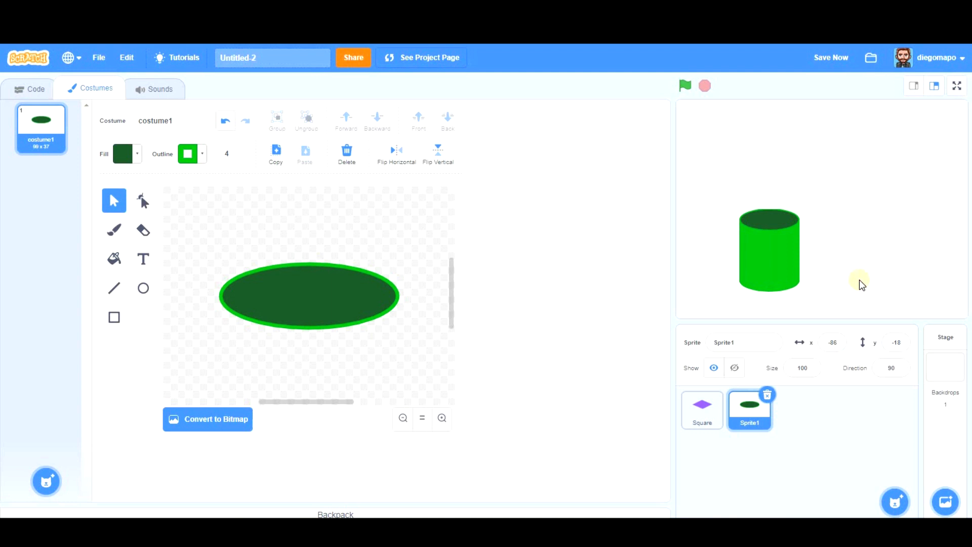
pyautogui.click(35, 89)
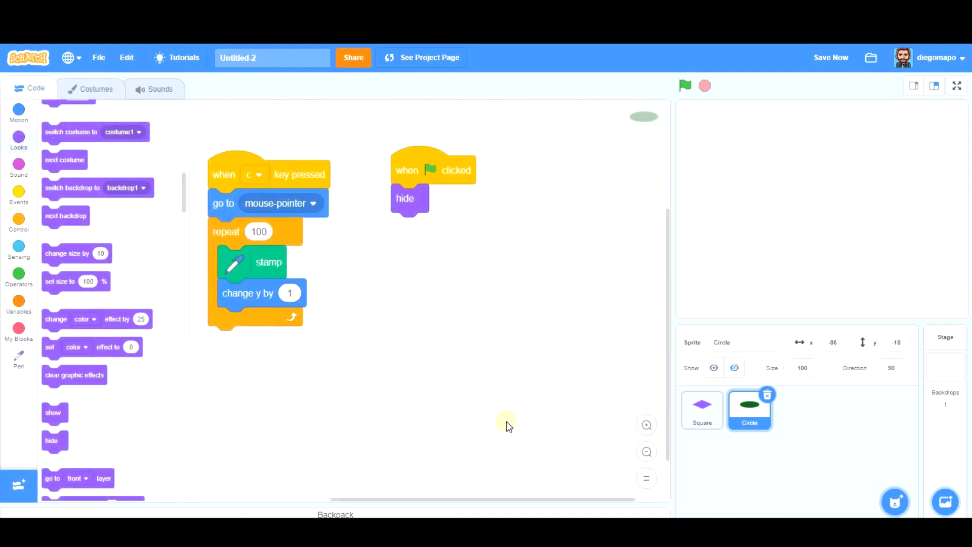
pyautogui.moveTo(550, 410)
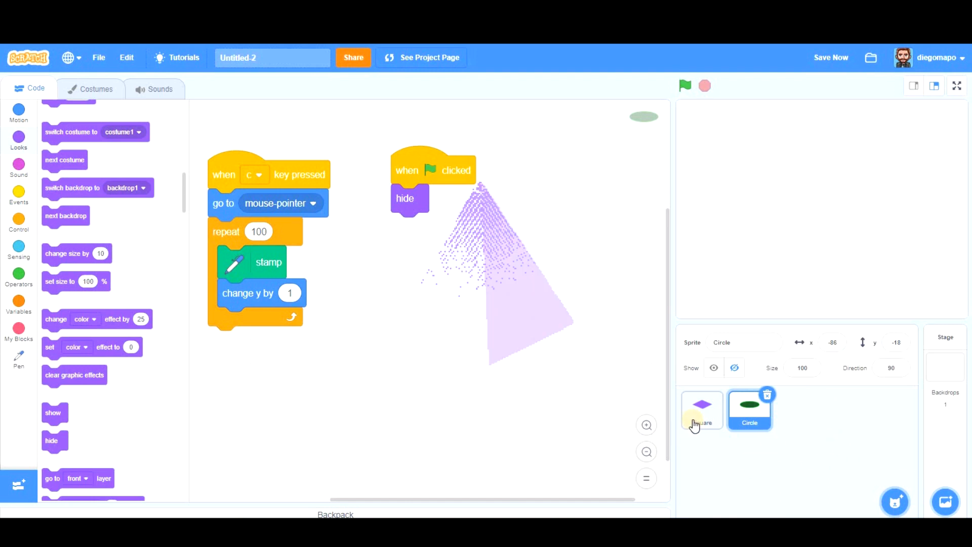
# - Duplicate the Square sprite with its stamping scripts, creating a third sprite, Square2
pyautogui.rightClick(702, 409)
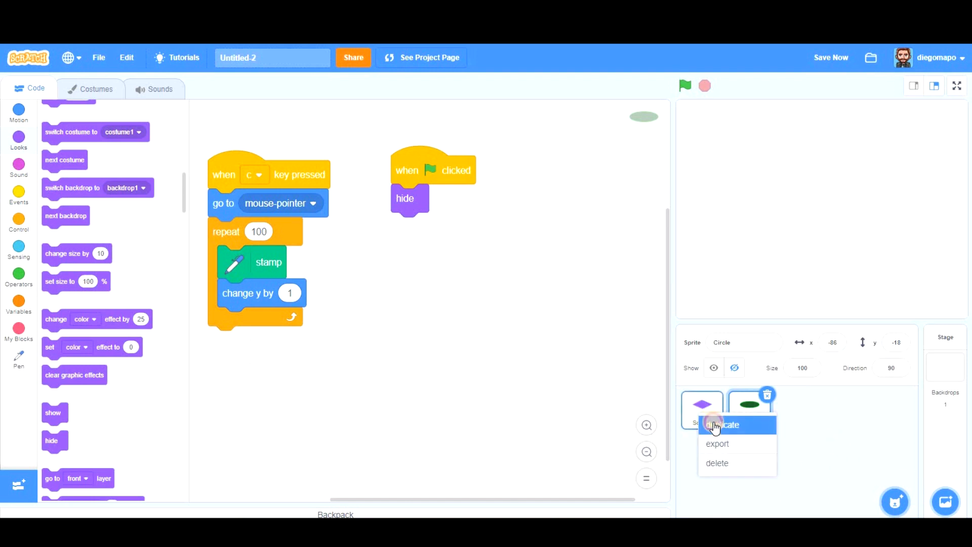
pyautogui.click(723, 425)
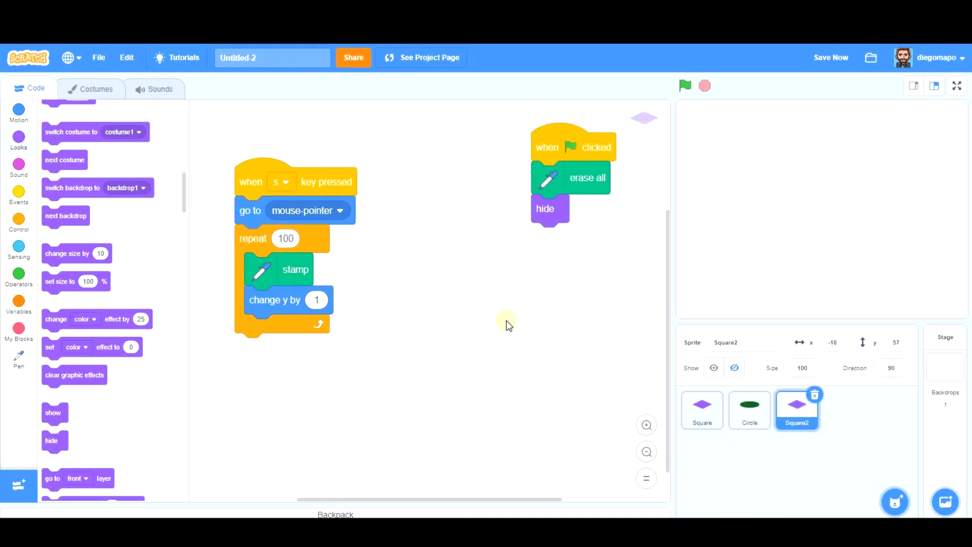
pyautogui.moveTo(809, 280)
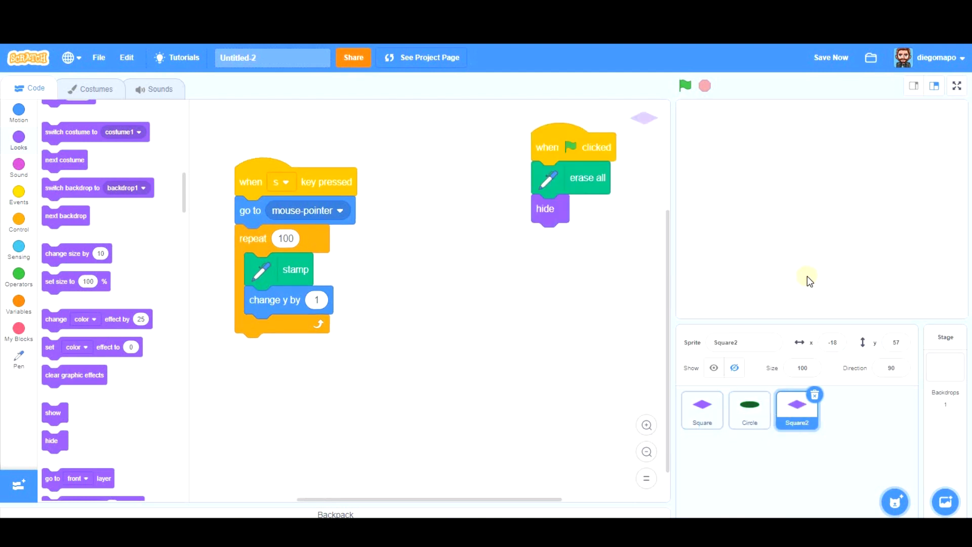
pyautogui.moveTo(787, 280)
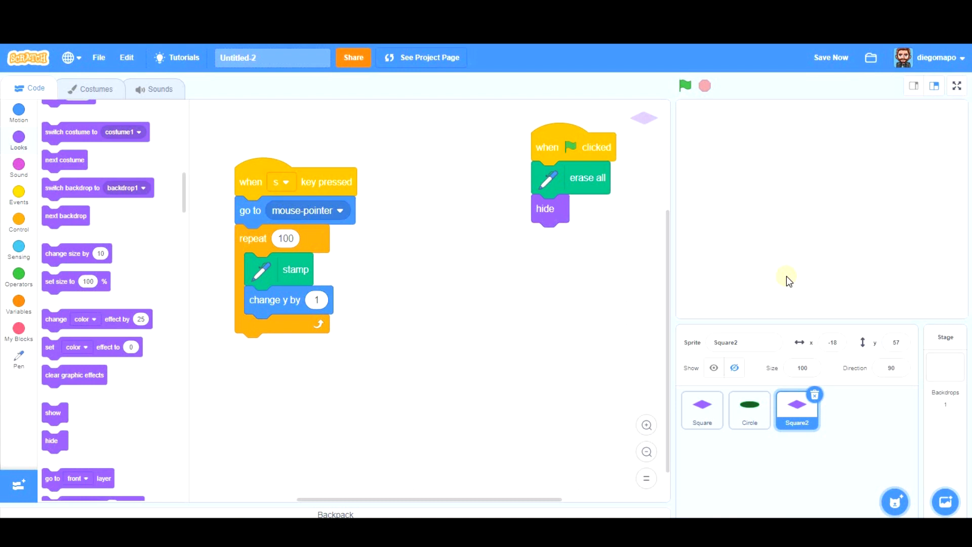
pyautogui.moveTo(808, 303)
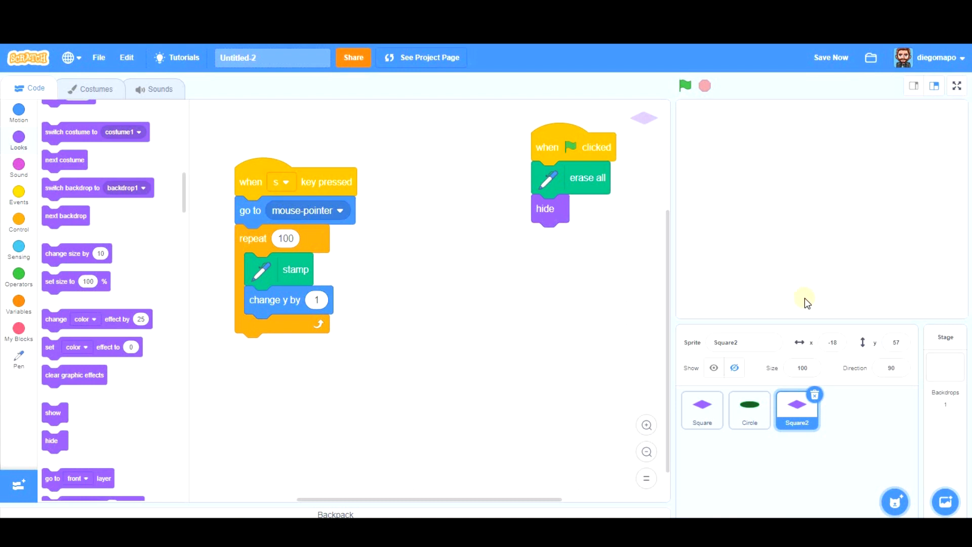
pyautogui.moveTo(806, 204)
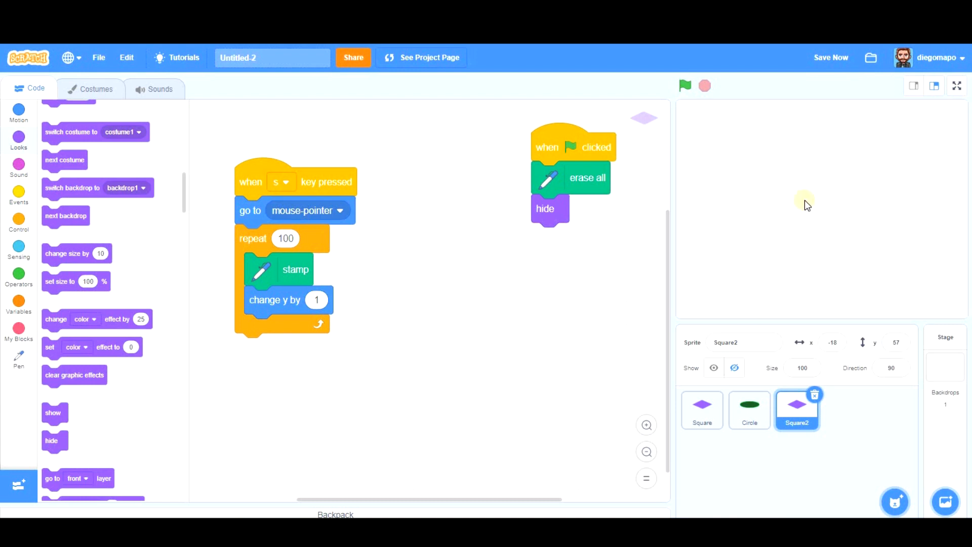
pyautogui.moveTo(796, 396)
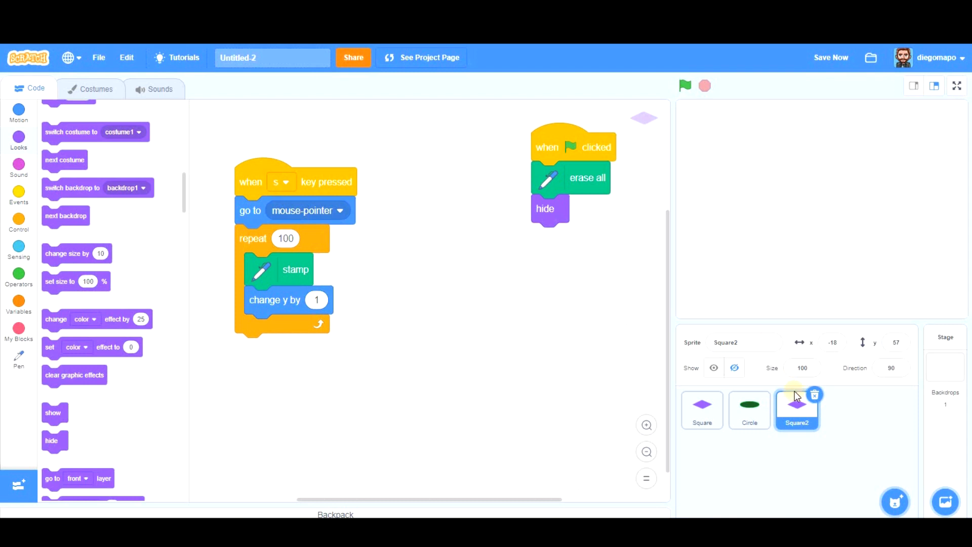
pyautogui.moveTo(784, 278)
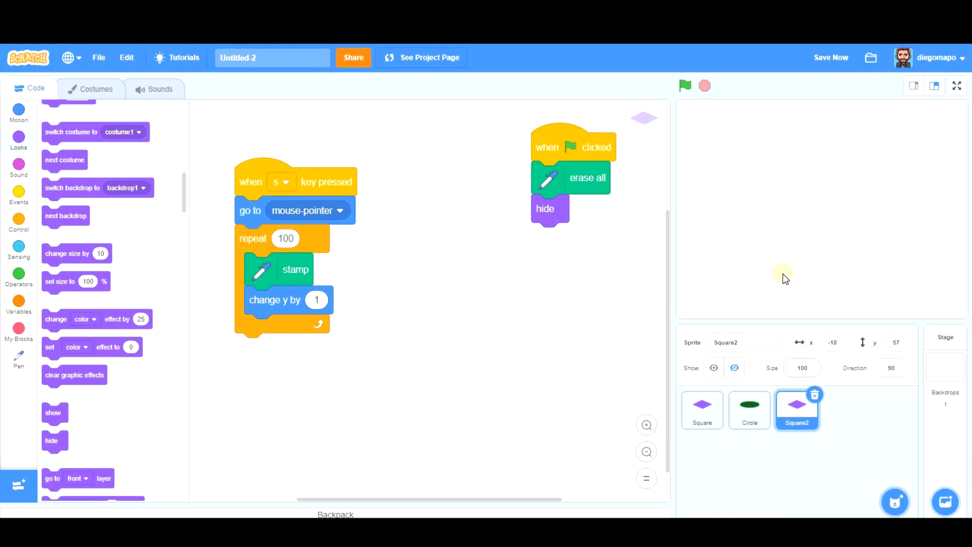
pyautogui.moveTo(782, 232)
pyautogui.write('Pyramid')
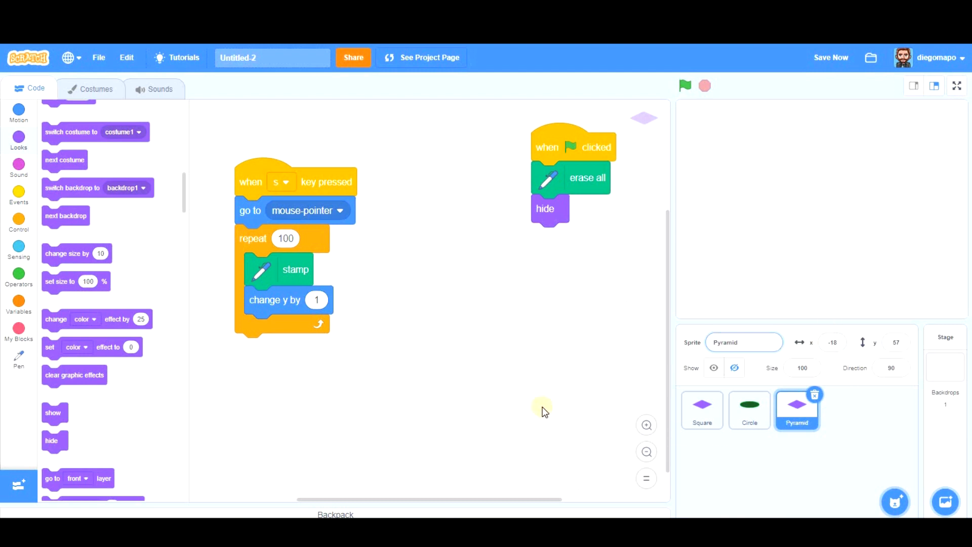
pyautogui.moveTo(274, 275)
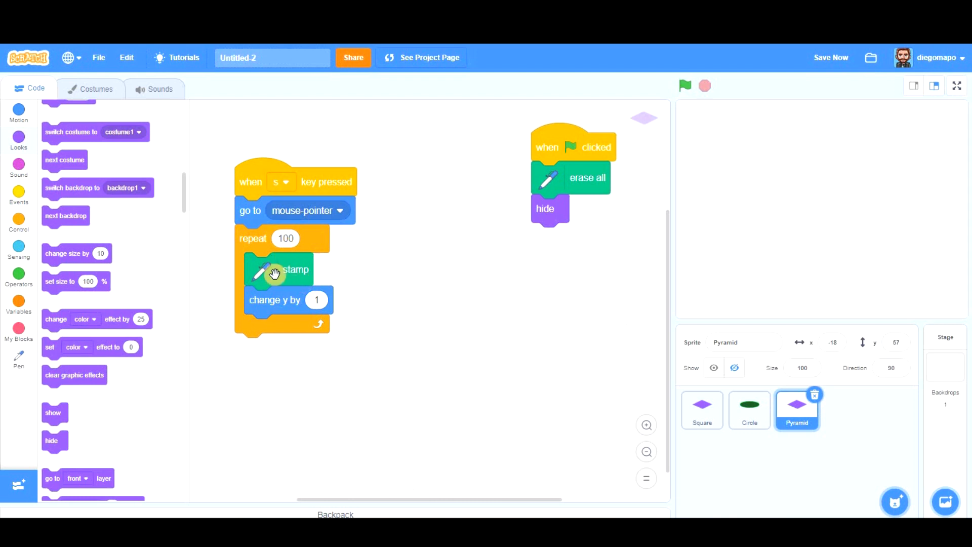
pyautogui.moveTo(275, 309)
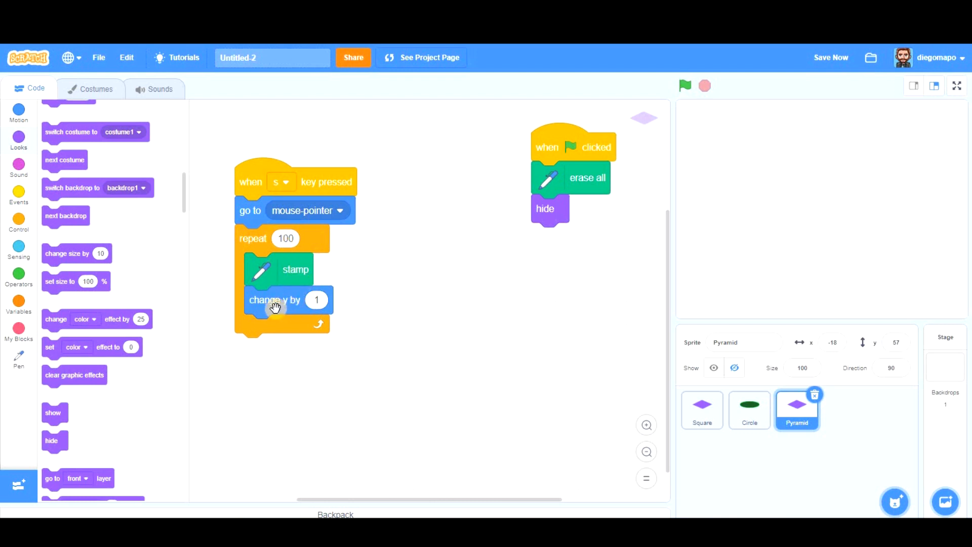
pyautogui.moveTo(81, 368)
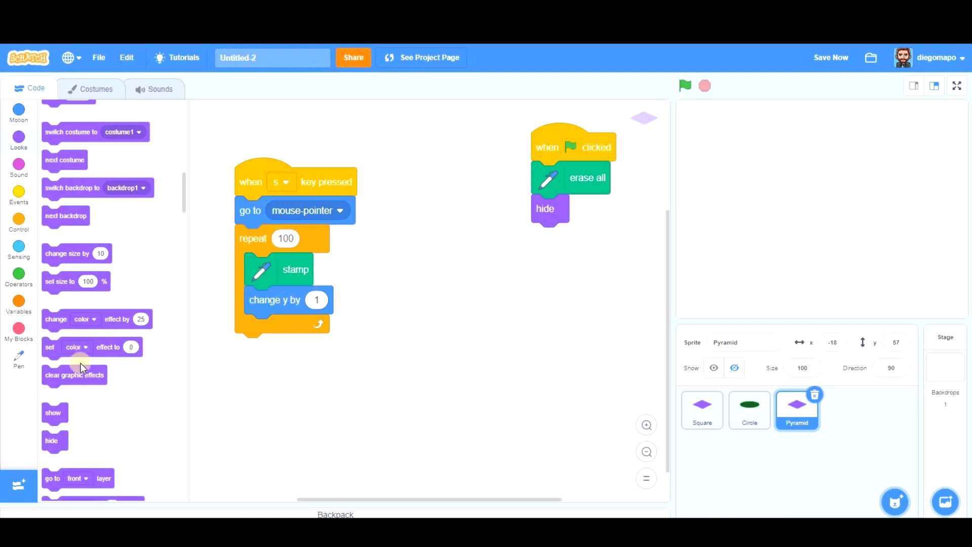
# - Add 'set size to 100%' at the script's start and switch its trigger to the p key
pyautogui.scroll(-3)
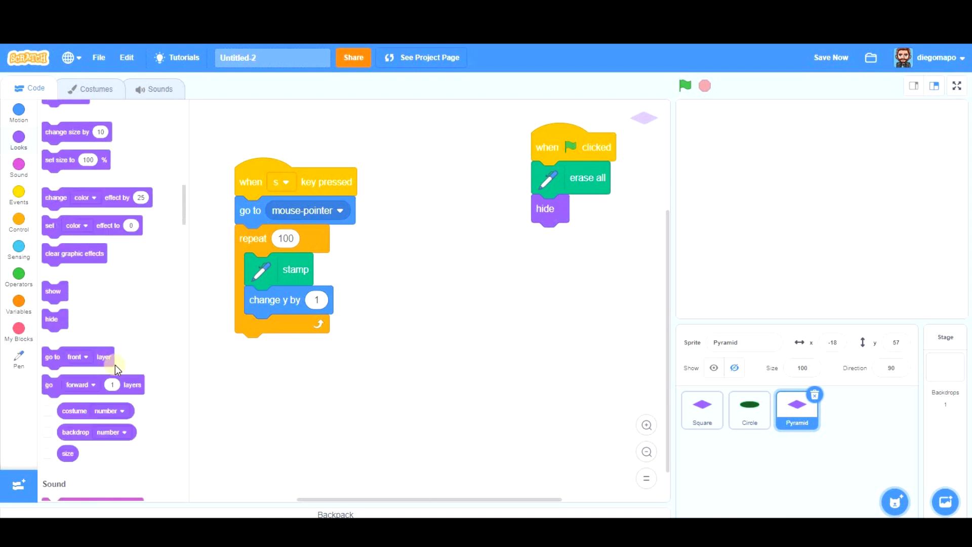
pyautogui.scroll(3)
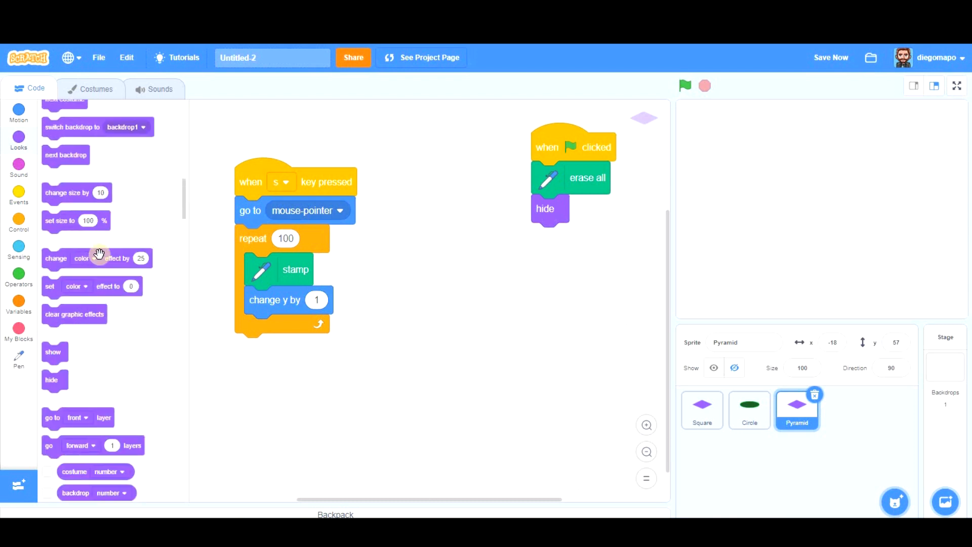
pyautogui.moveTo(204, 305)
pyautogui.write('-1')
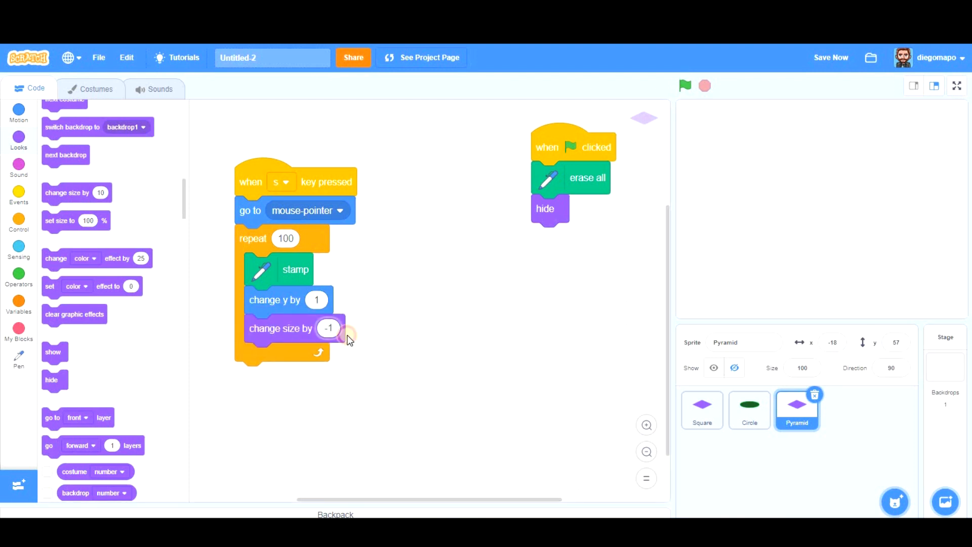
pyautogui.moveTo(285, 334)
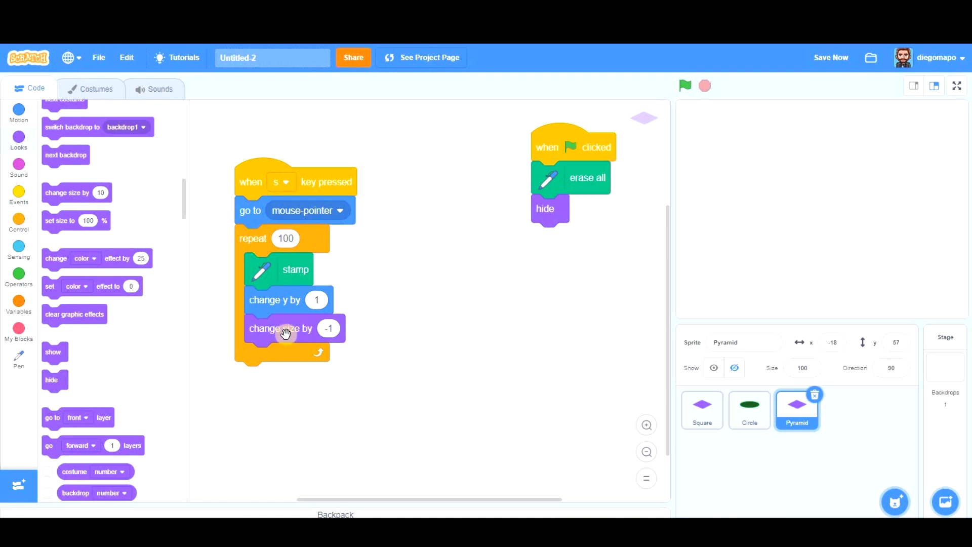
pyautogui.moveTo(100, 223)
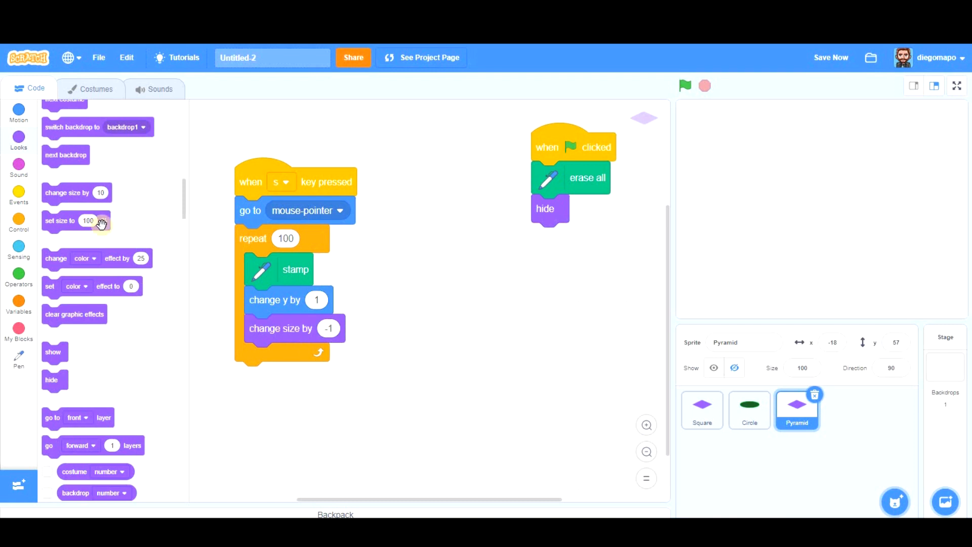
pyautogui.moveTo(77, 221); pyautogui.dragTo(279, 207)
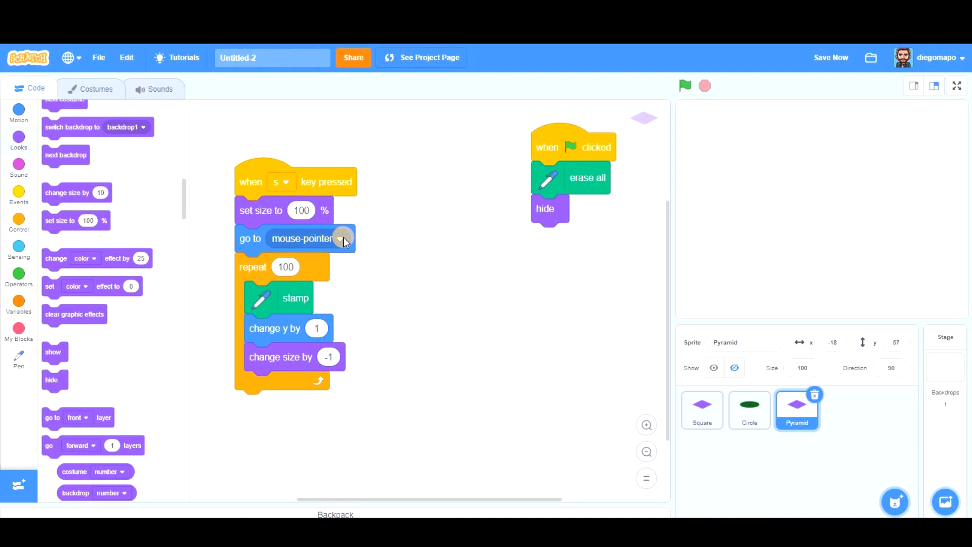
pyautogui.moveTo(818, 284)
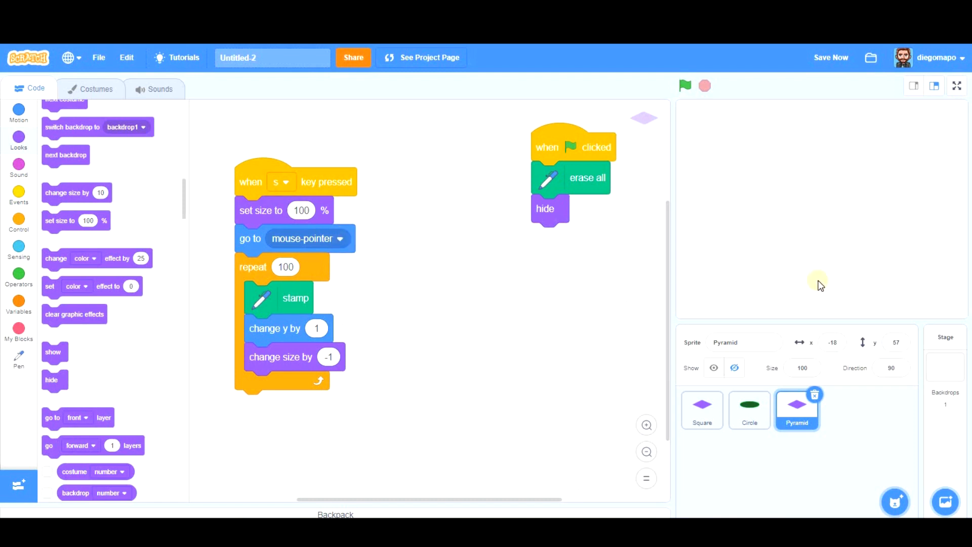
pyautogui.moveTo(287, 188)
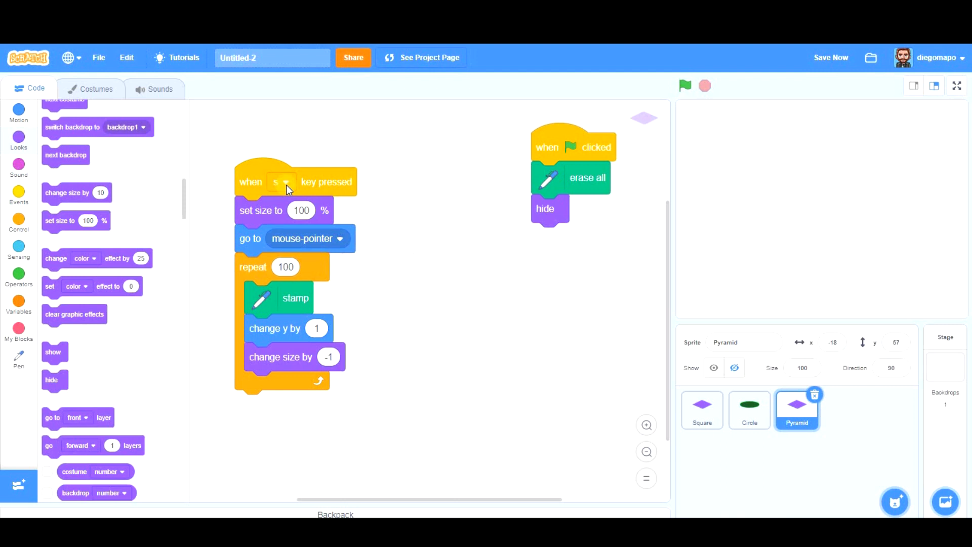
pyautogui.click(285, 182)
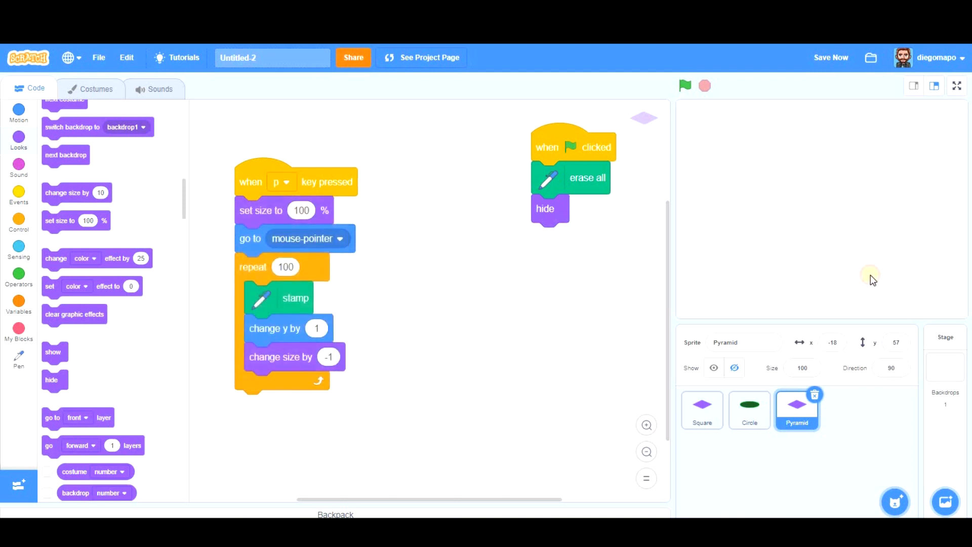
pyautogui.moveTo(829, 278)
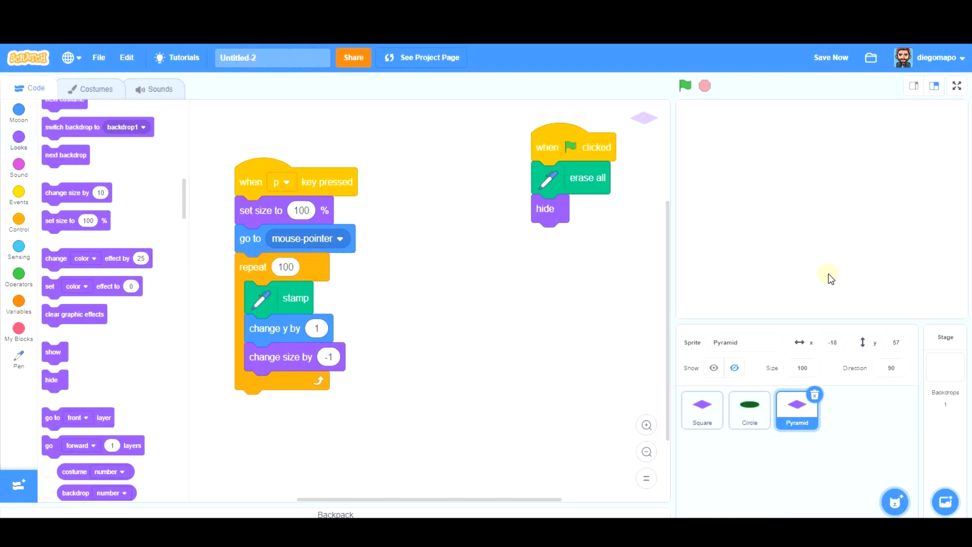
# - Test-stamp the pyramid, then build 'repeat until size = 9' from Operators and Looks blocks
pyautogui.click(684, 86)
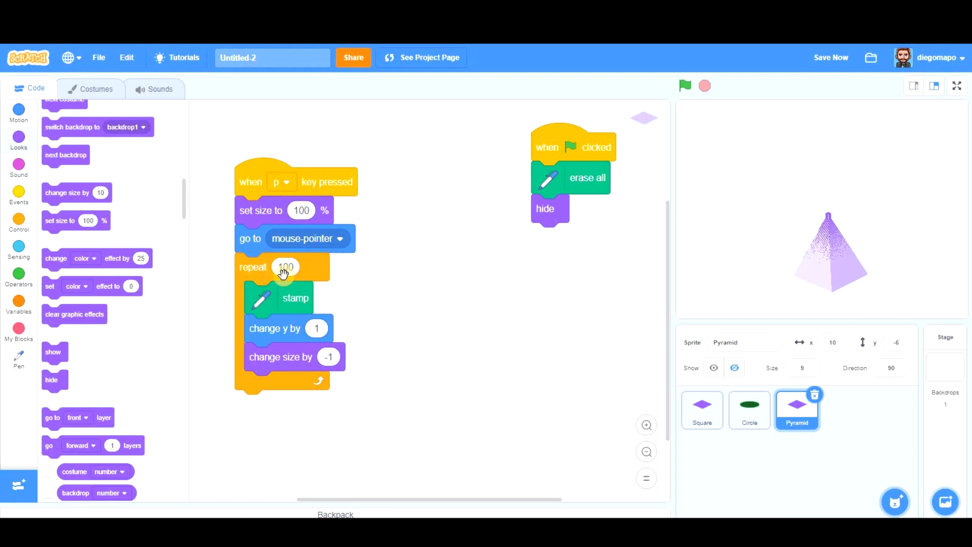
pyautogui.moveTo(549, 363)
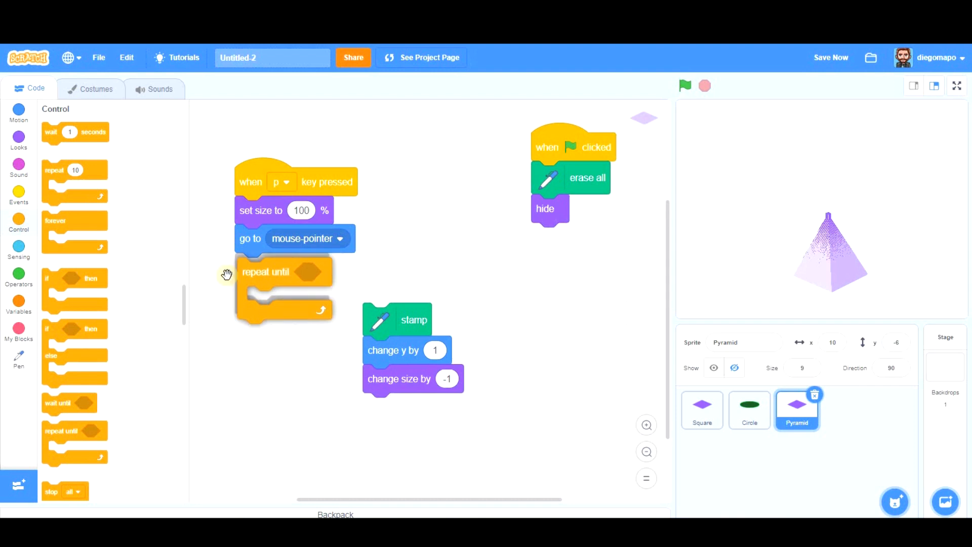
pyautogui.click(19, 277)
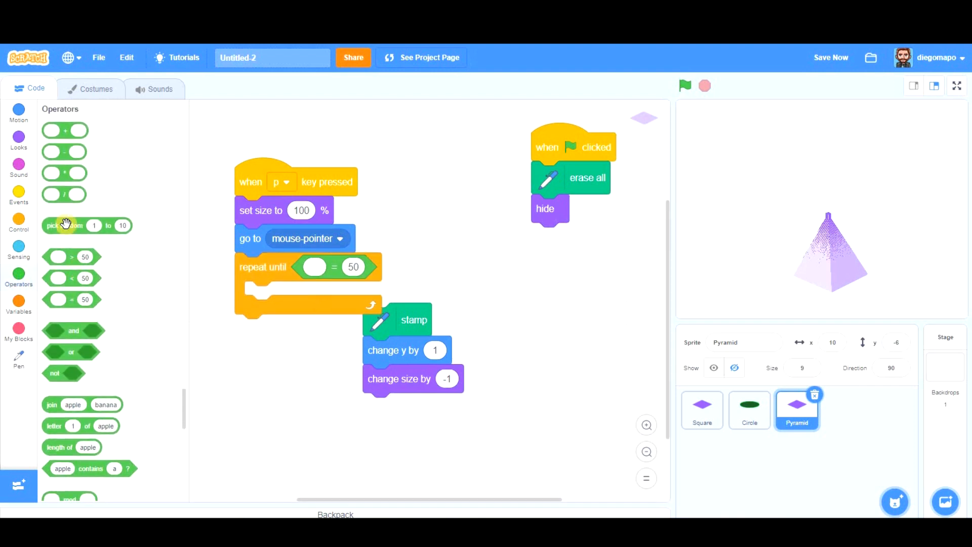
pyautogui.click(19, 136)
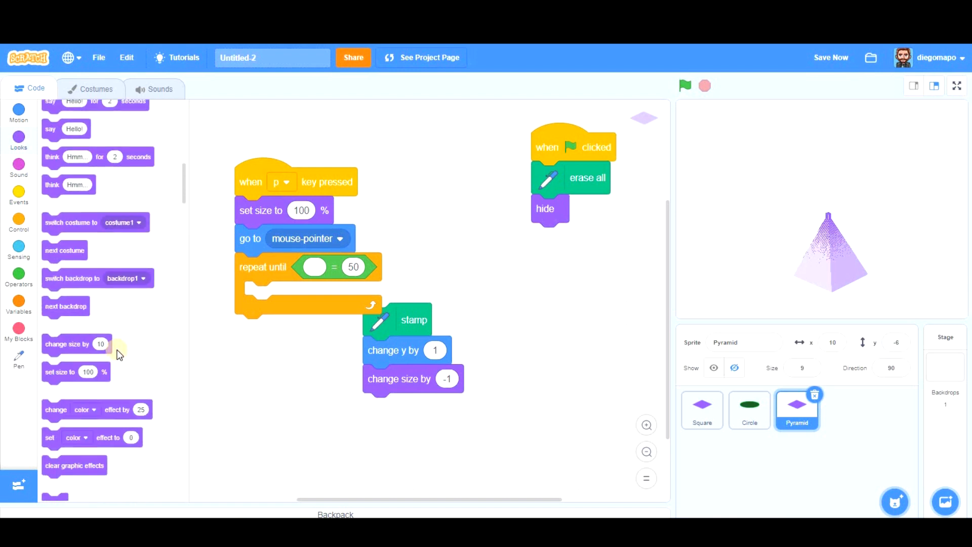
pyautogui.scroll(-3)
pyautogui.write('9')
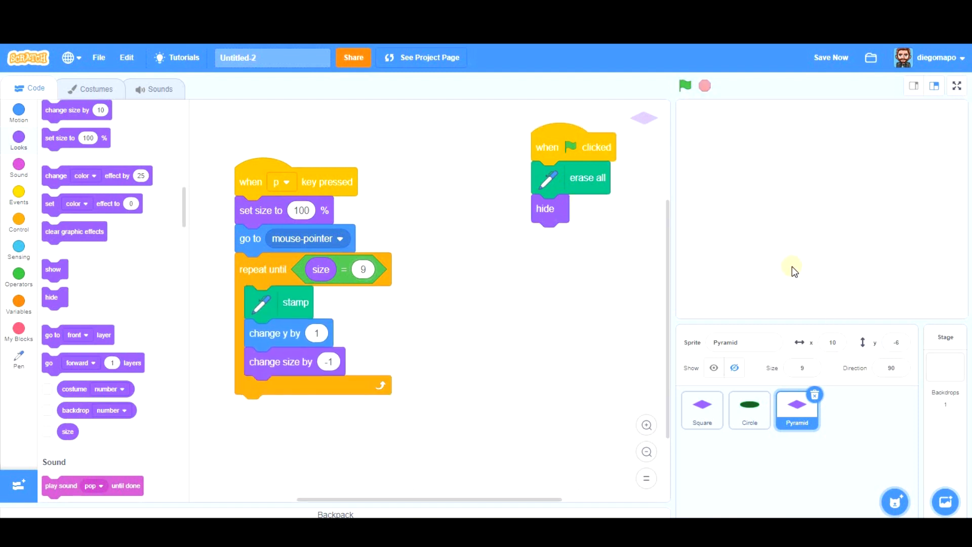
# - Press p over the stage to stamp a complete lavender pyramid at the mouse
pyautogui.click(685, 85)
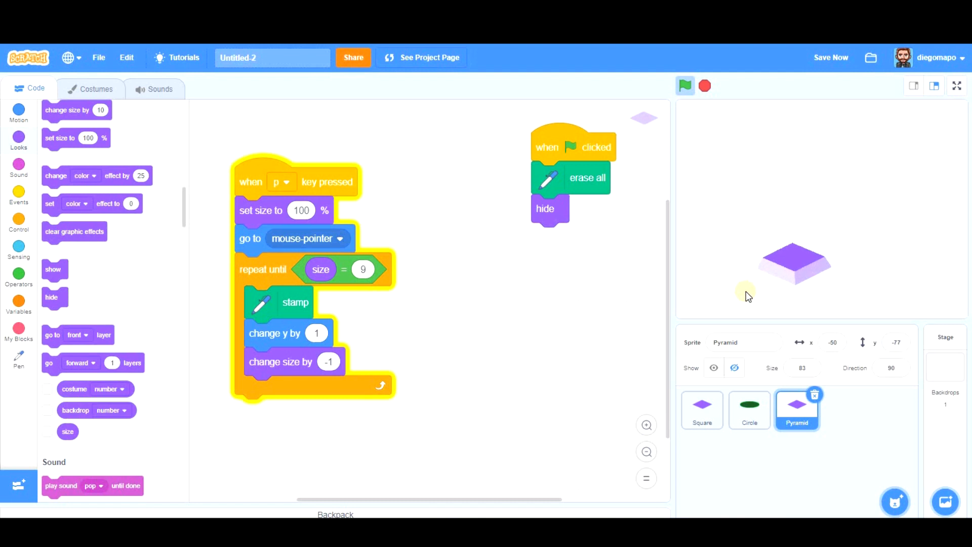
pyautogui.click(830, 57)
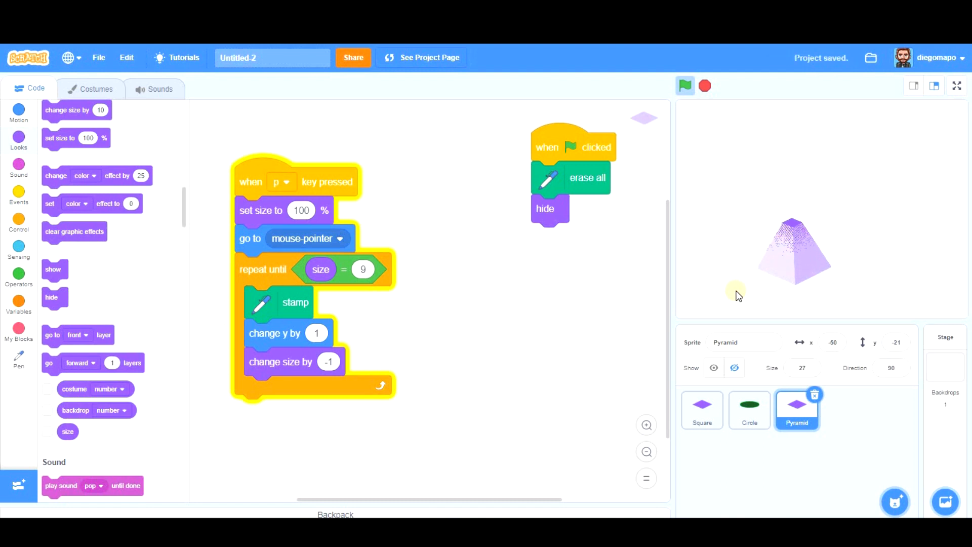
pyautogui.click(685, 86)
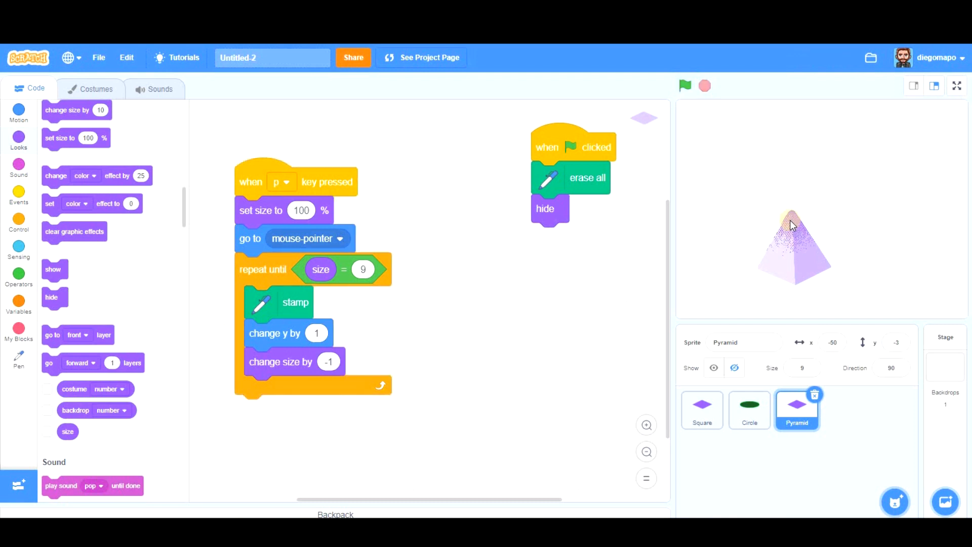
pyautogui.moveTo(793, 218)
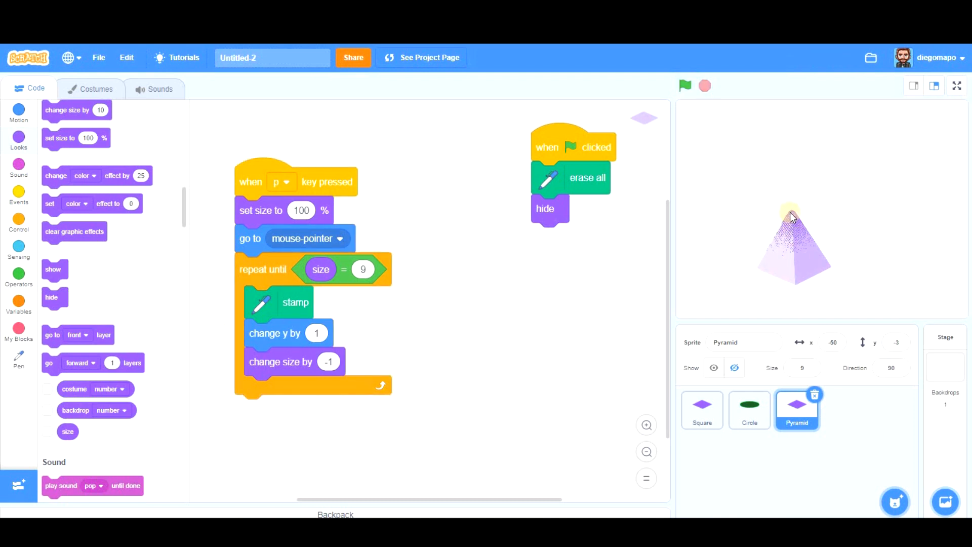
pyautogui.moveTo(679, 251)
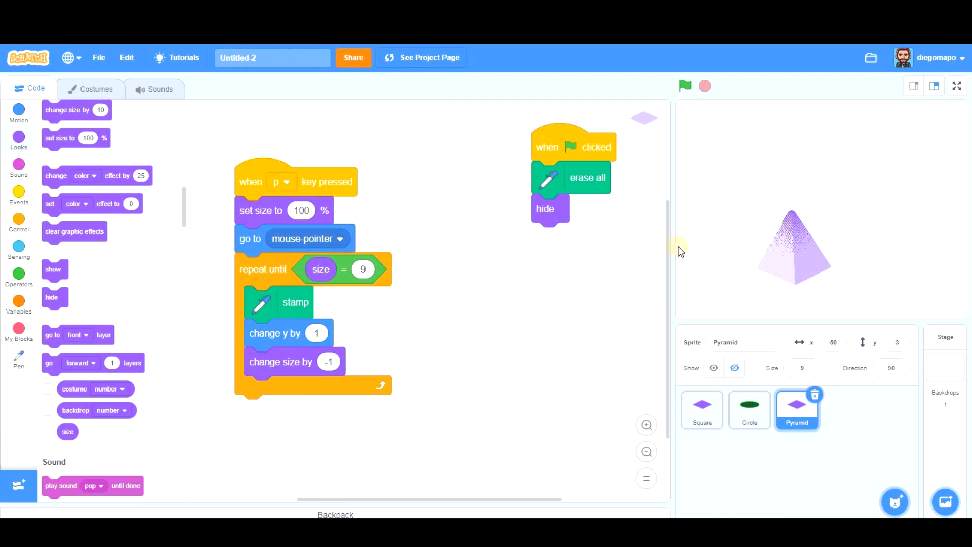
pyautogui.moveTo(104, 93)
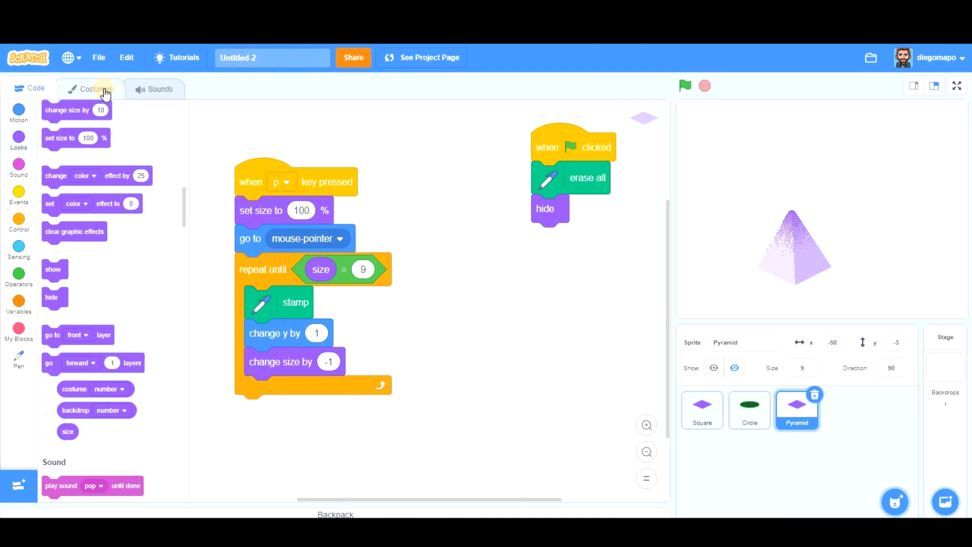
# - Duplicate costume1 and draw the pyramid's apex edges with the Line tool in a sampled colour
pyautogui.click(95, 89)
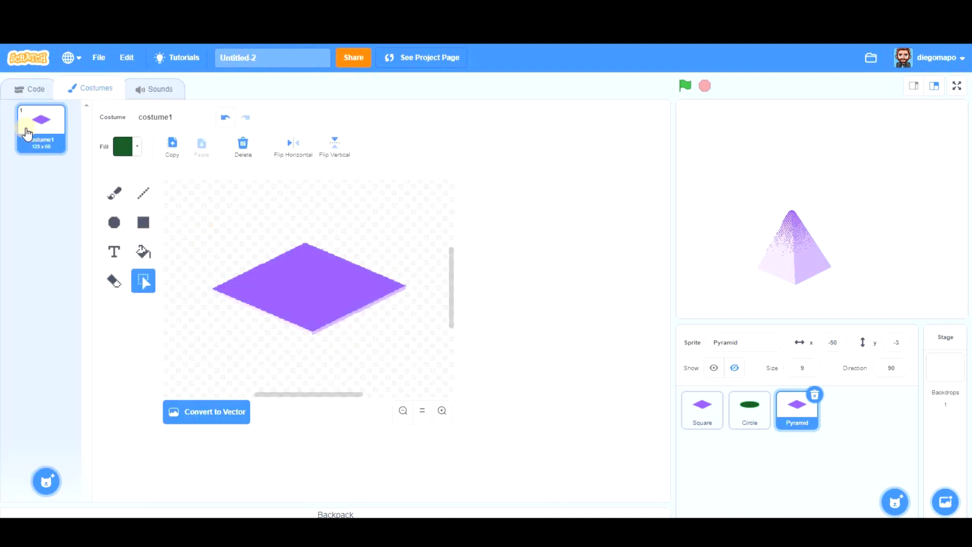
pyautogui.rightClick(41, 124)
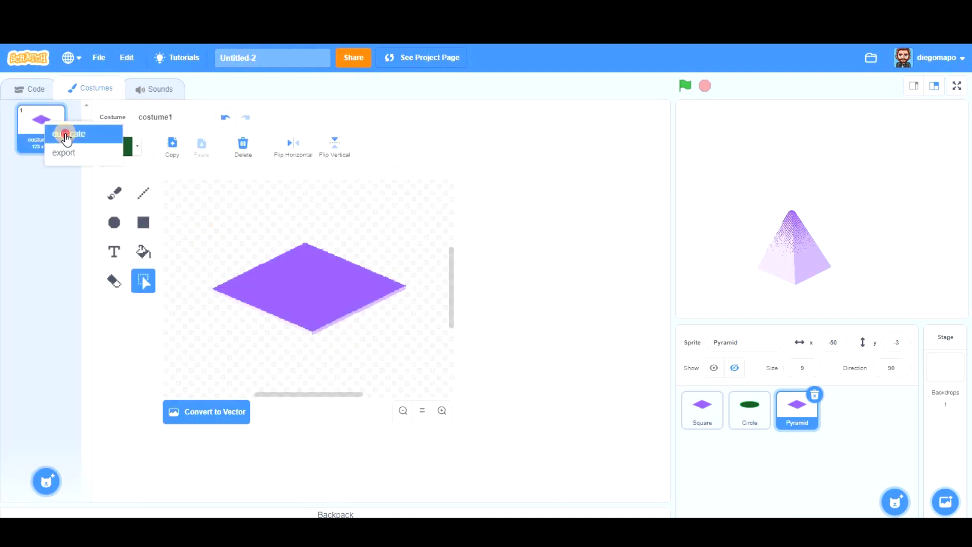
pyautogui.click(68, 133)
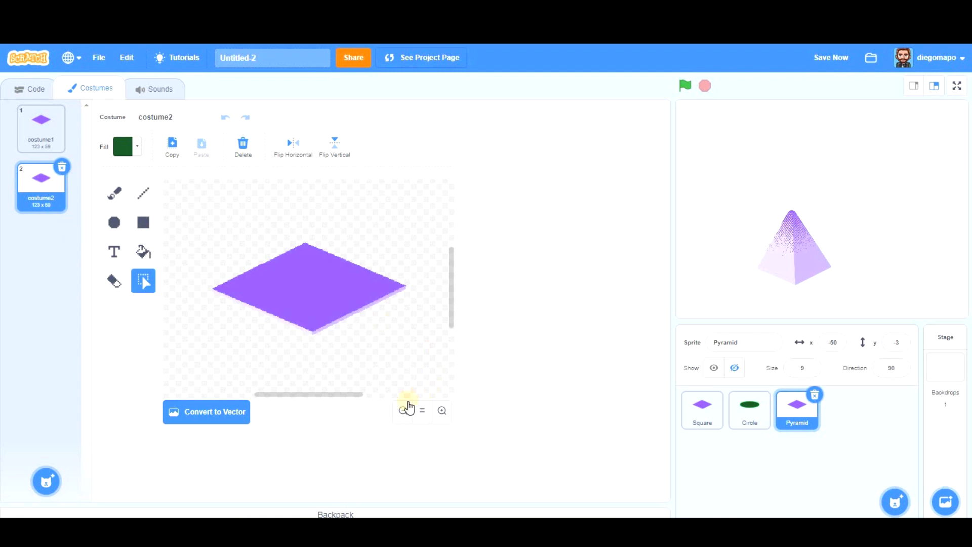
pyautogui.click(441, 411)
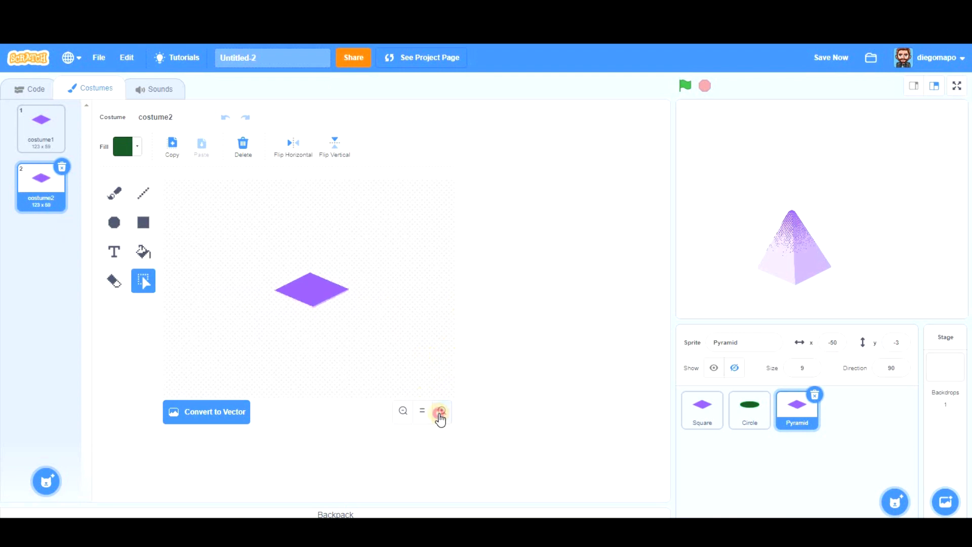
pyautogui.click(441, 411)
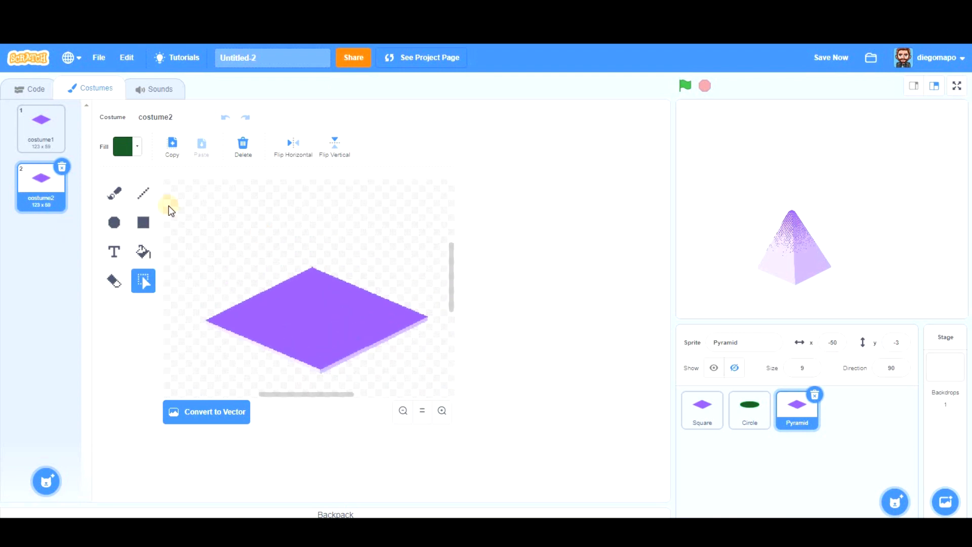
pyautogui.click(143, 194)
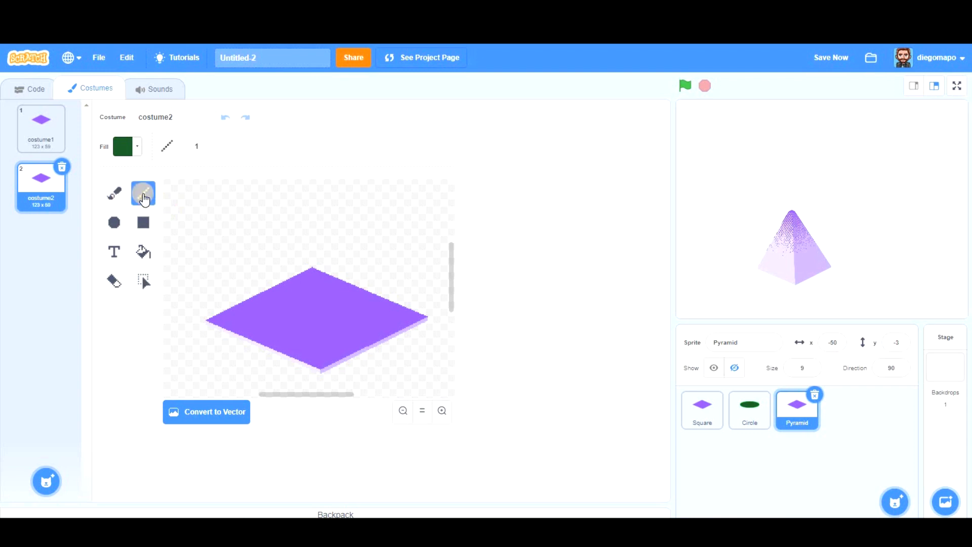
pyautogui.click(122, 147)
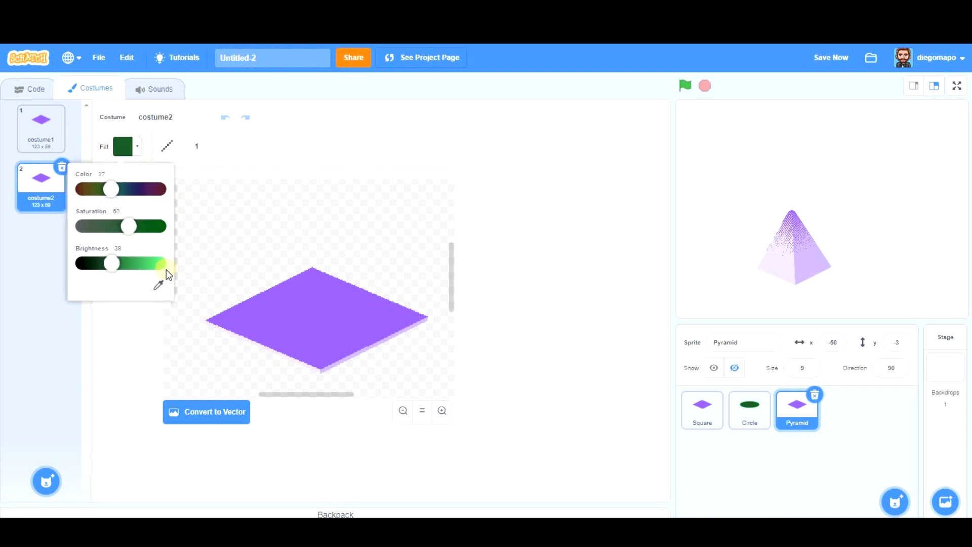
pyautogui.moveTo(158, 292)
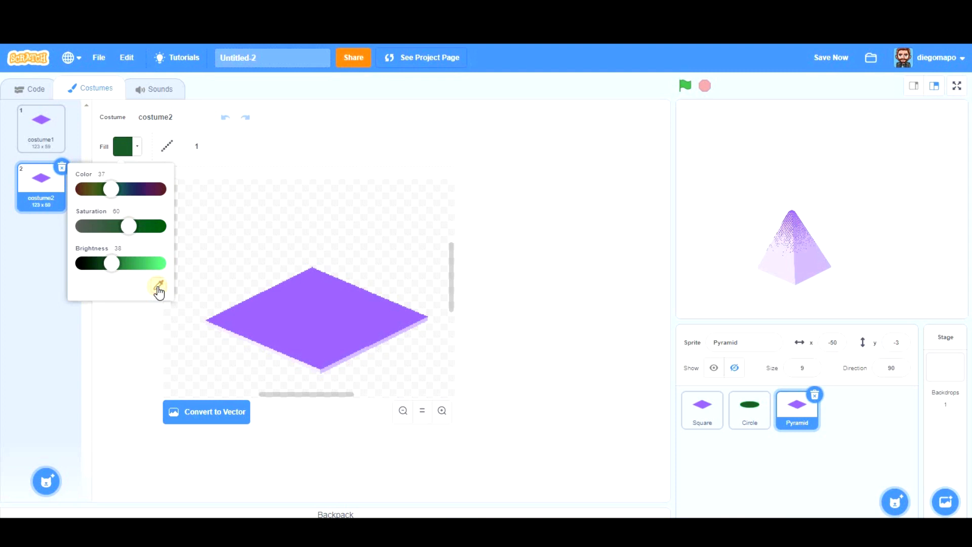
pyautogui.click(158, 285)
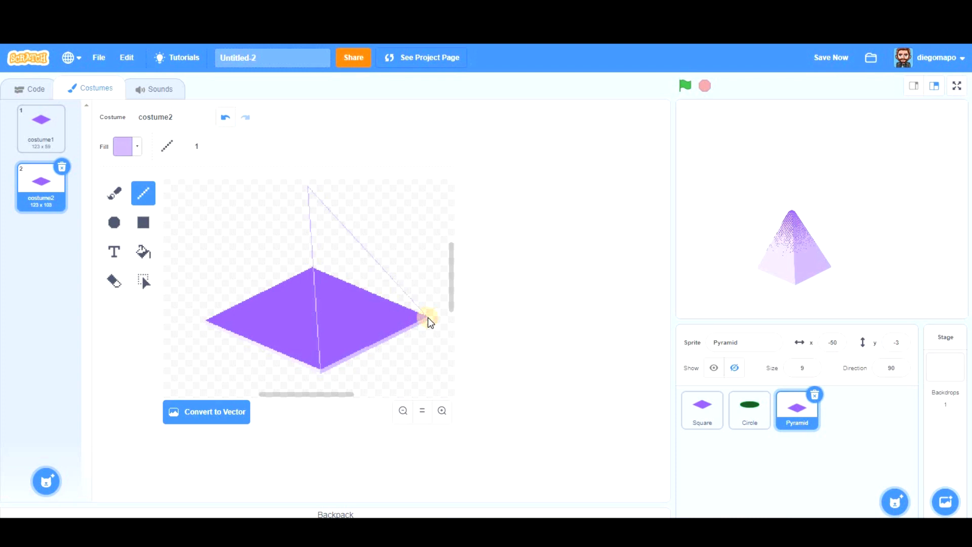
# - Fill the pyramid's right face pale purple and its left face the palest lilac
pyautogui.click(143, 252)
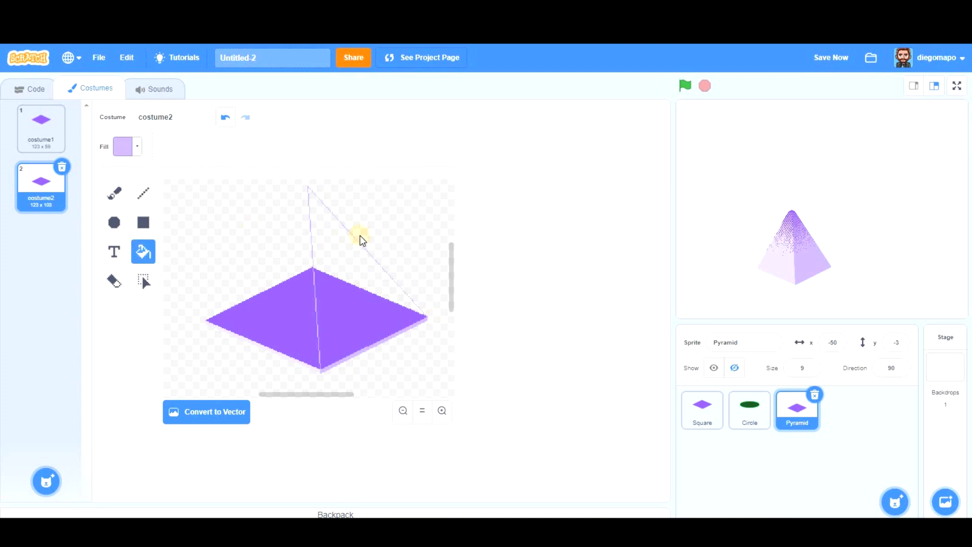
pyautogui.click(328, 318)
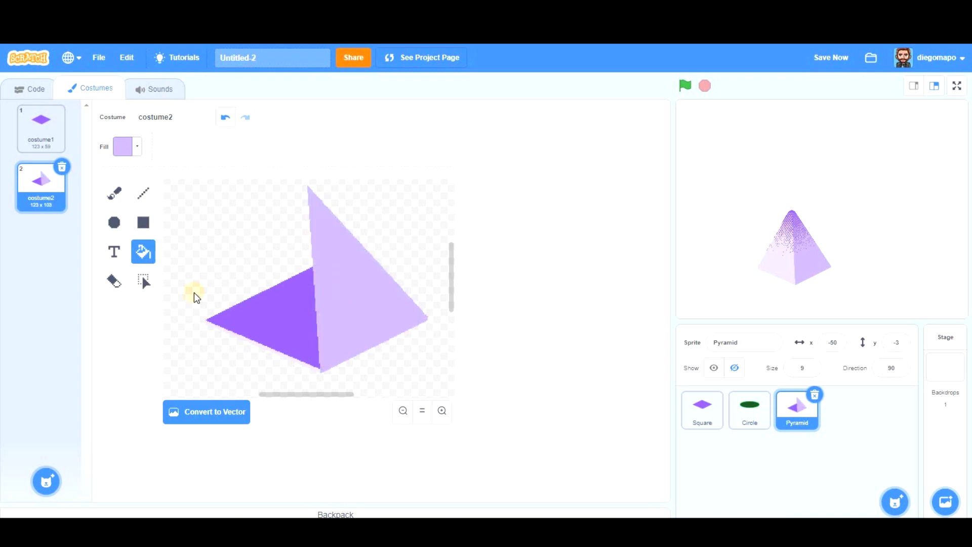
pyautogui.moveTo(147, 174)
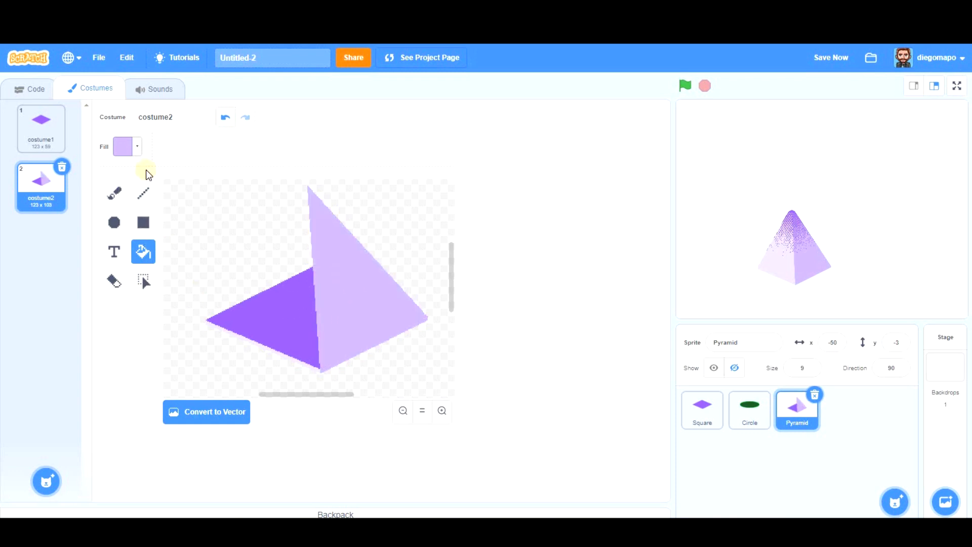
pyautogui.click(123, 147)
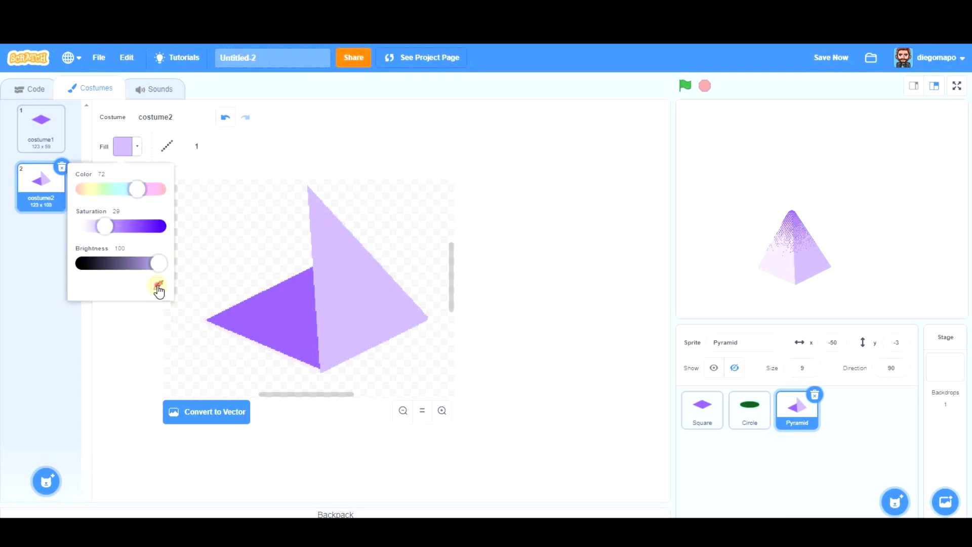
pyautogui.click(158, 286)
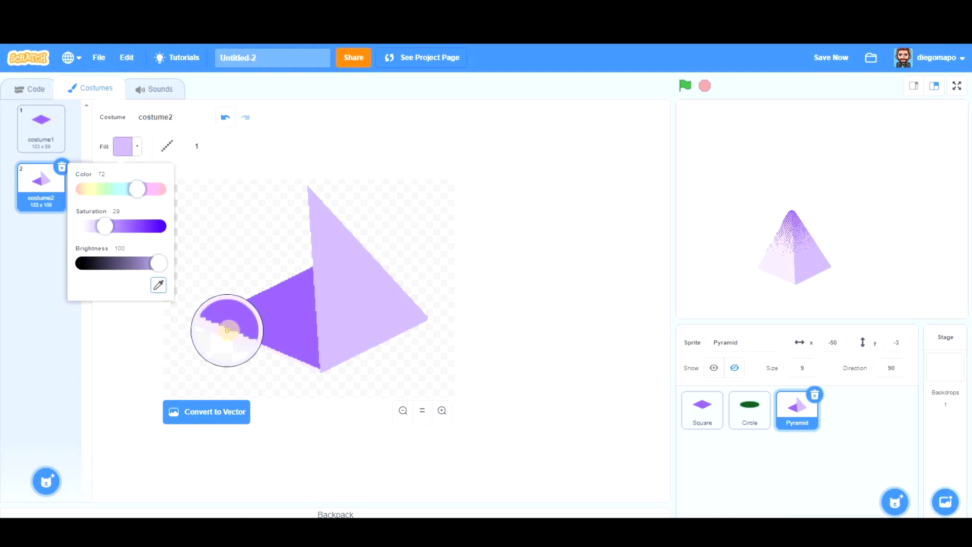
pyautogui.moveTo(103, 226); pyautogui.dragTo(92, 226)
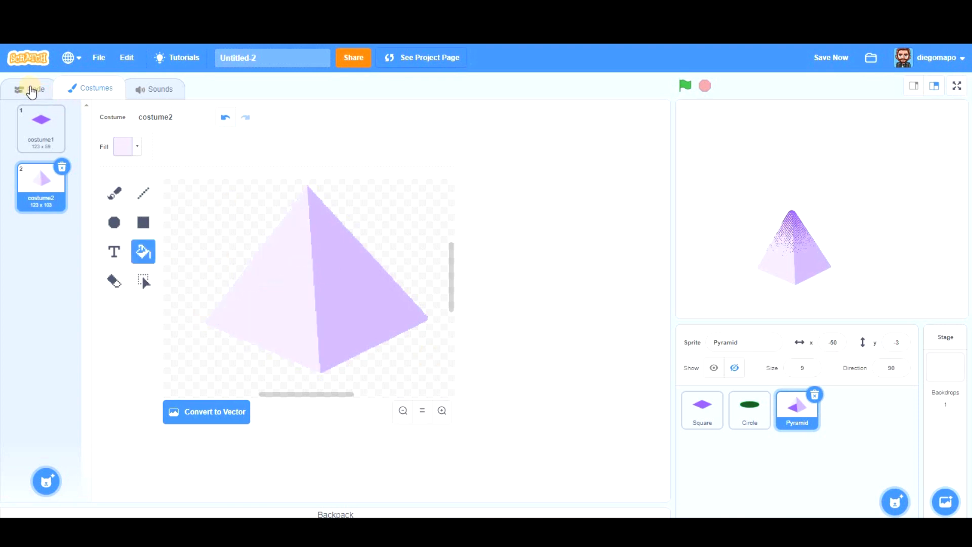
# - Put 'switch costume to costume1' first, then 'switch costume to costume2' and stamp after the loop
pyautogui.click(29, 88)
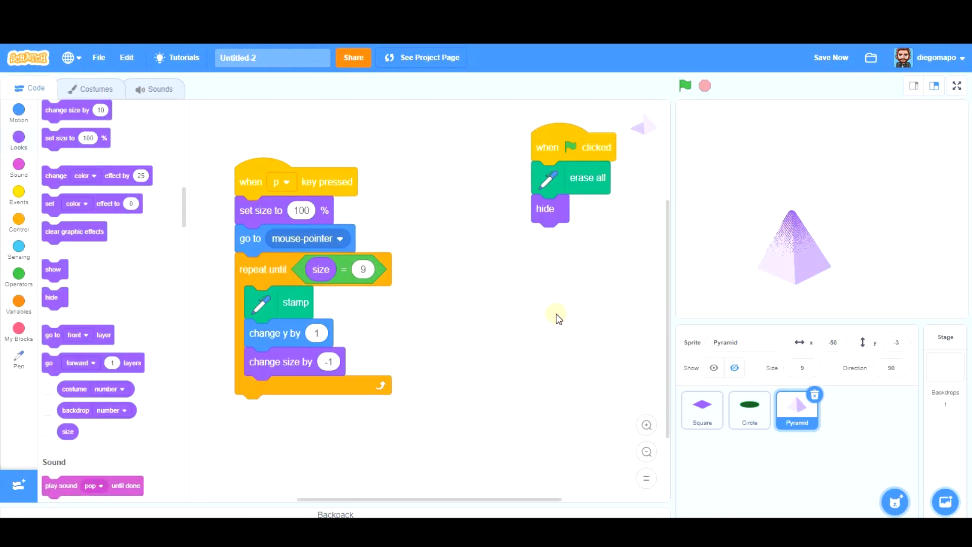
pyautogui.moveTo(169, 206)
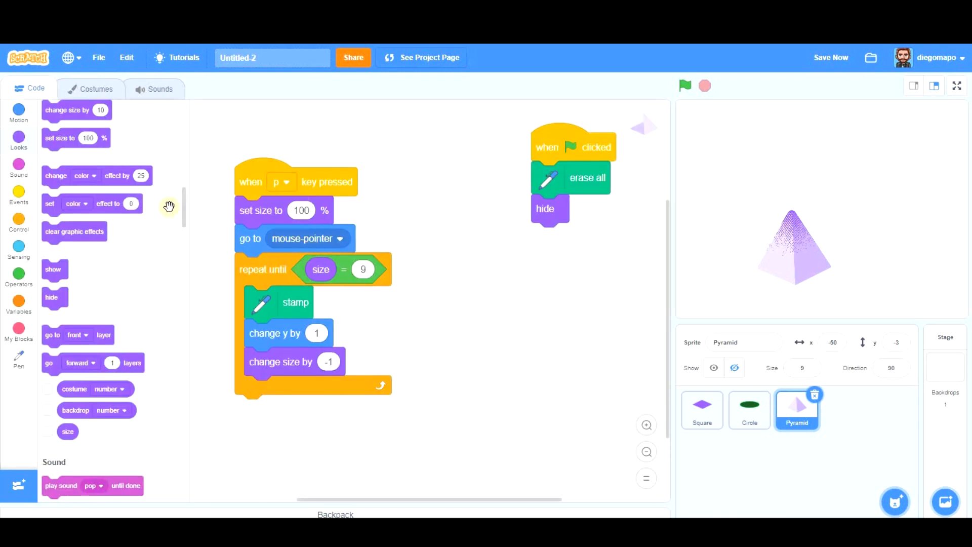
pyautogui.moveTo(143, 206)
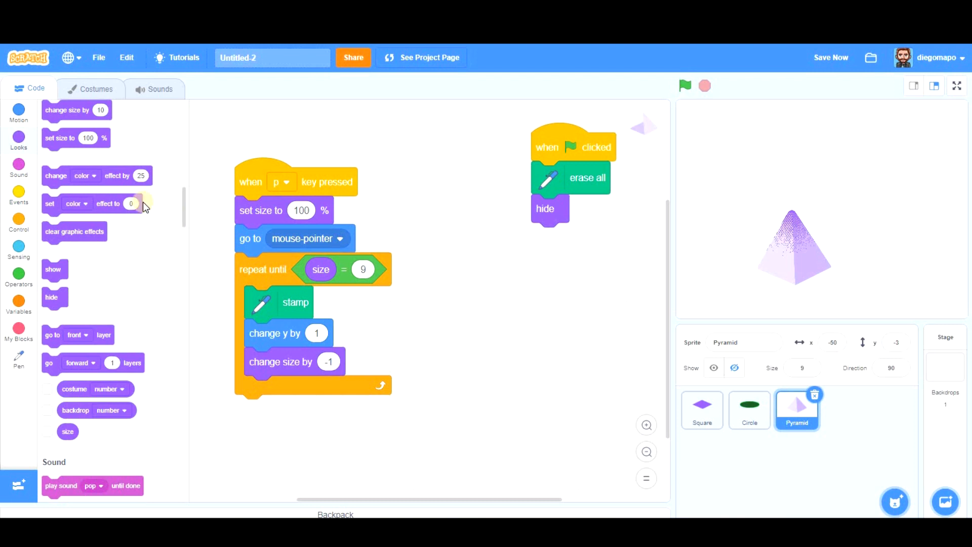
pyautogui.scroll(3)
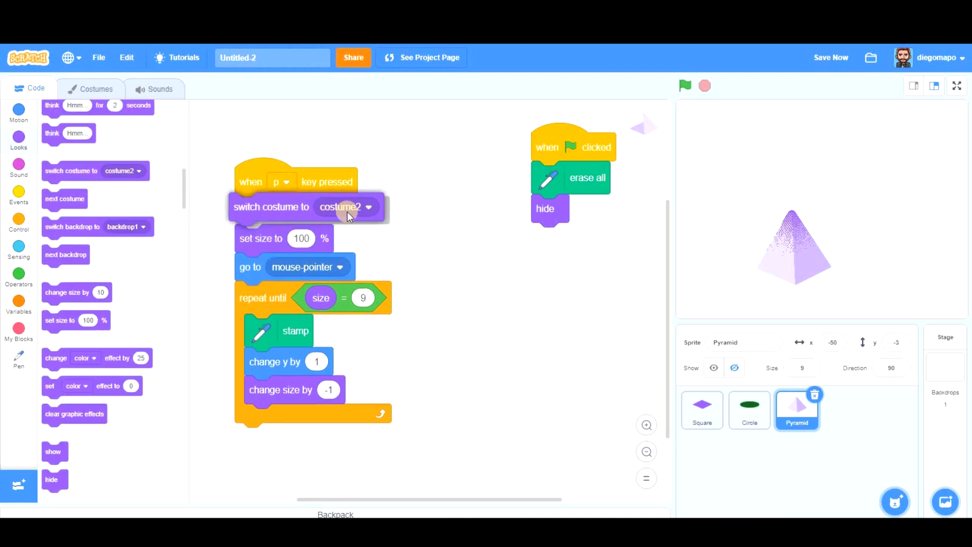
pyautogui.click(345, 207)
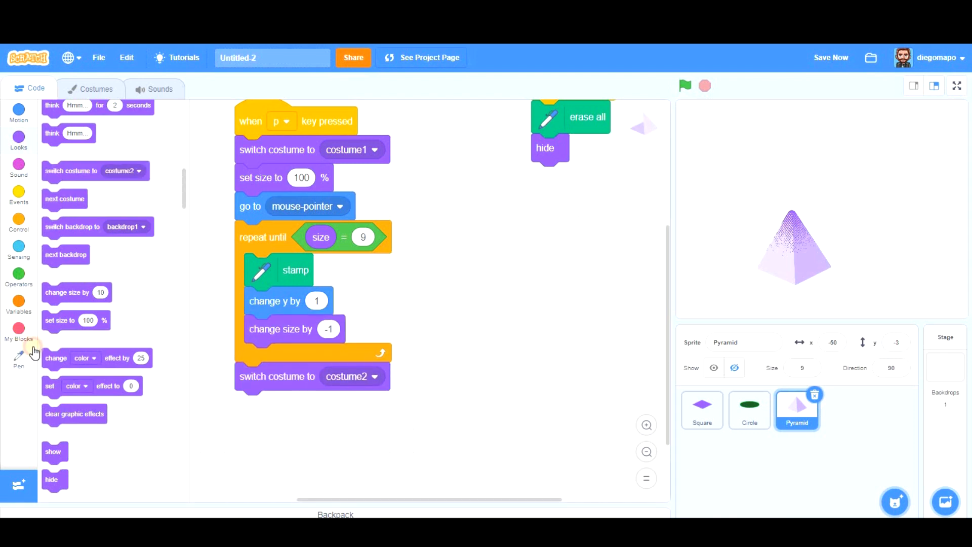
pyautogui.click(19, 357)
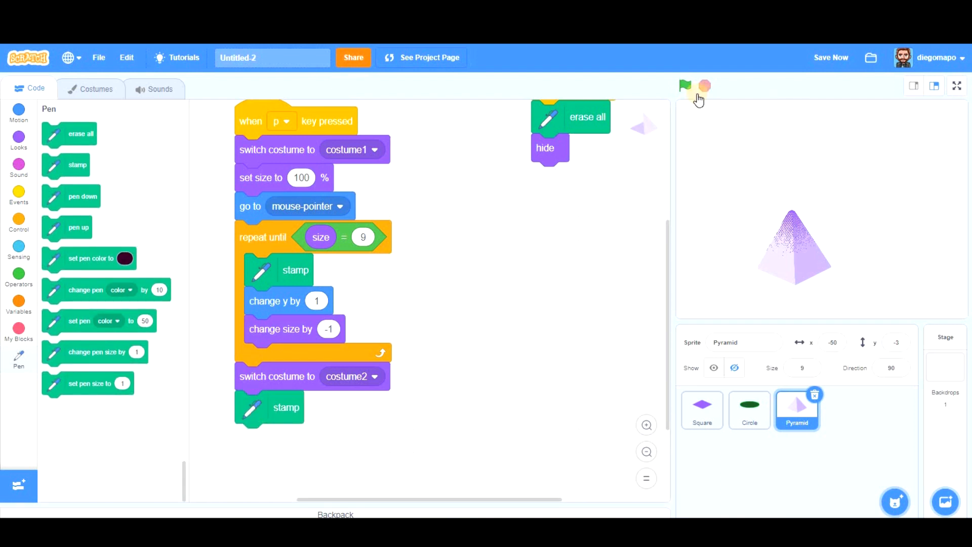
# - Clear the stage, stamp the pointed pyramid, and check it in full-screen view
pyautogui.click(685, 85)
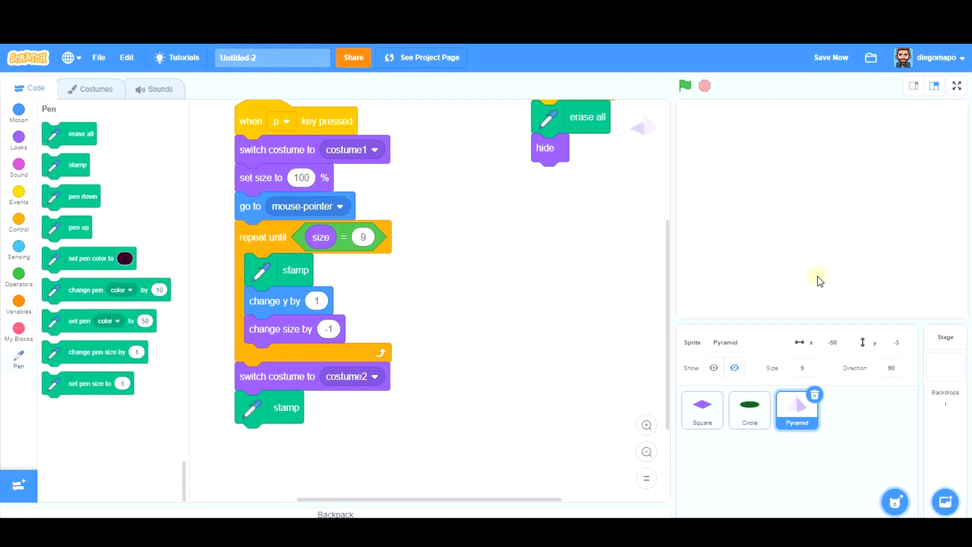
pyautogui.click(684, 86)
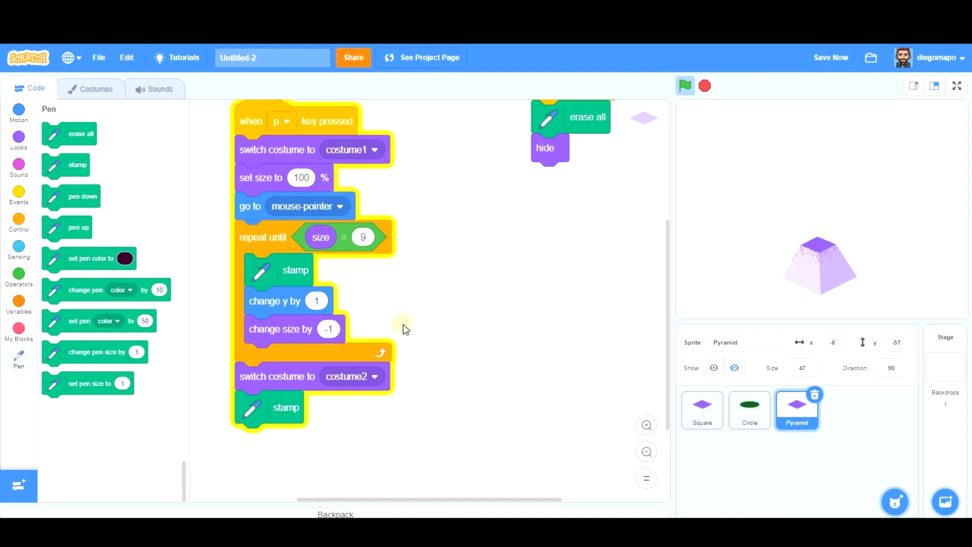
pyautogui.click(802, 368)
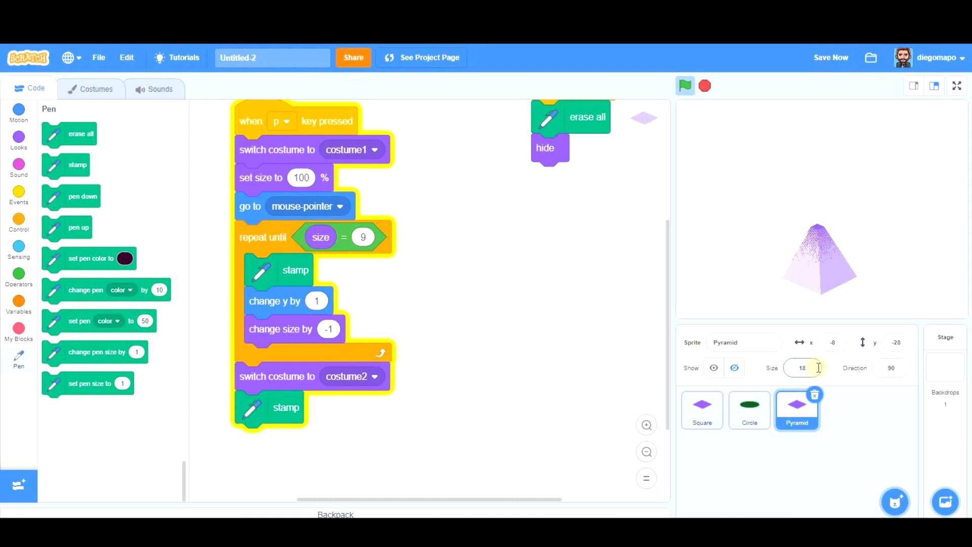
pyautogui.click(684, 85)
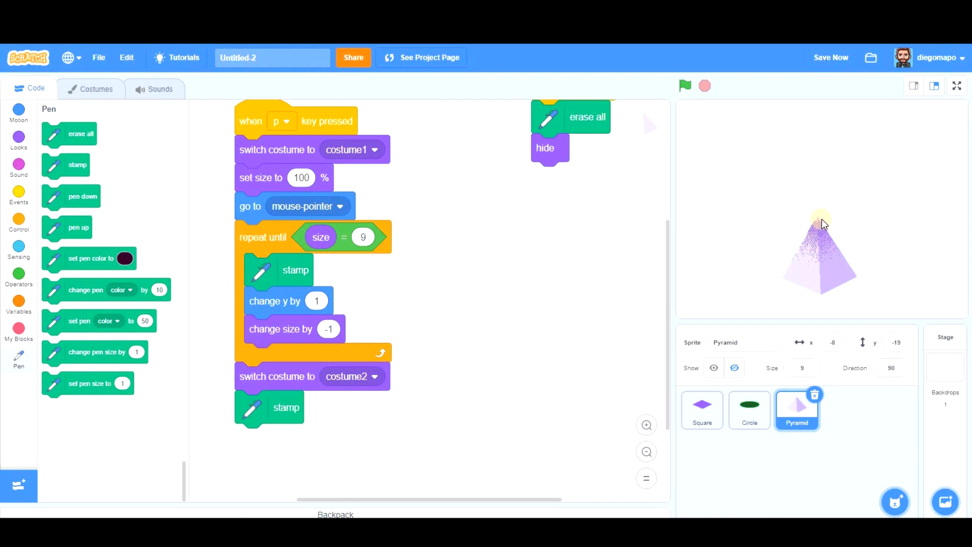
pyautogui.click(956, 86)
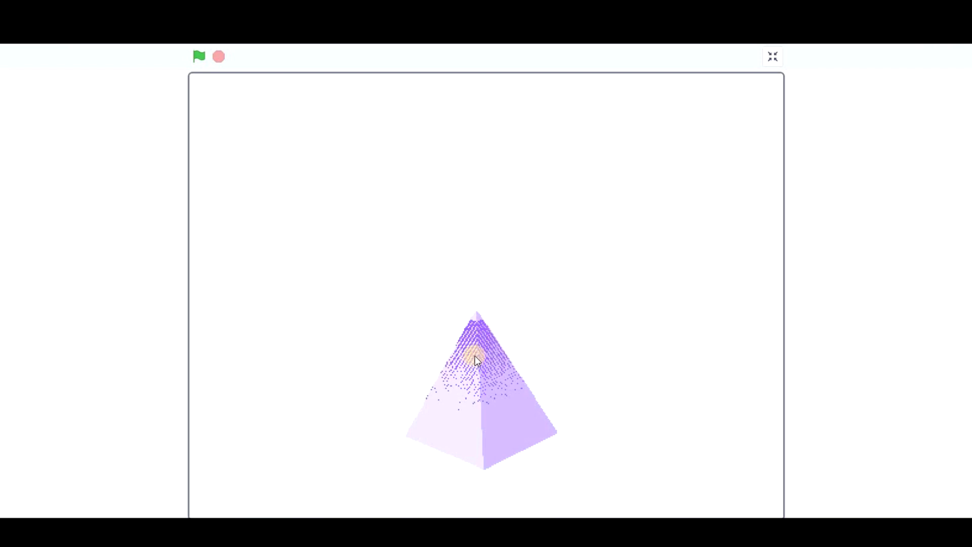
pyautogui.moveTo(737, 475)
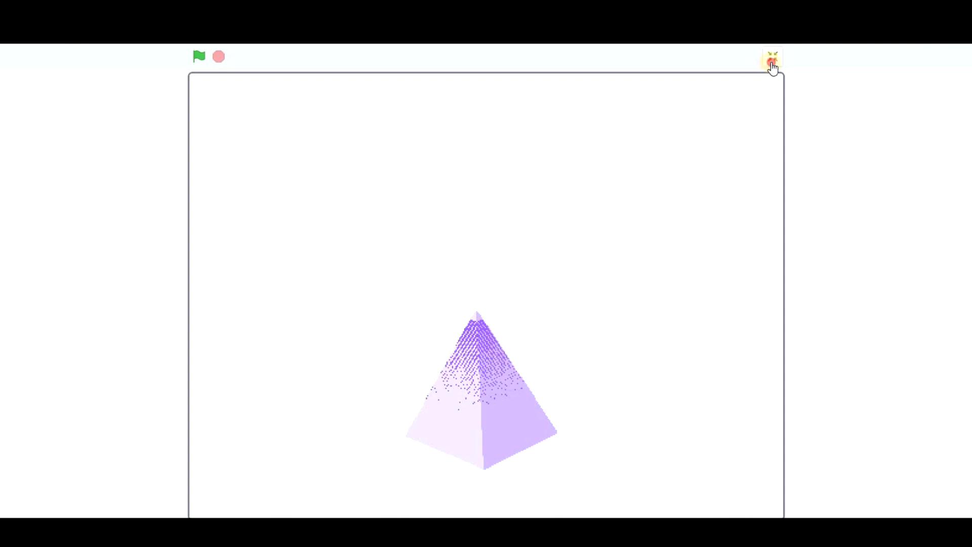
pyautogui.click(771, 60)
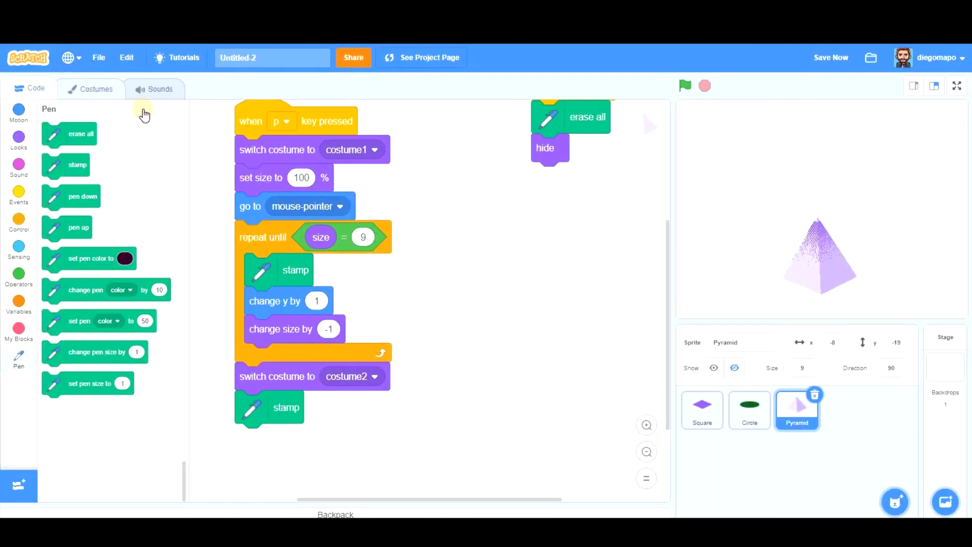
# - Pick costume1's purple and brush thick streaks over the pyramid in costume2
pyautogui.click(96, 89)
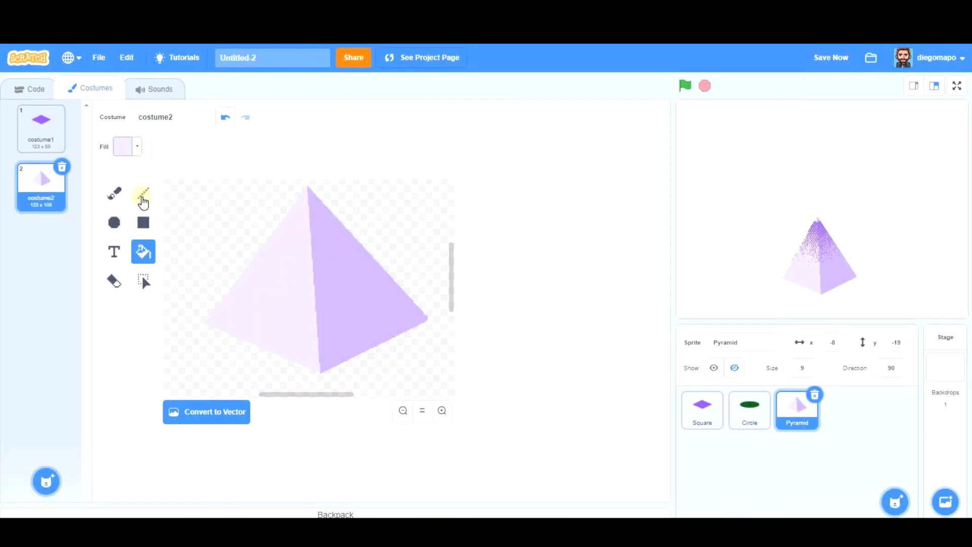
pyautogui.moveTo(244, 190)
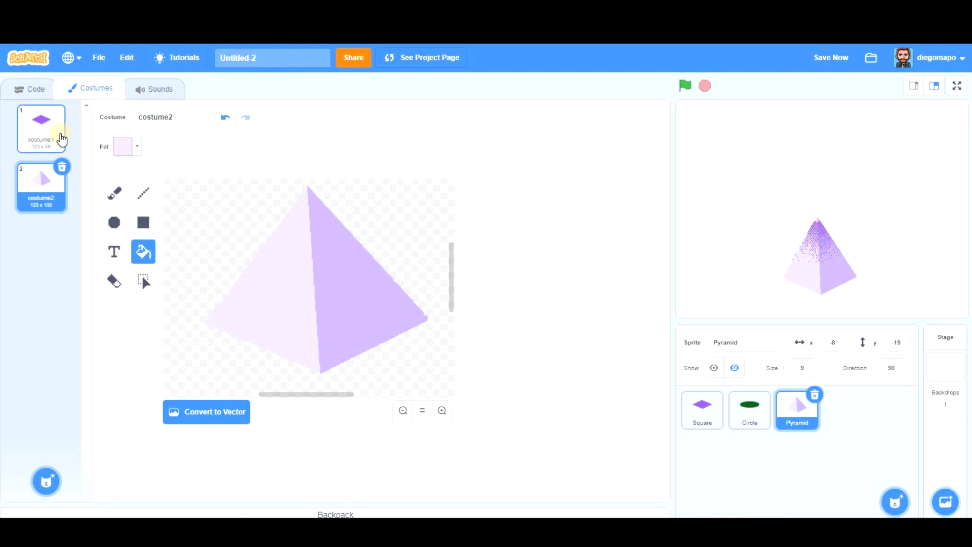
pyautogui.click(41, 127)
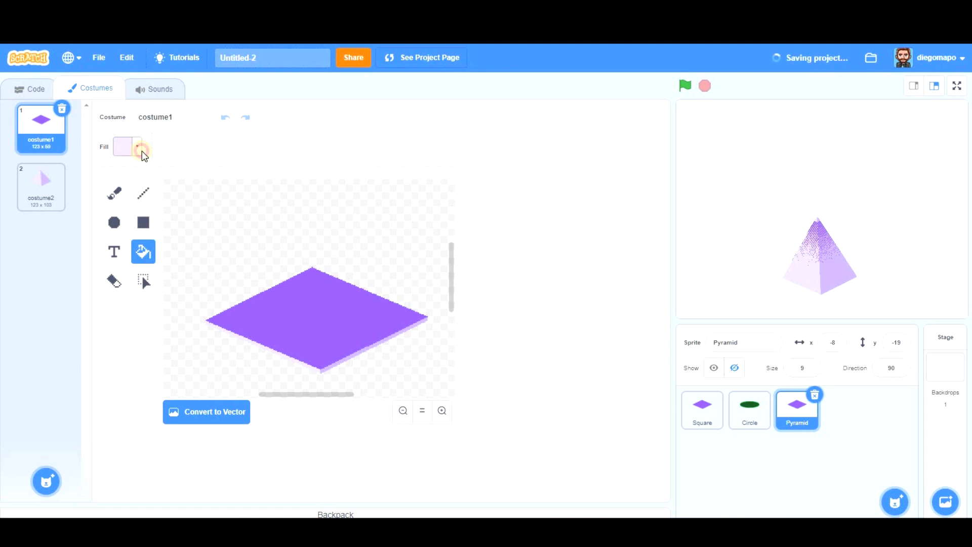
pyautogui.click(127, 146)
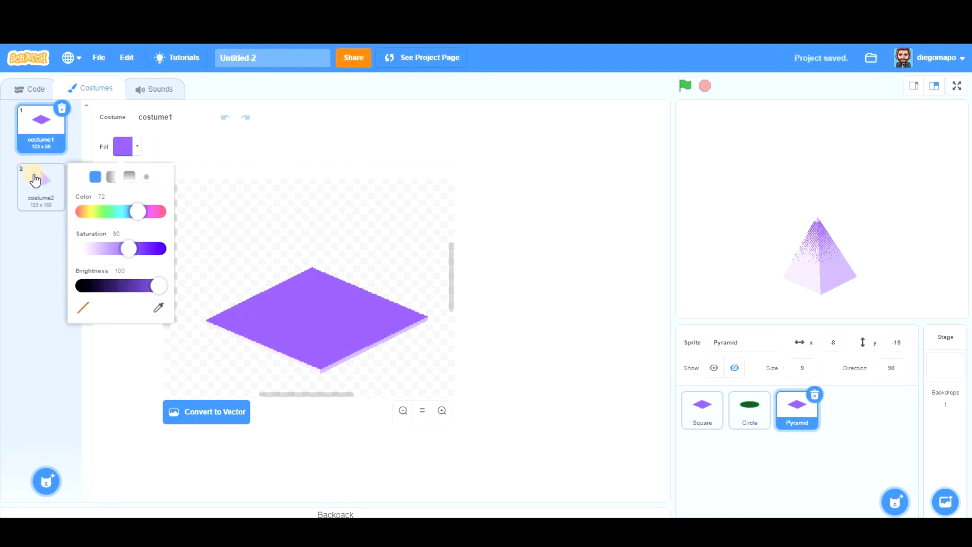
pyautogui.click(41, 186)
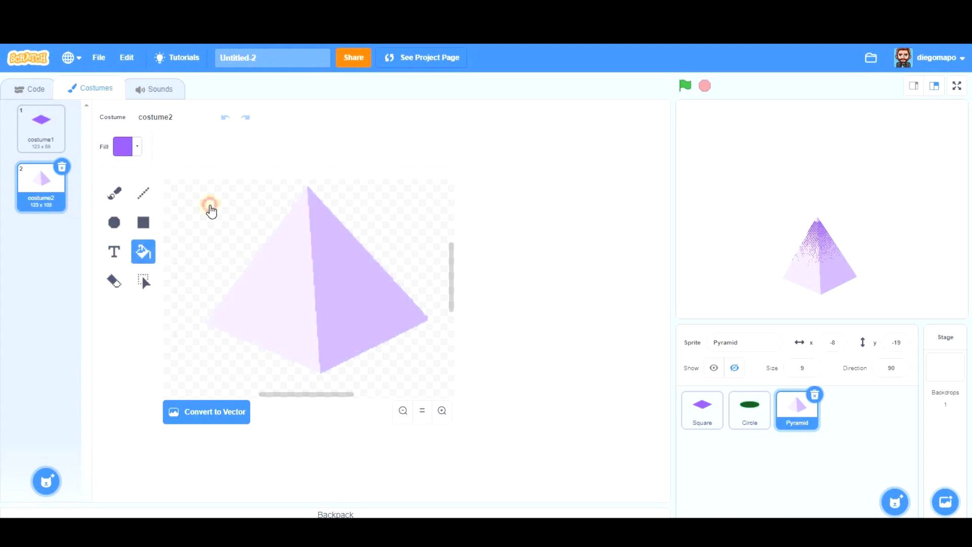
pyautogui.click(114, 193)
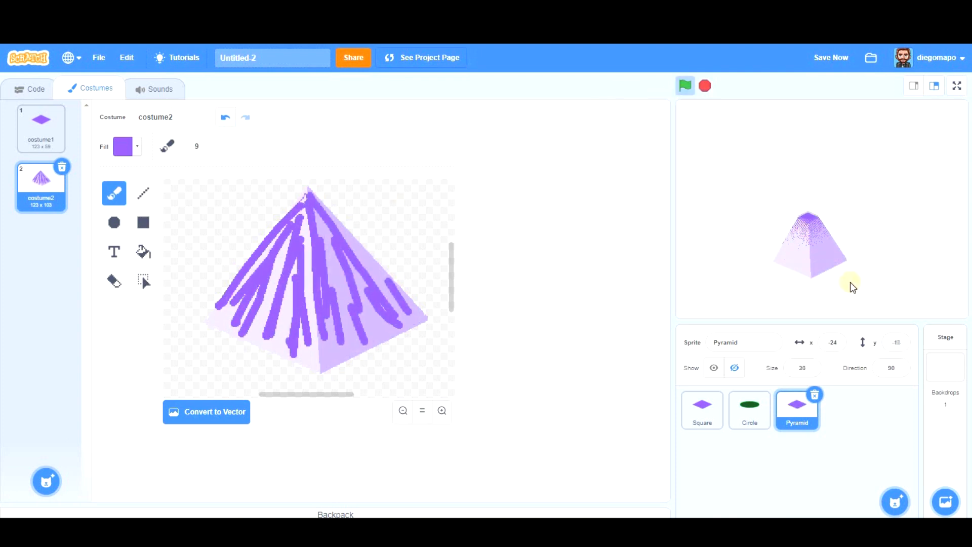
pyautogui.click(956, 86)
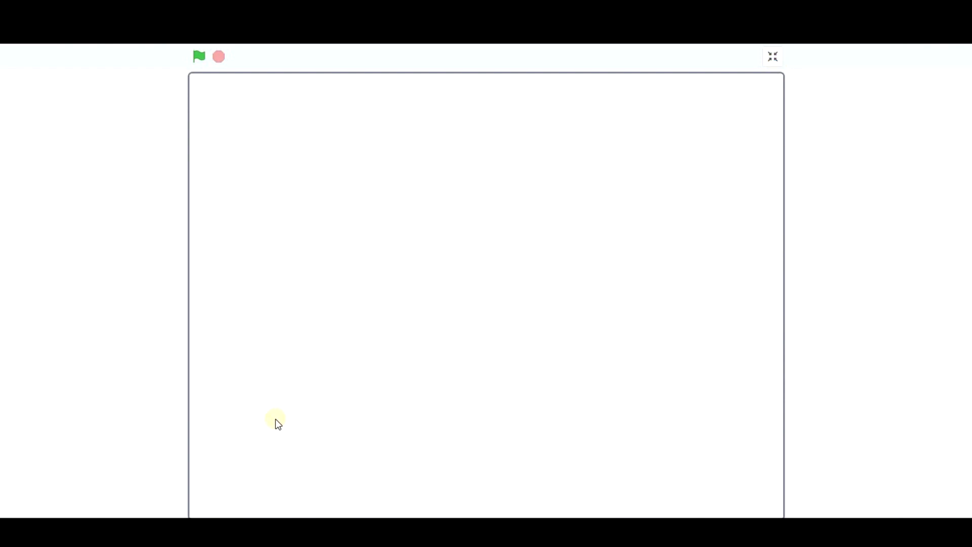
# - Run the project full screen, clear, and stamp a magenta prism, green cone and lavender block
pyautogui.click(199, 56)
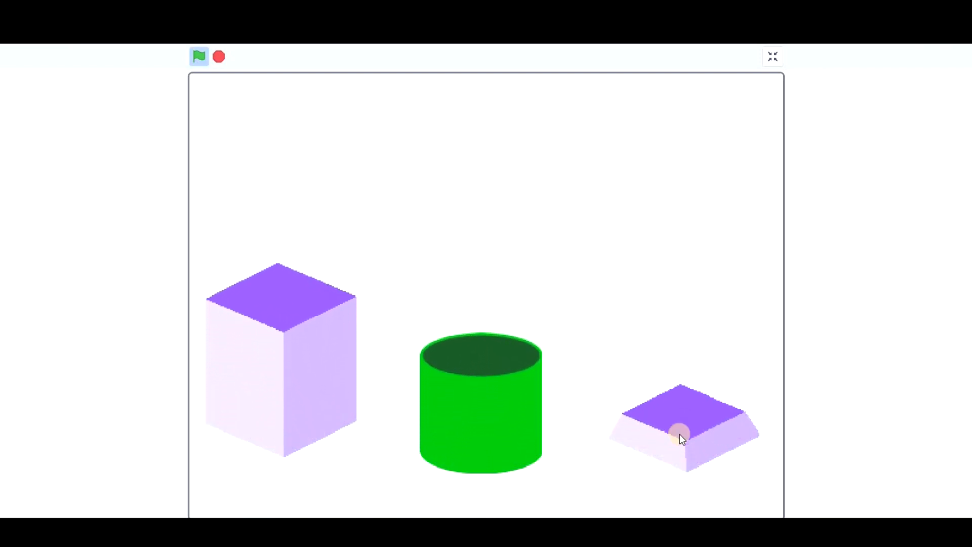
pyautogui.click(679, 431)
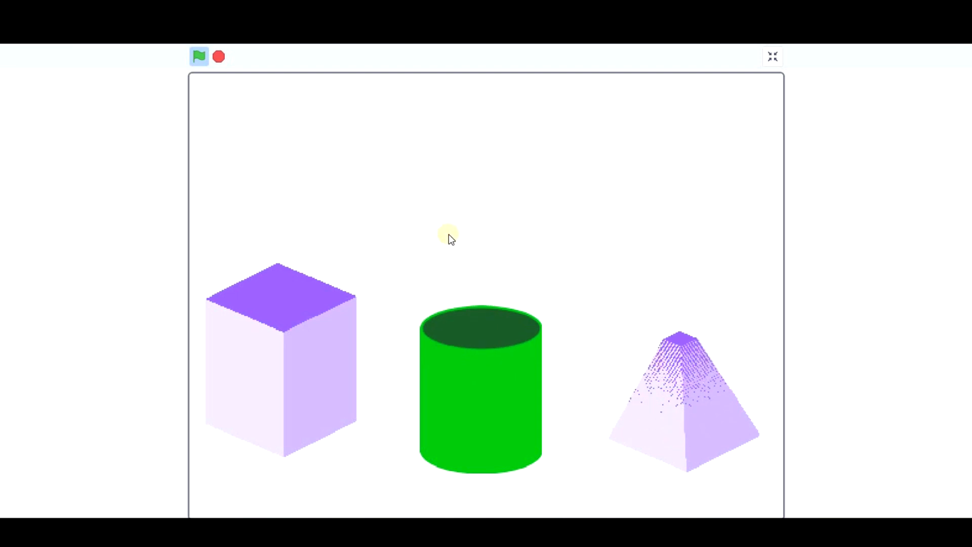
pyautogui.click(198, 56)
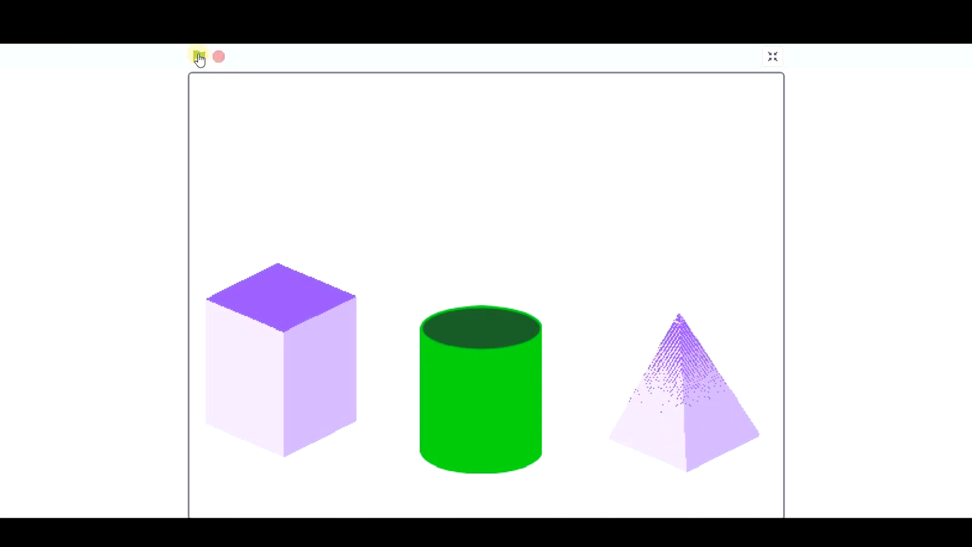
pyautogui.click(199, 56)
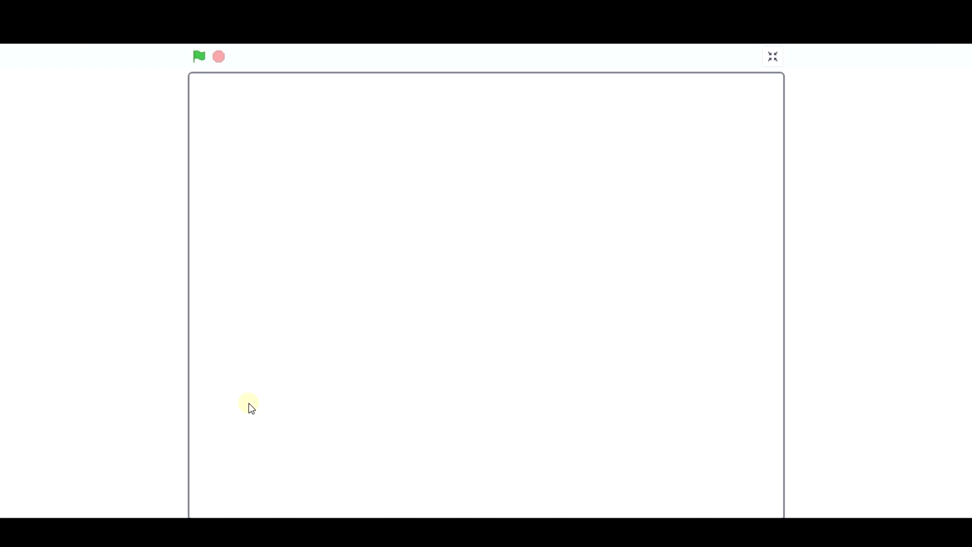
pyautogui.click(198, 56)
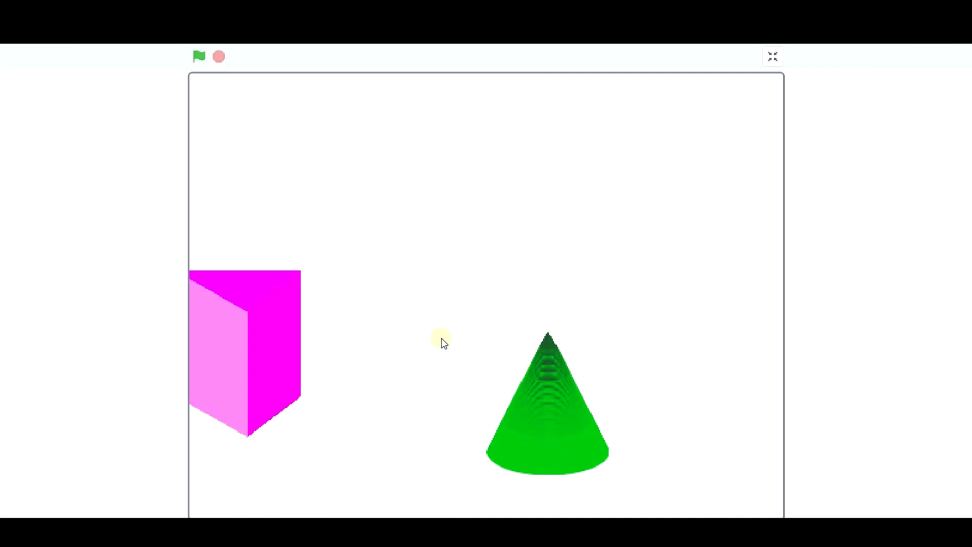
pyautogui.click(199, 57)
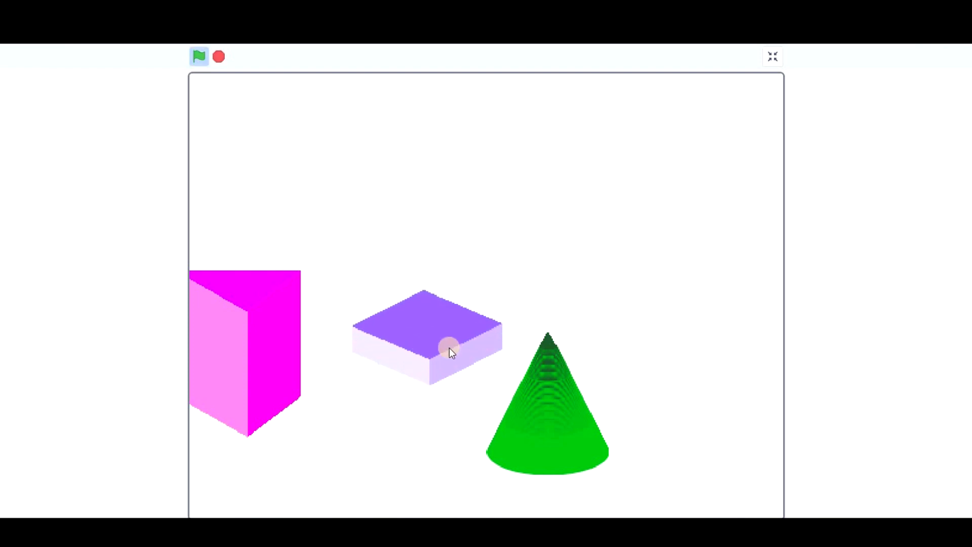